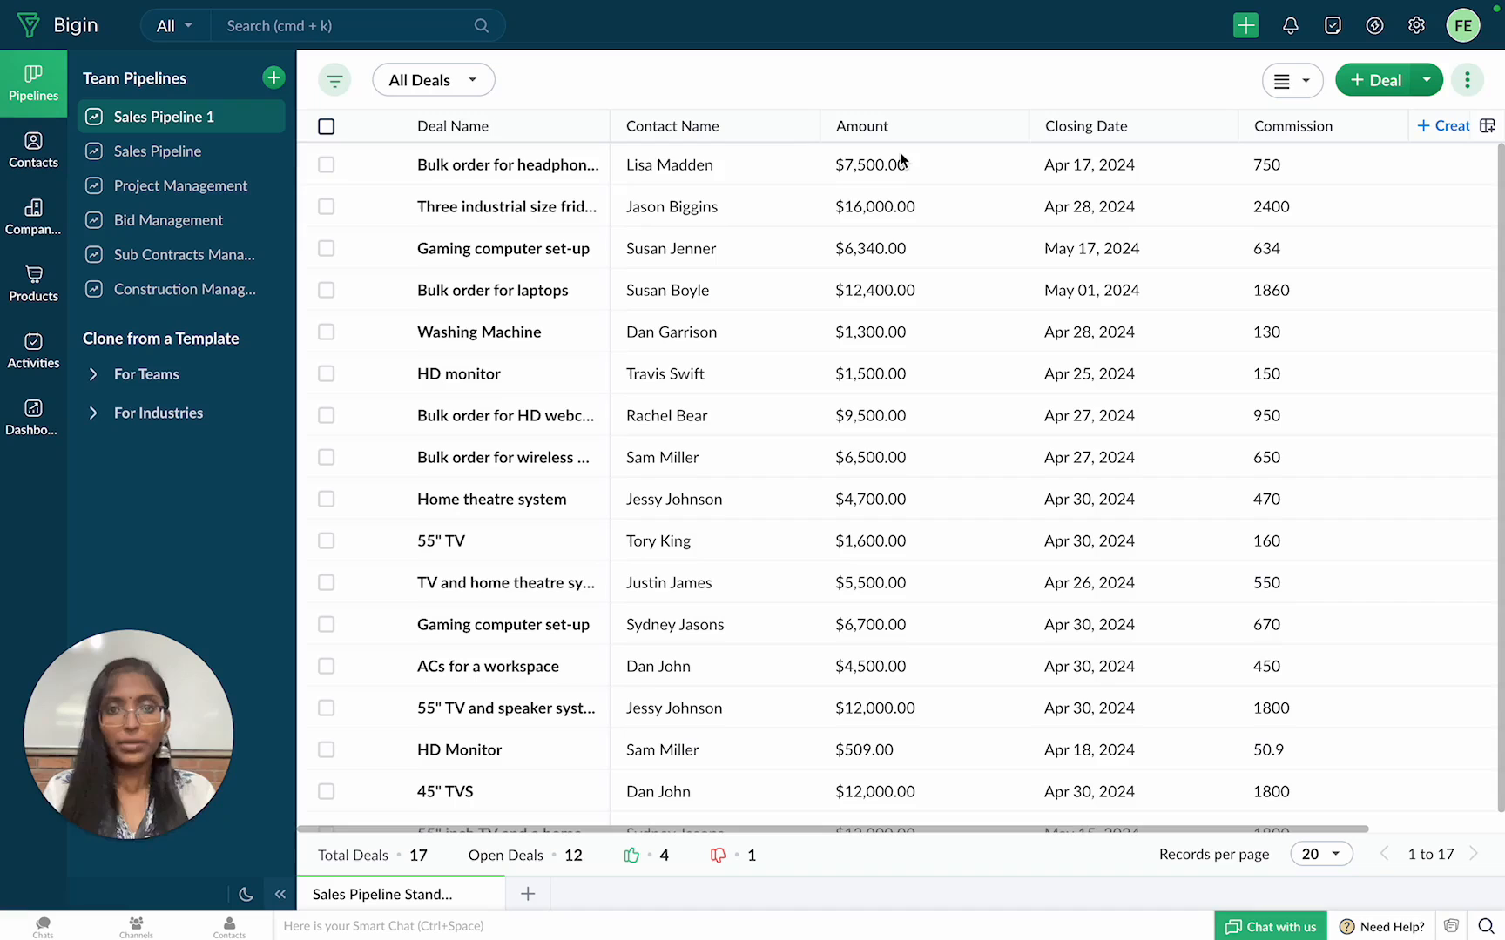
{"action": "mouse_move", "coordinate": [1339, 279]}
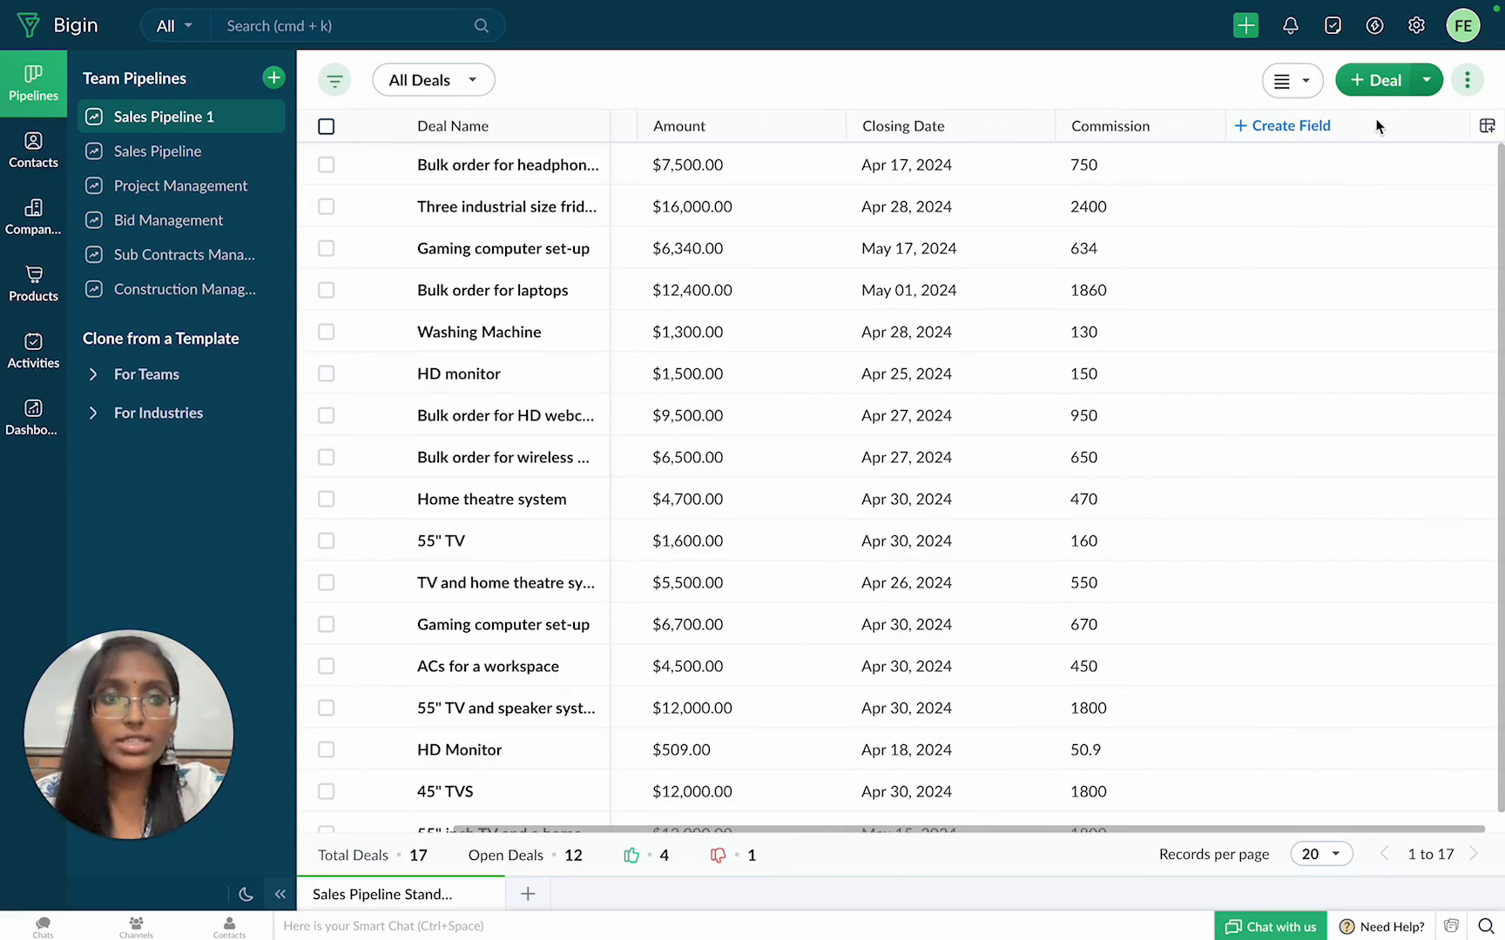
{"action": "mouse_move", "coordinate": [1417, 26]}
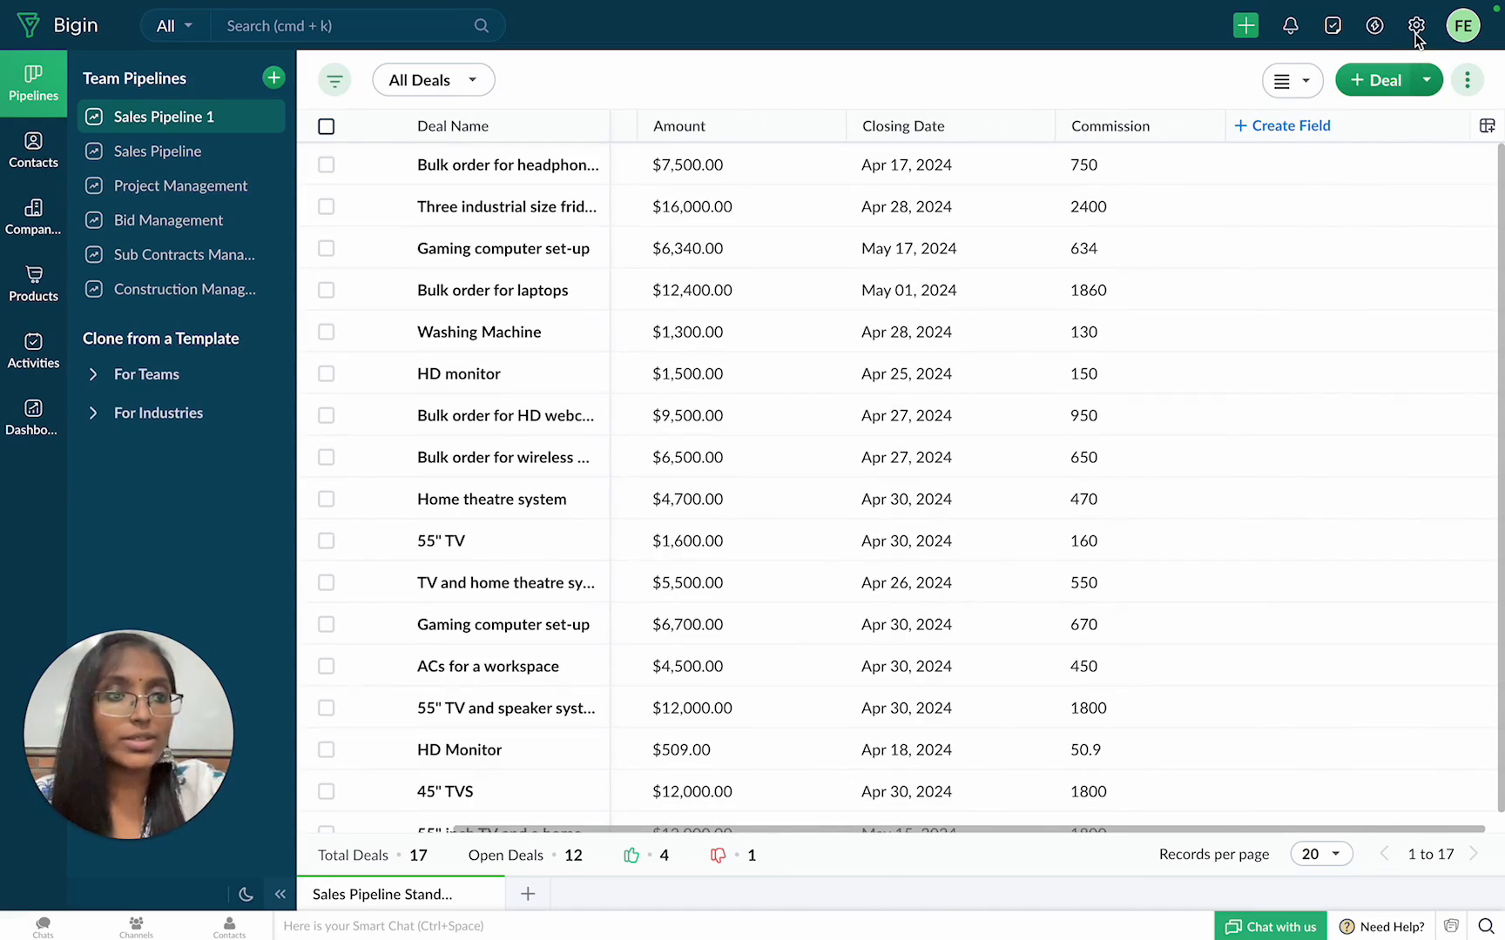
Step: Open the Pipeline Fields tab under Settings > Fields
{"action": "left_click", "coordinate": [1417, 26]}
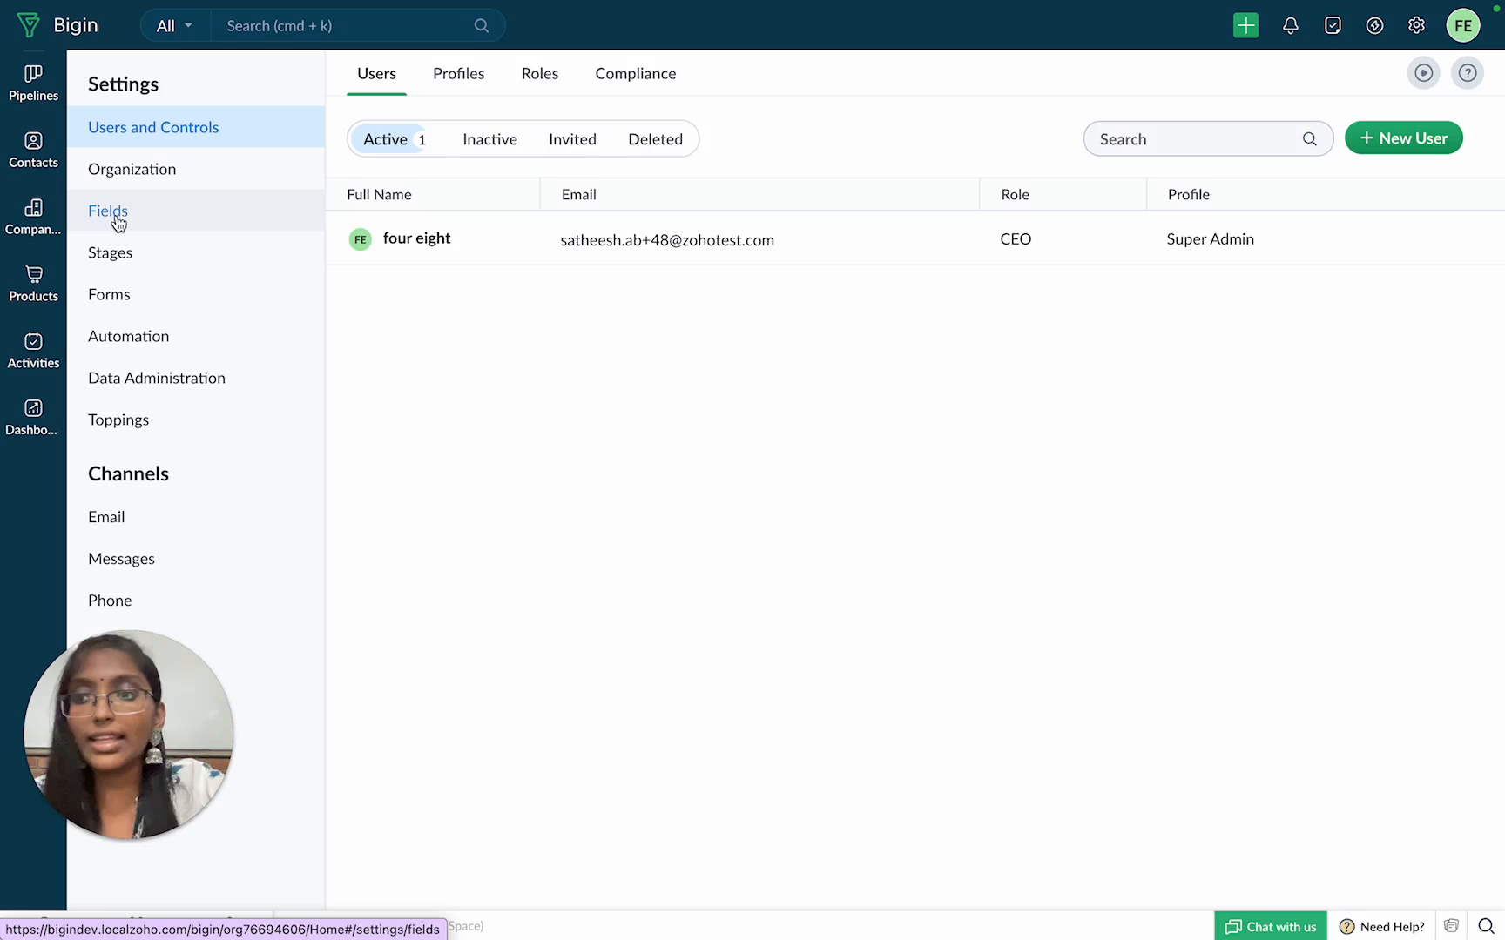
{"action": "left_click", "coordinate": [107, 210]}
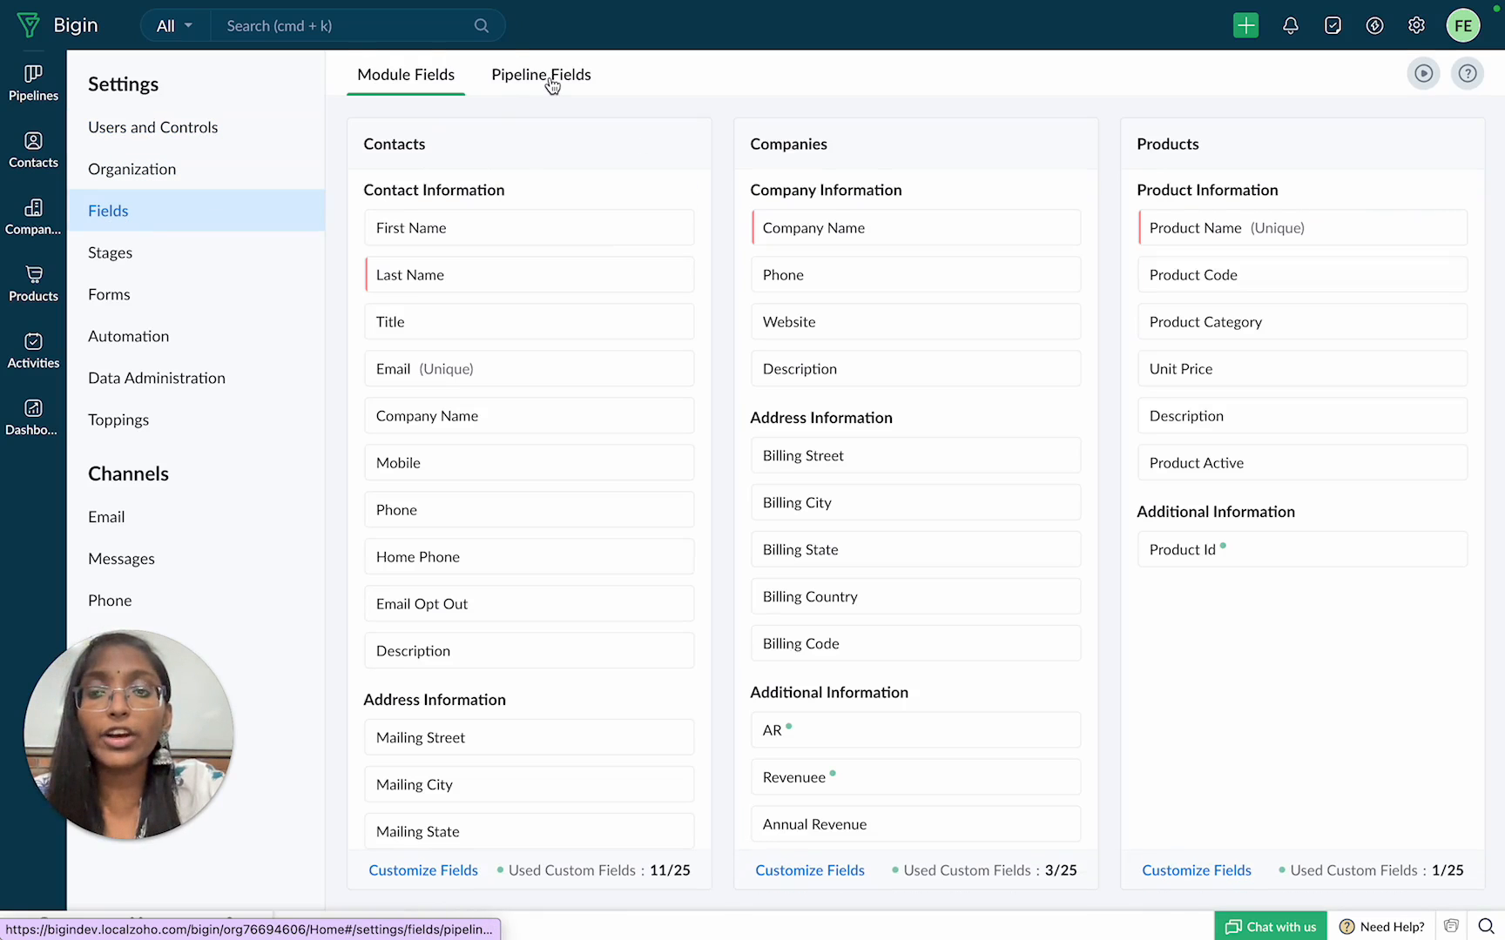
{"action": "left_click", "coordinate": [540, 75]}
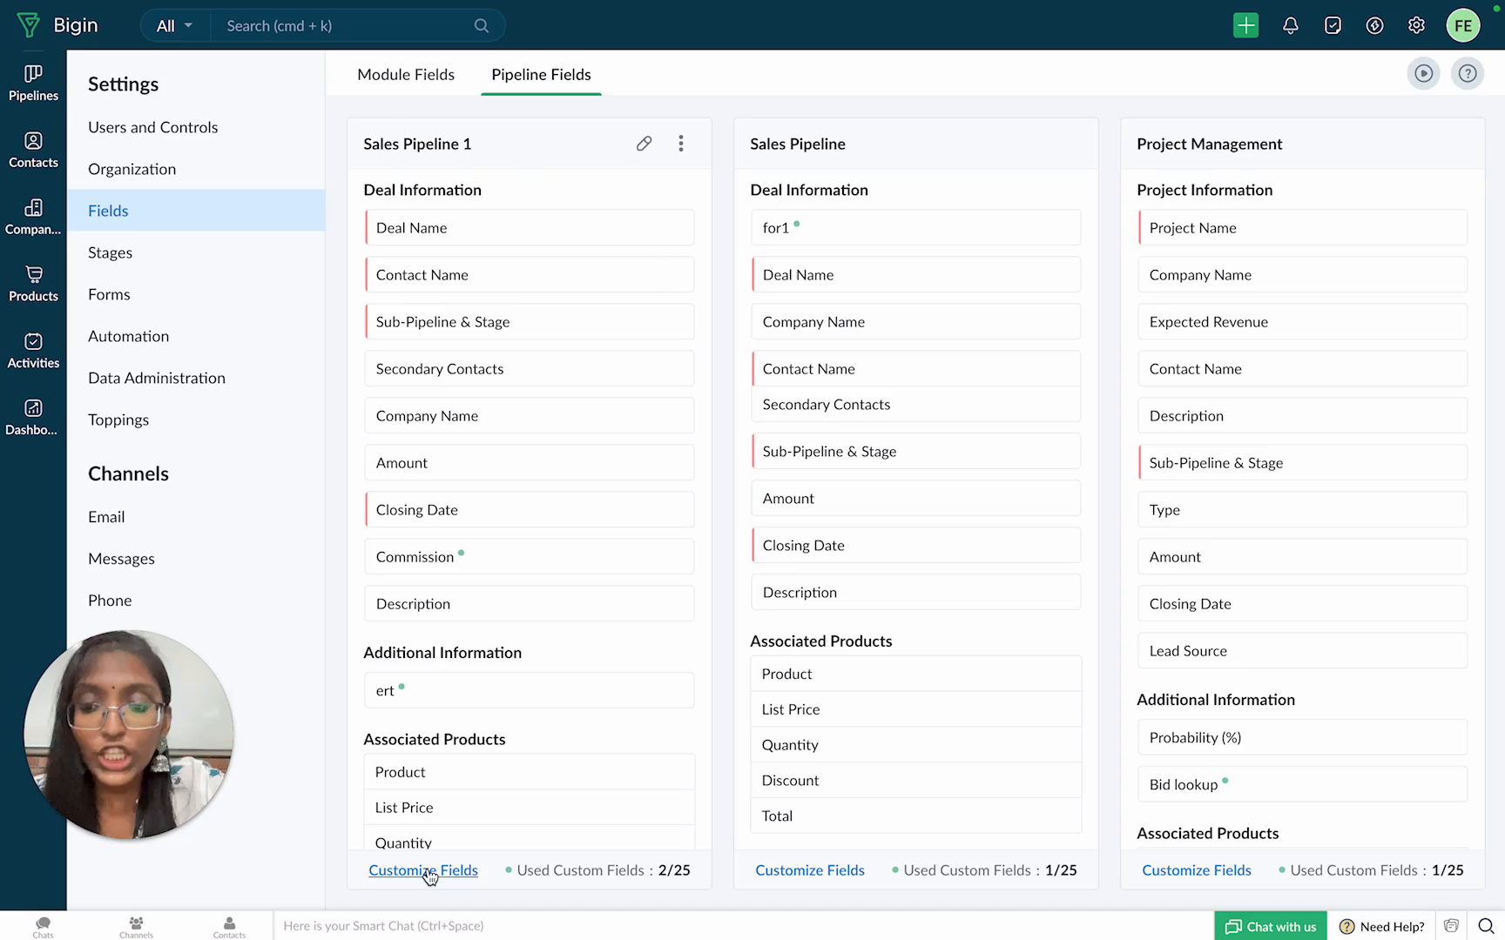
Step: Add a Sales Pipeline 1 custom field 'Deal Size' of type Formula with String output
{"action": "left_click", "coordinate": [422, 871]}
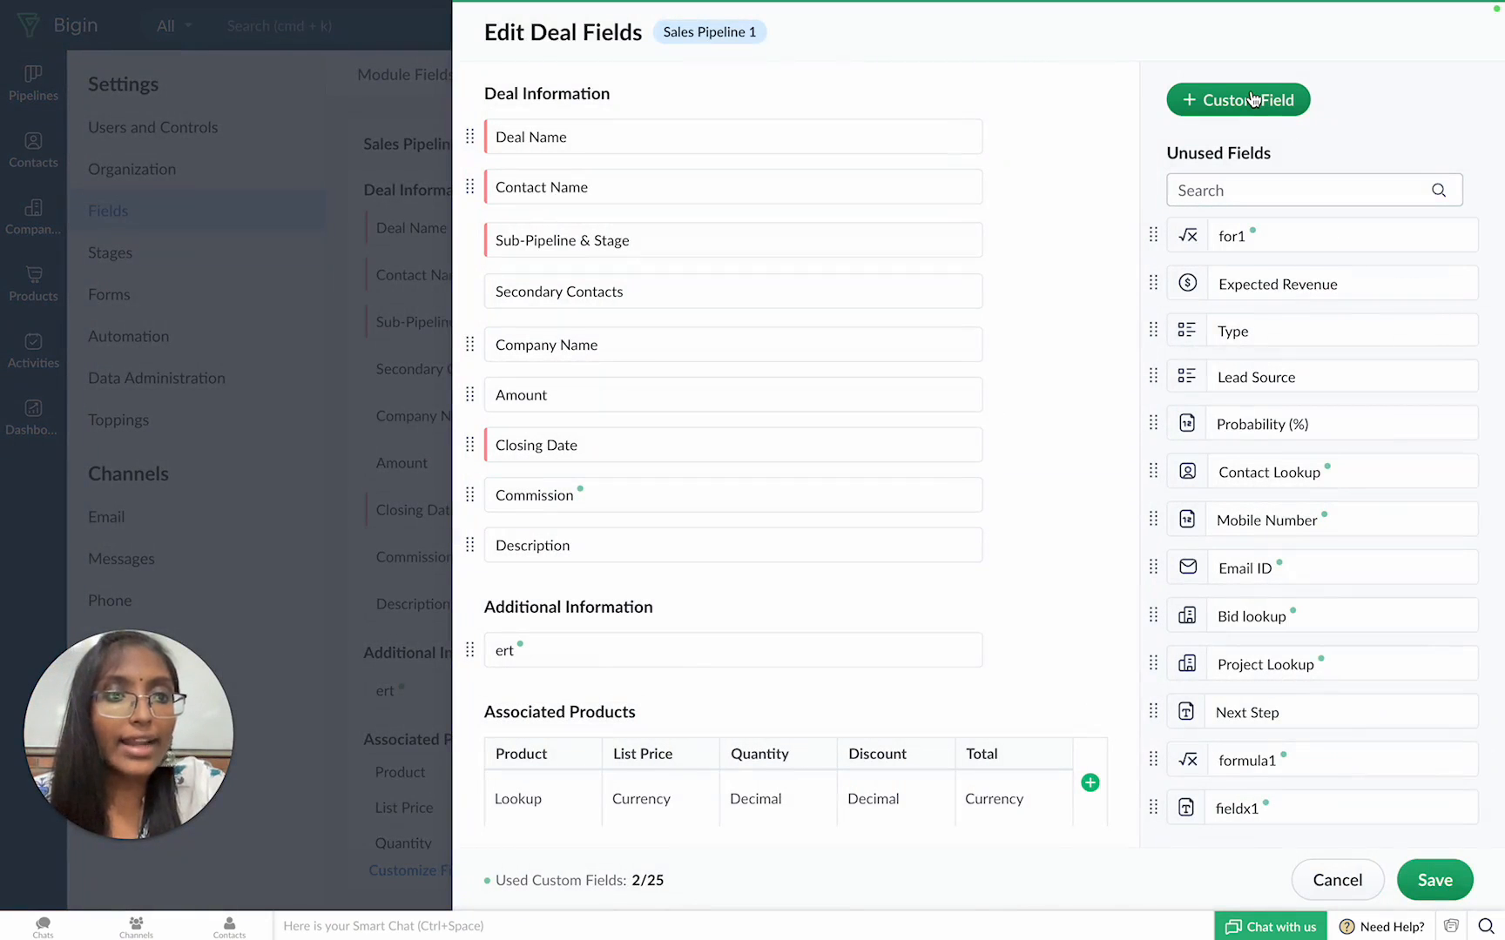
{"action": "left_click", "coordinate": [1238, 100]}
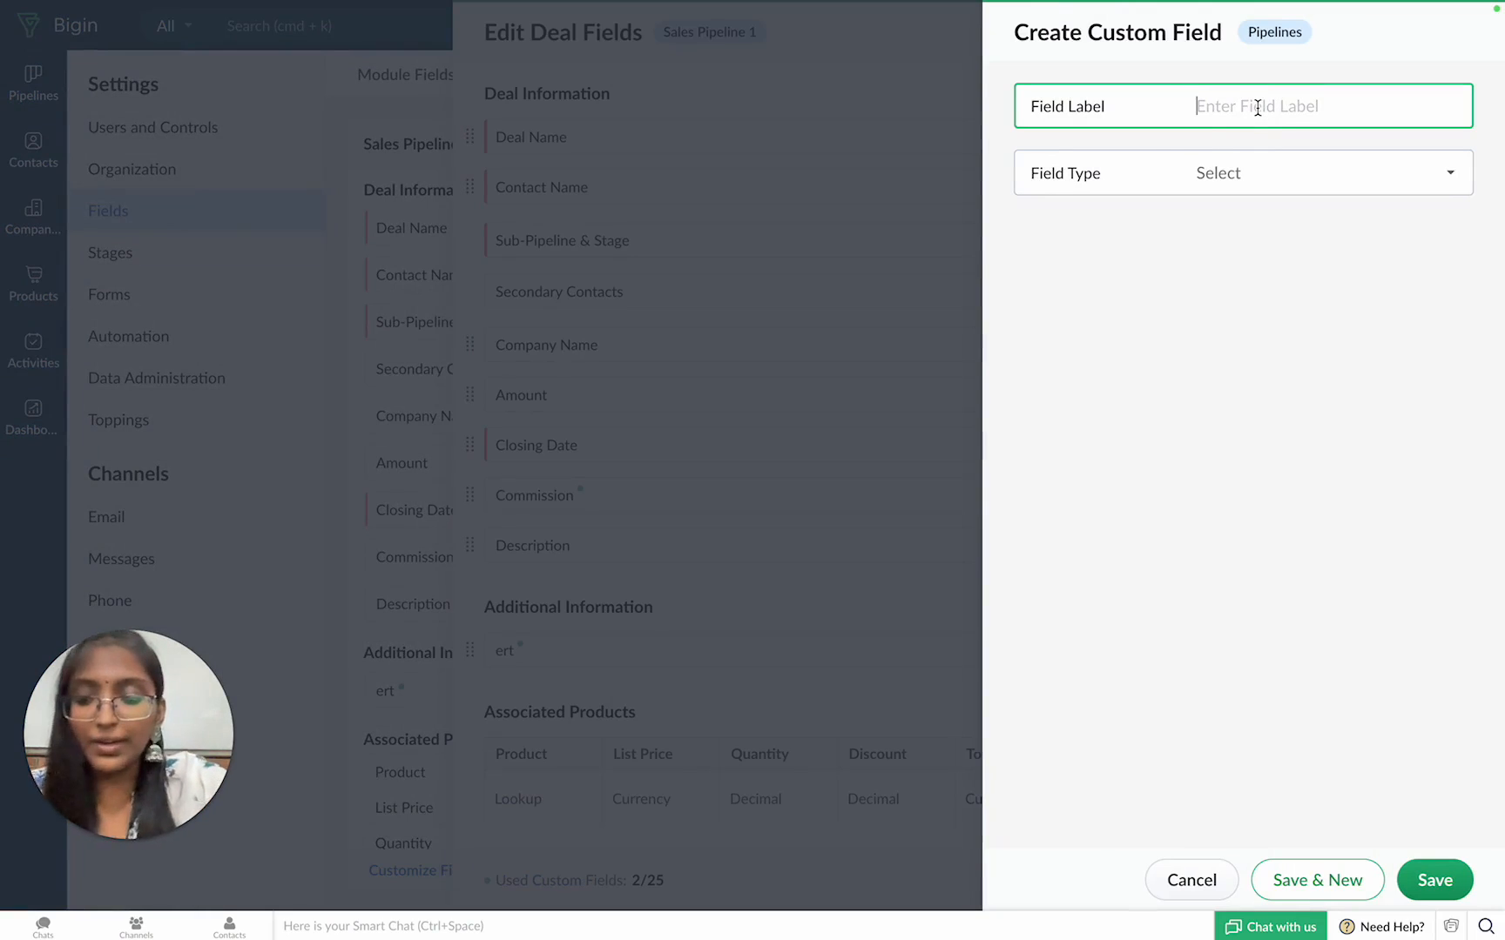
{"action": "type", "text": "Deal Si"}
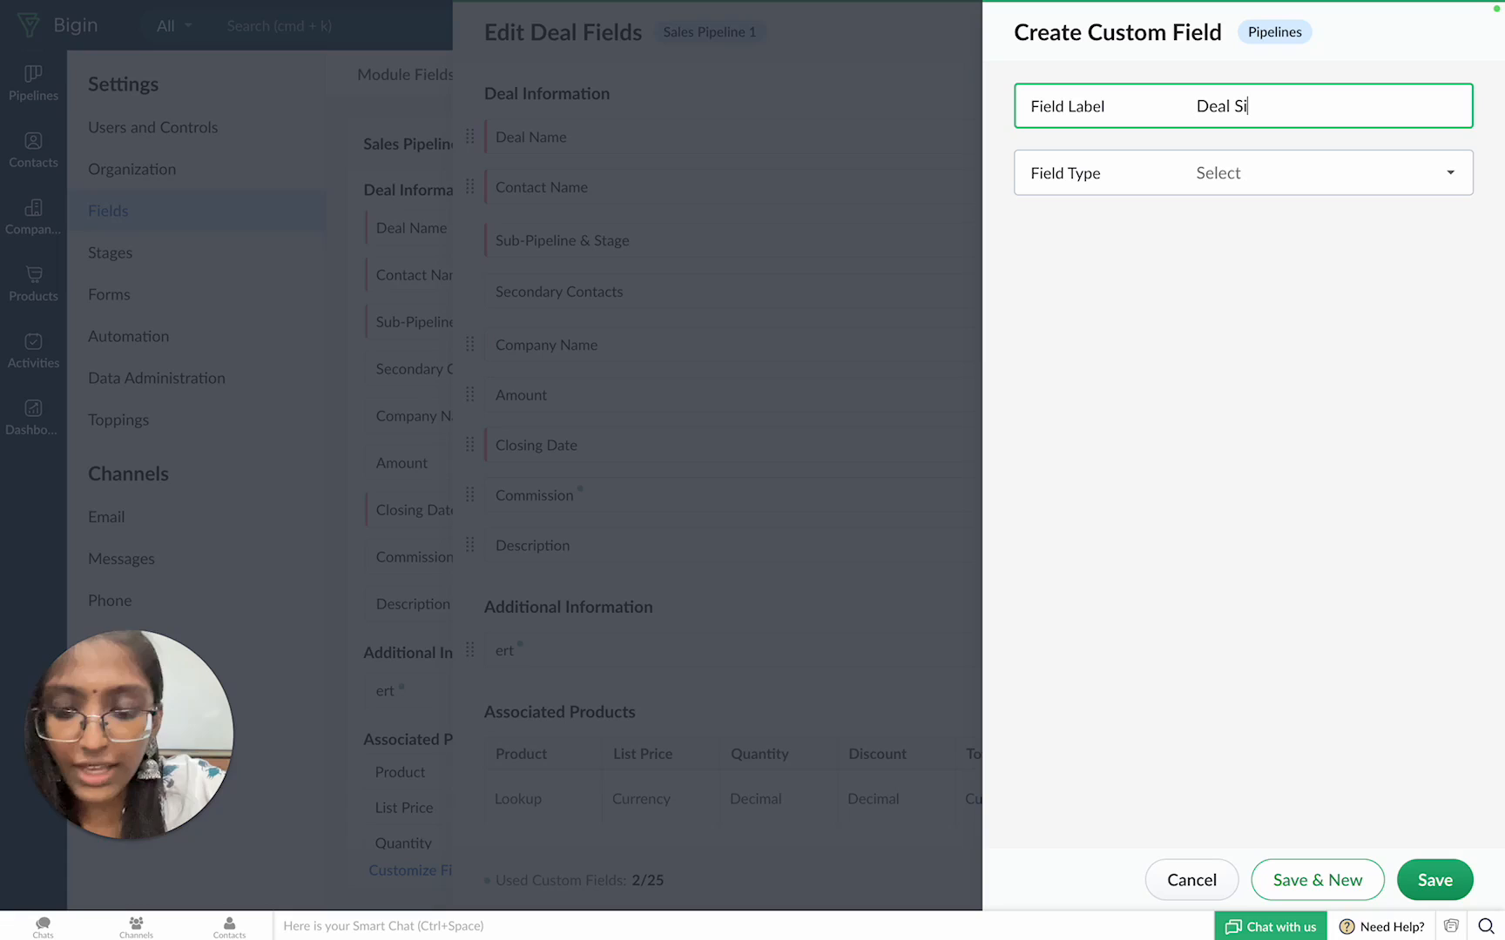
{"action": "left_click", "coordinate": [1242, 172]}
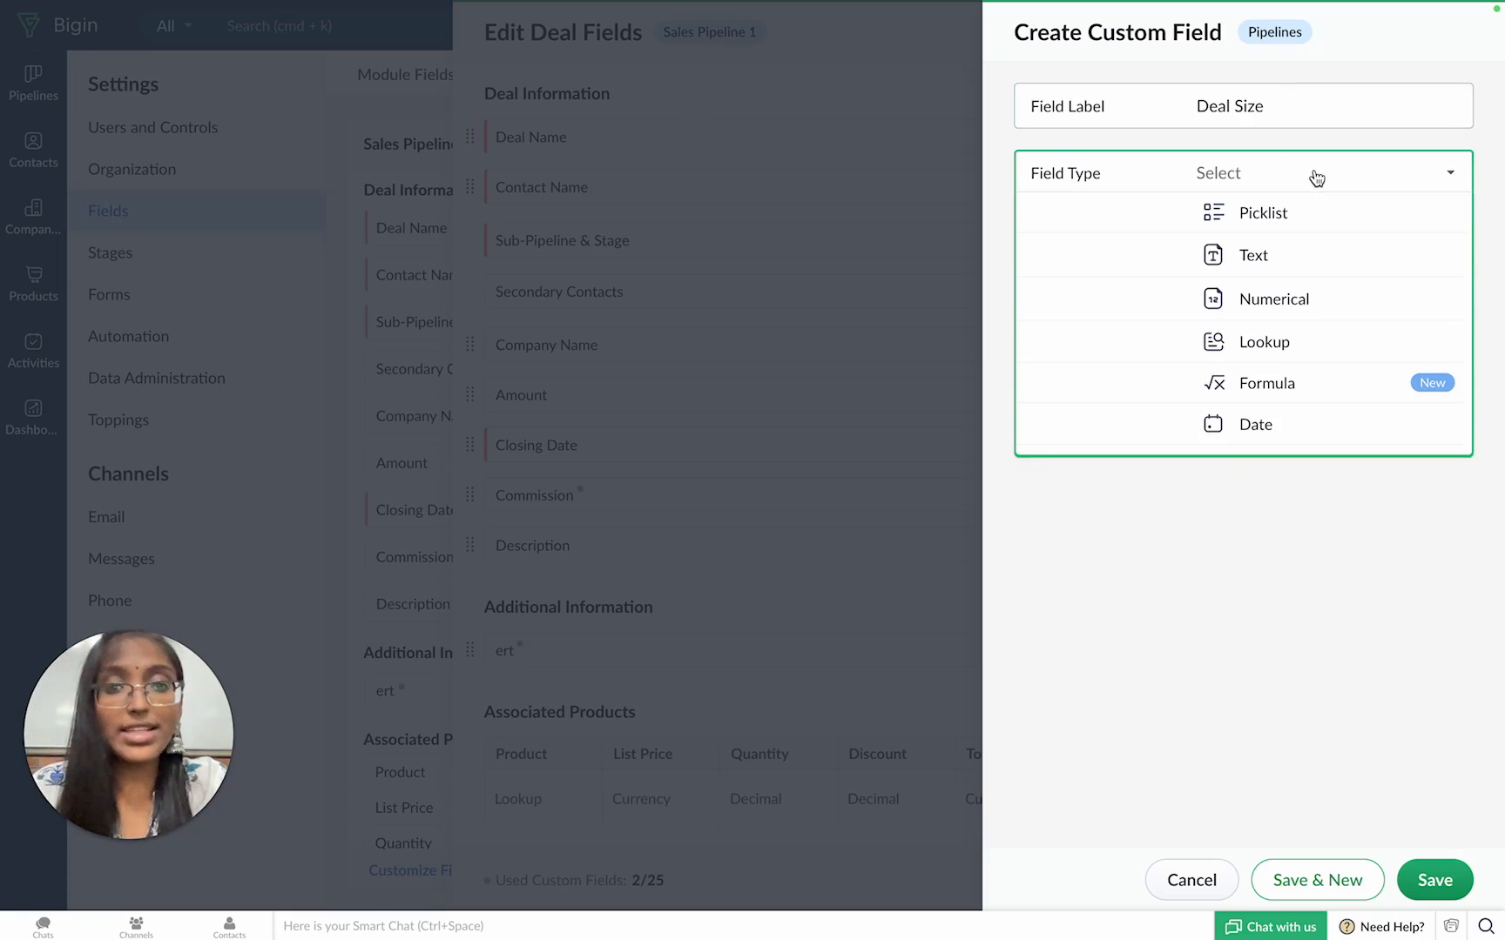
{"action": "left_click", "coordinate": [1268, 383]}
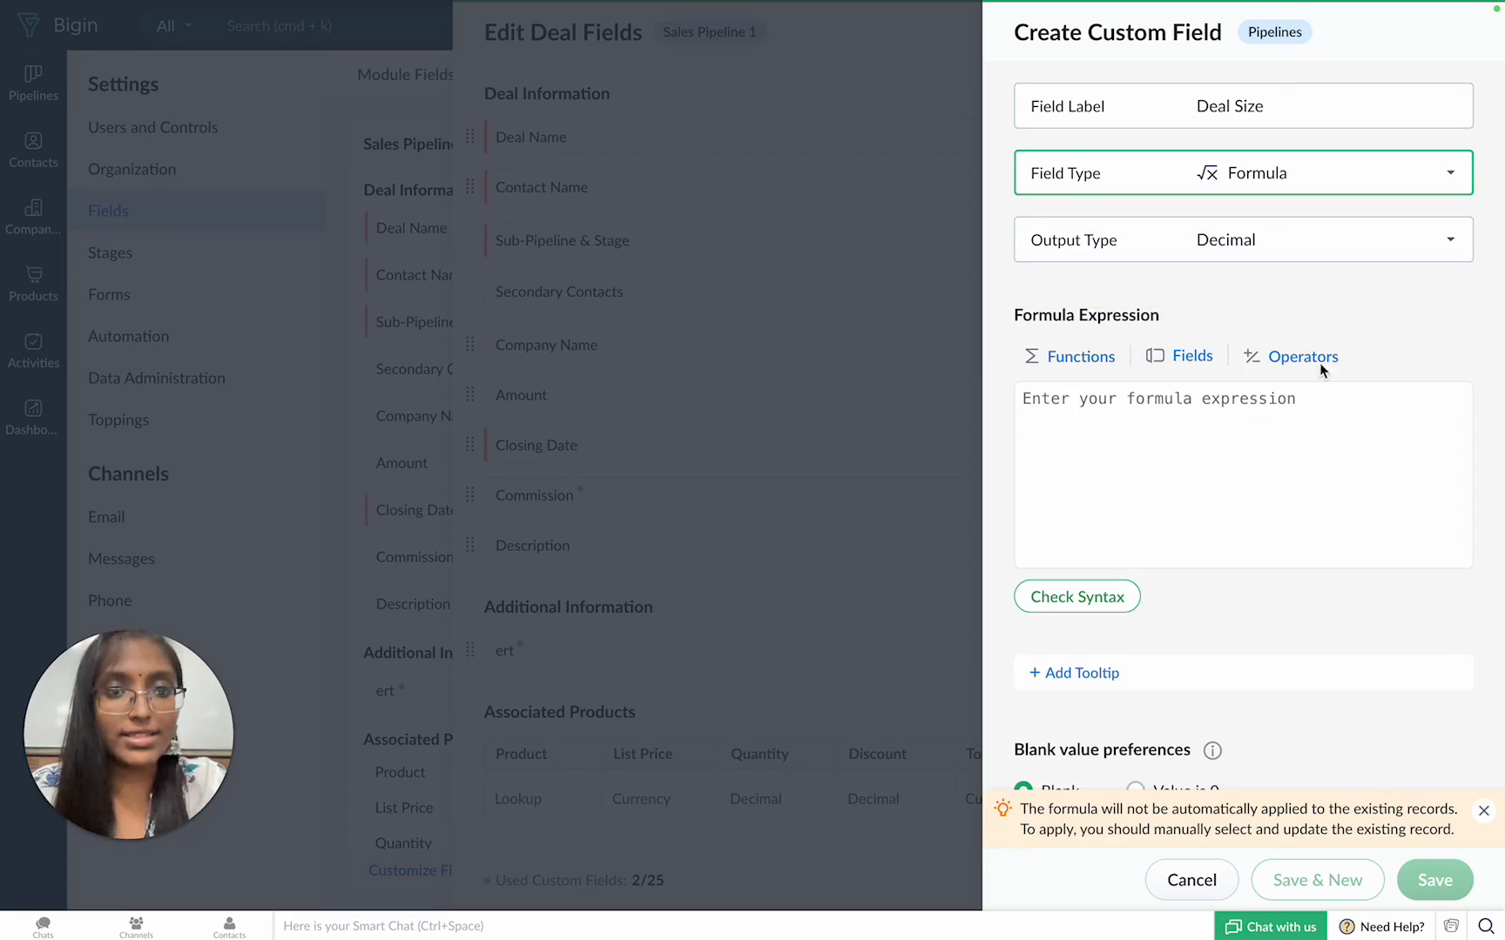
{"action": "left_click", "coordinate": [1242, 240]}
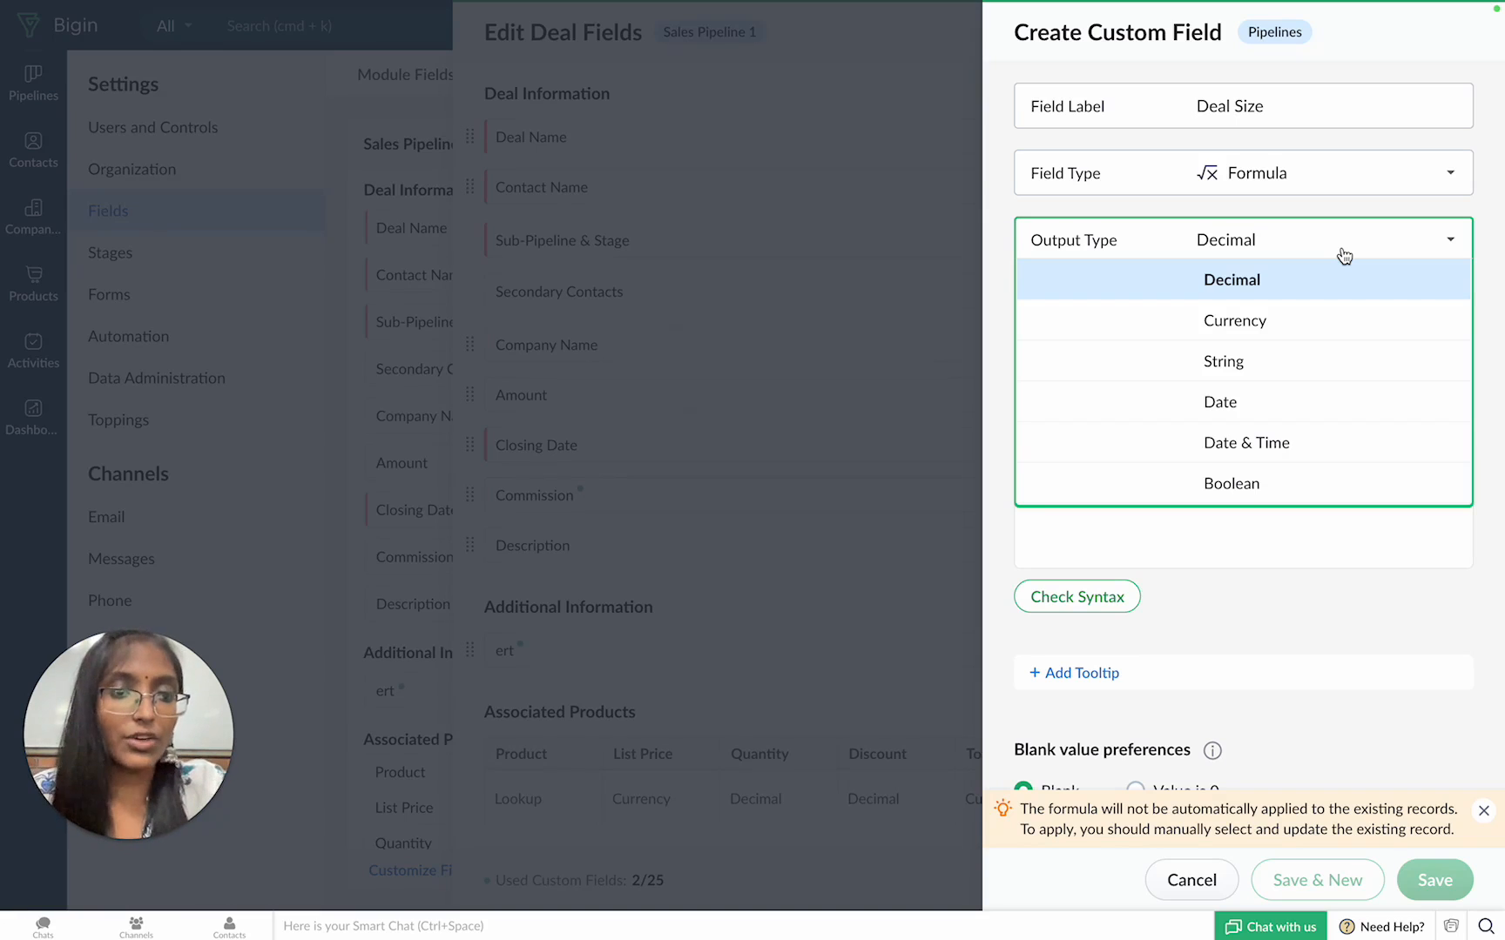
{"action": "left_click", "coordinate": [1222, 361]}
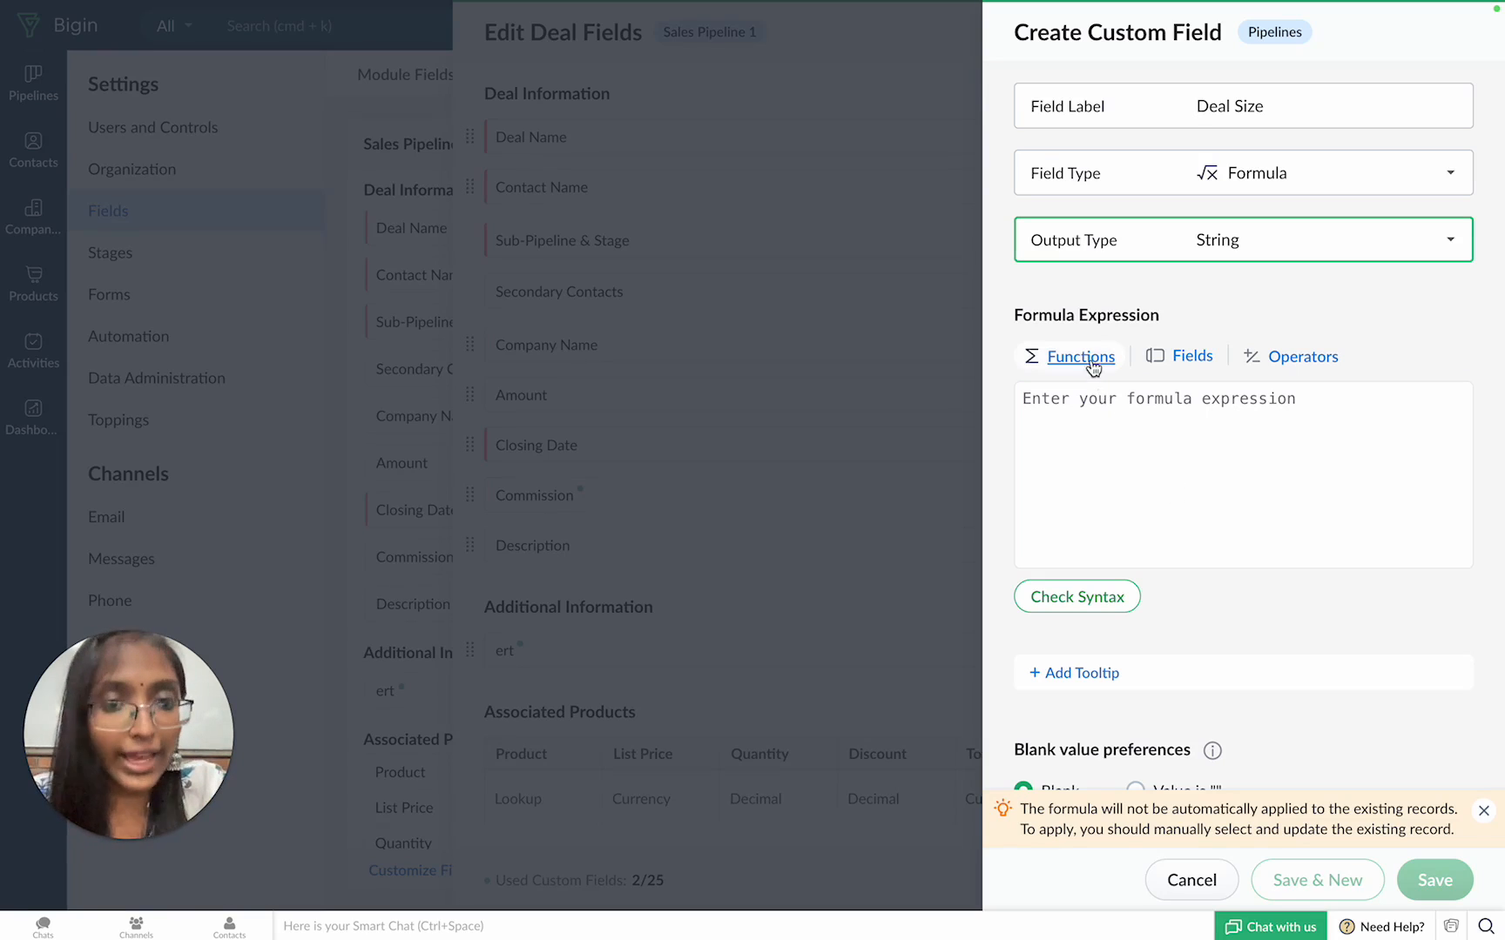
Step: Insert the If function and the Amount field to form If(${Amount})
{"action": "left_click", "coordinate": [1242, 474]}
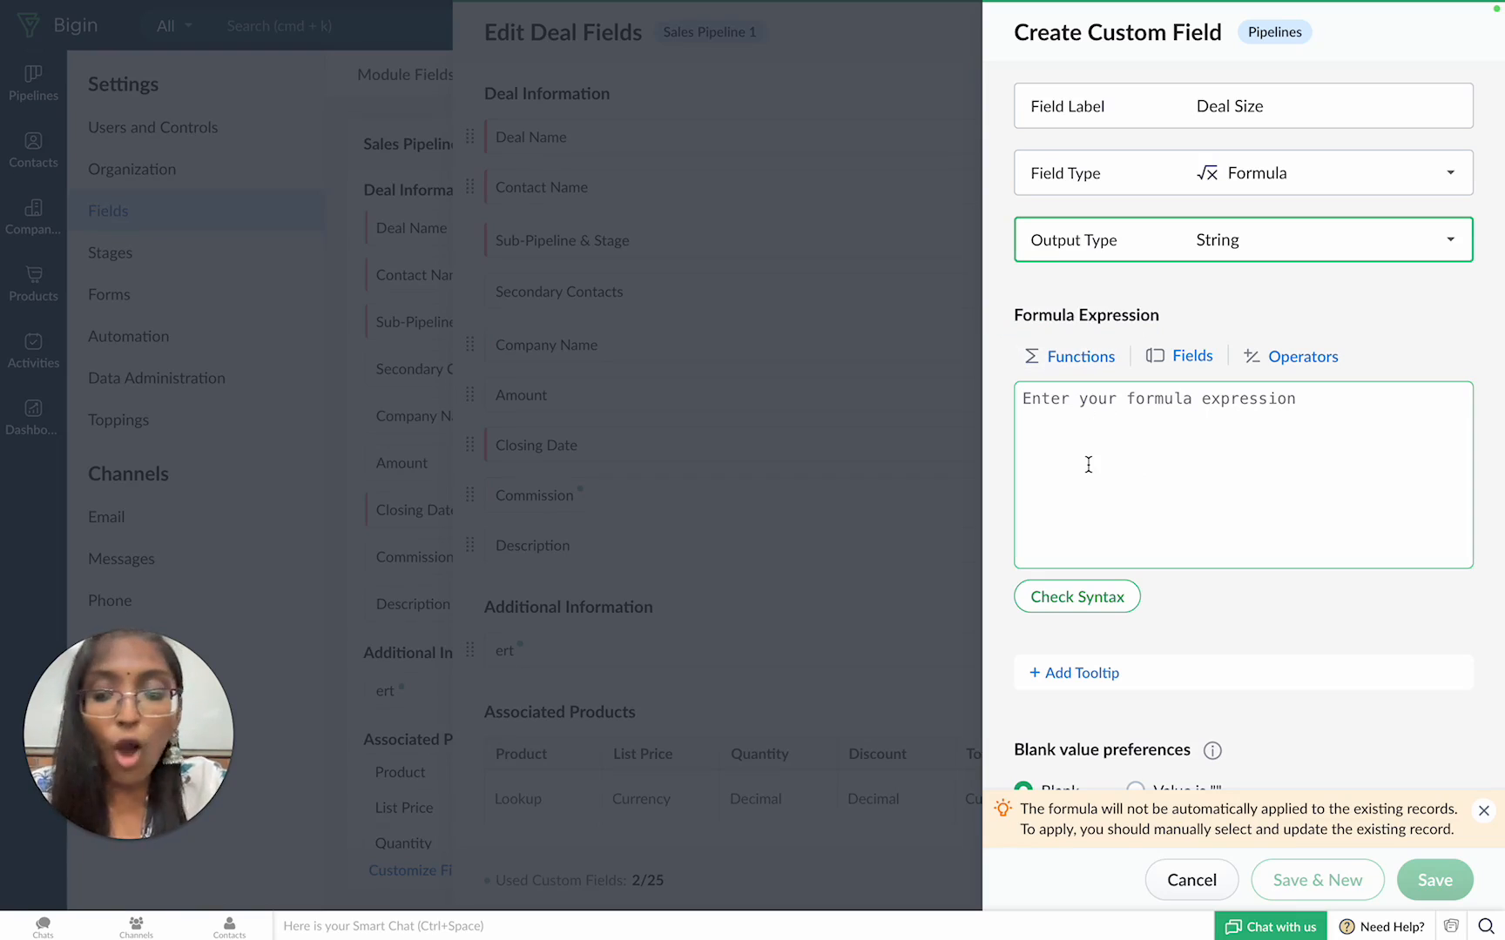
{"action": "left_click", "coordinate": [1079, 356]}
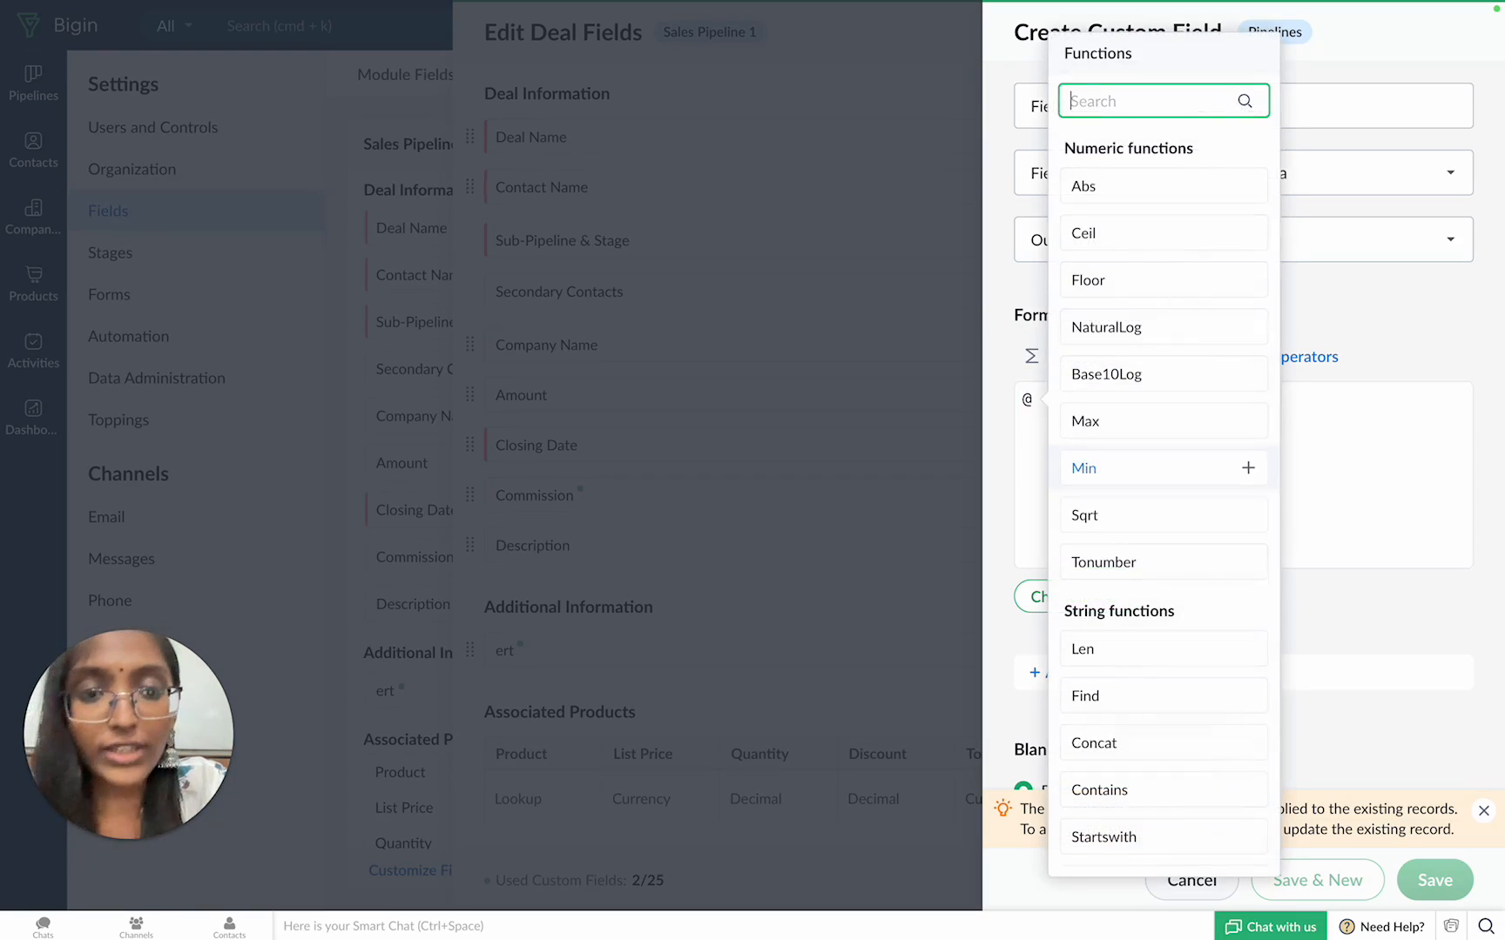
{"action": "scroll", "scroll_direction": "down", "scroll_amount": 3}
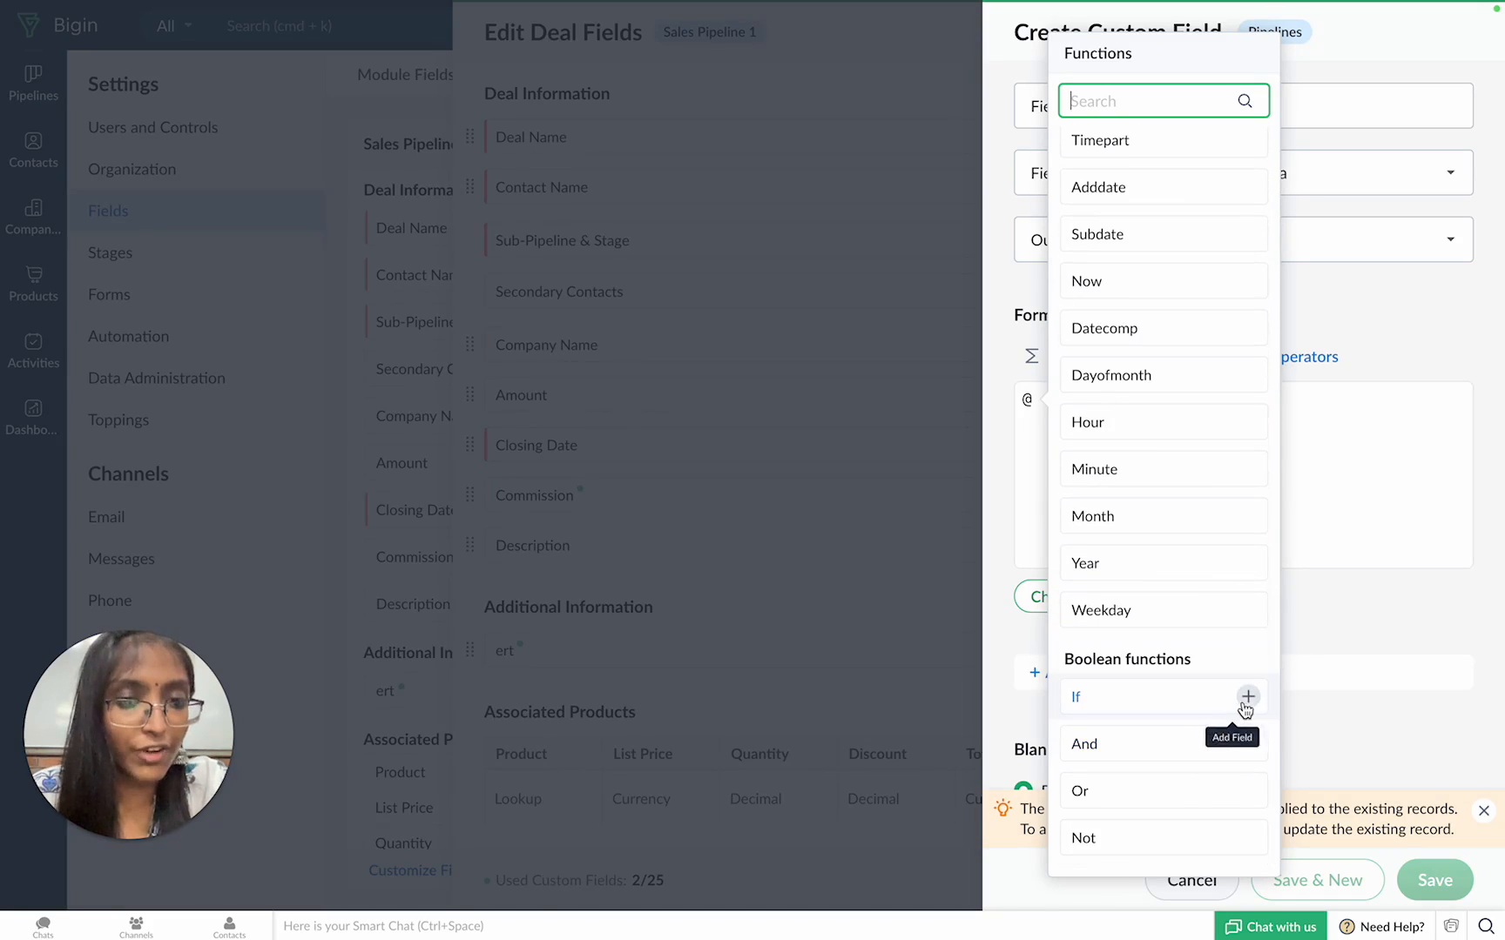
{"action": "left_click", "coordinate": [1248, 697]}
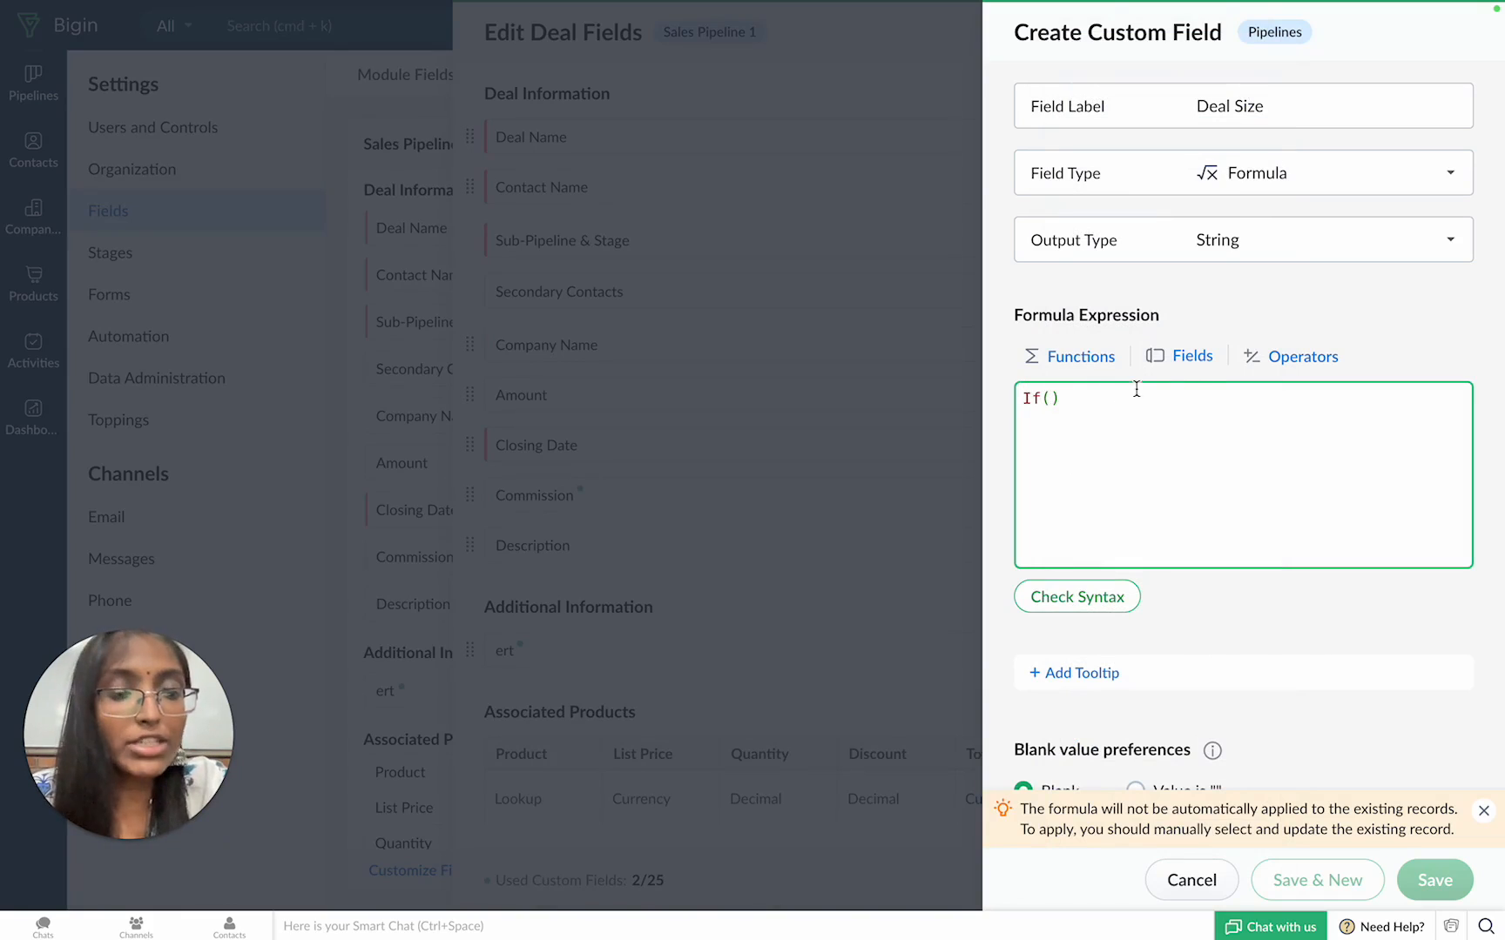
{"action": "mouse_move", "coordinate": [1192, 356]}
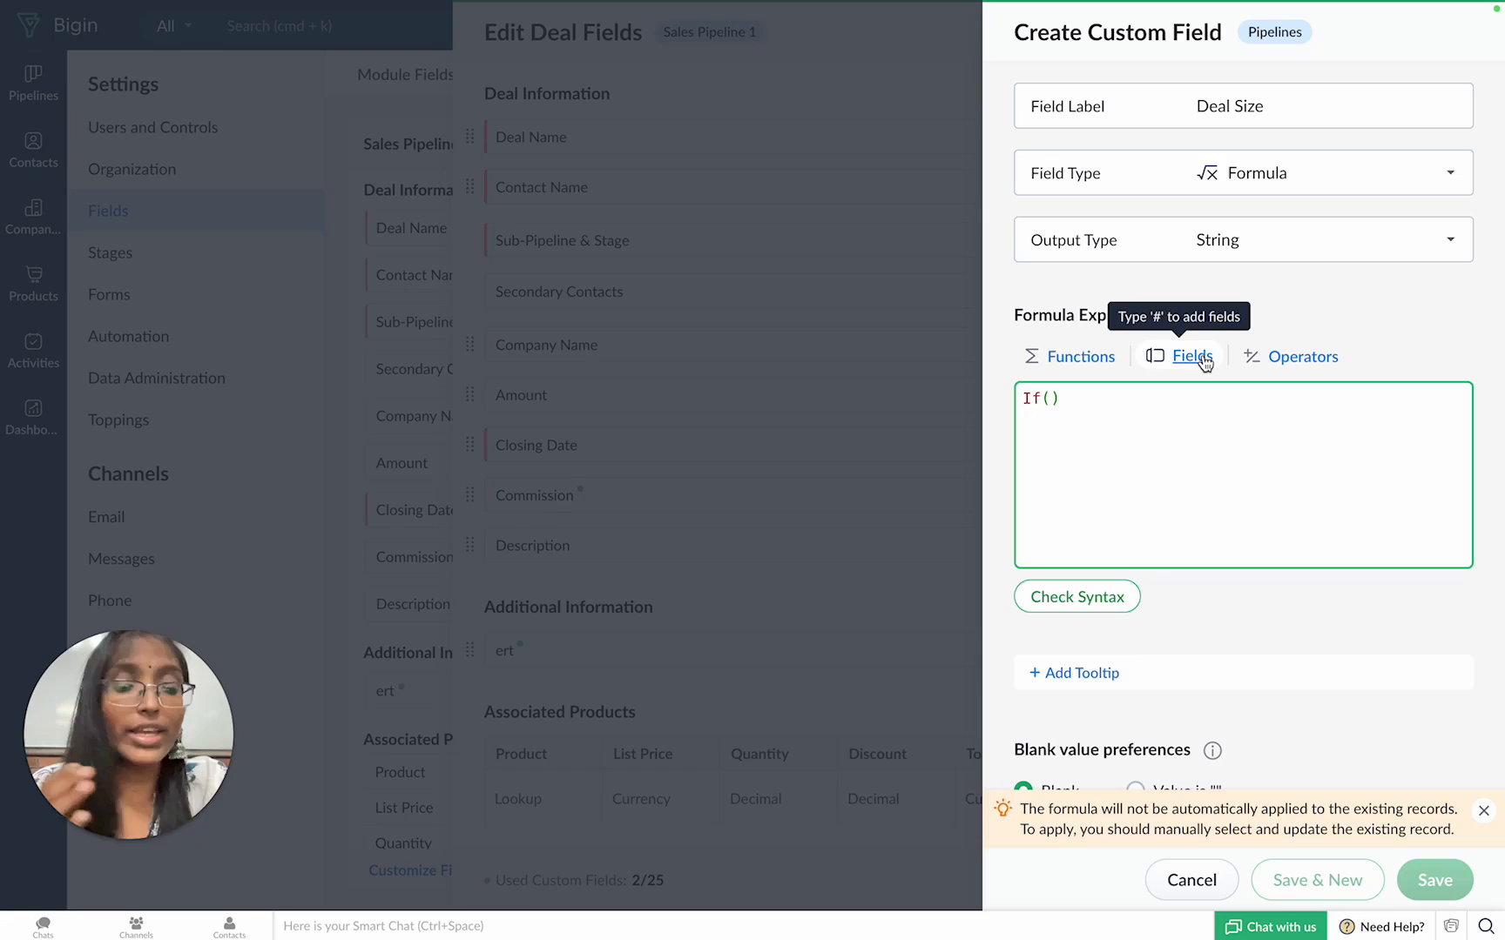
{"action": "mouse_move", "coordinate": [1096, 394]}
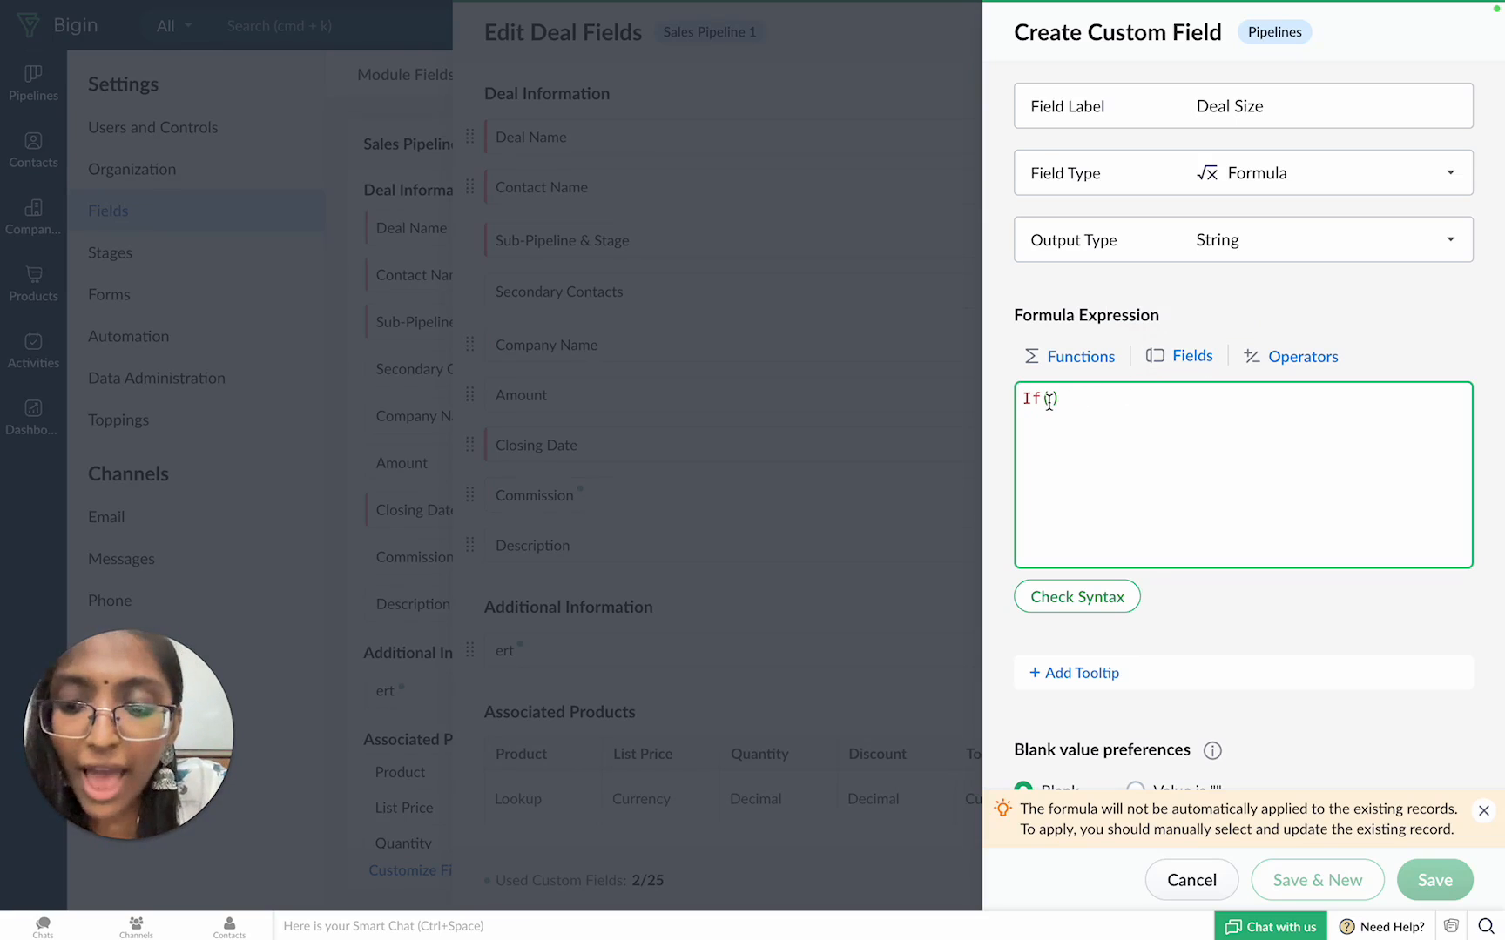
{"action": "left_click", "coordinate": [1191, 356]}
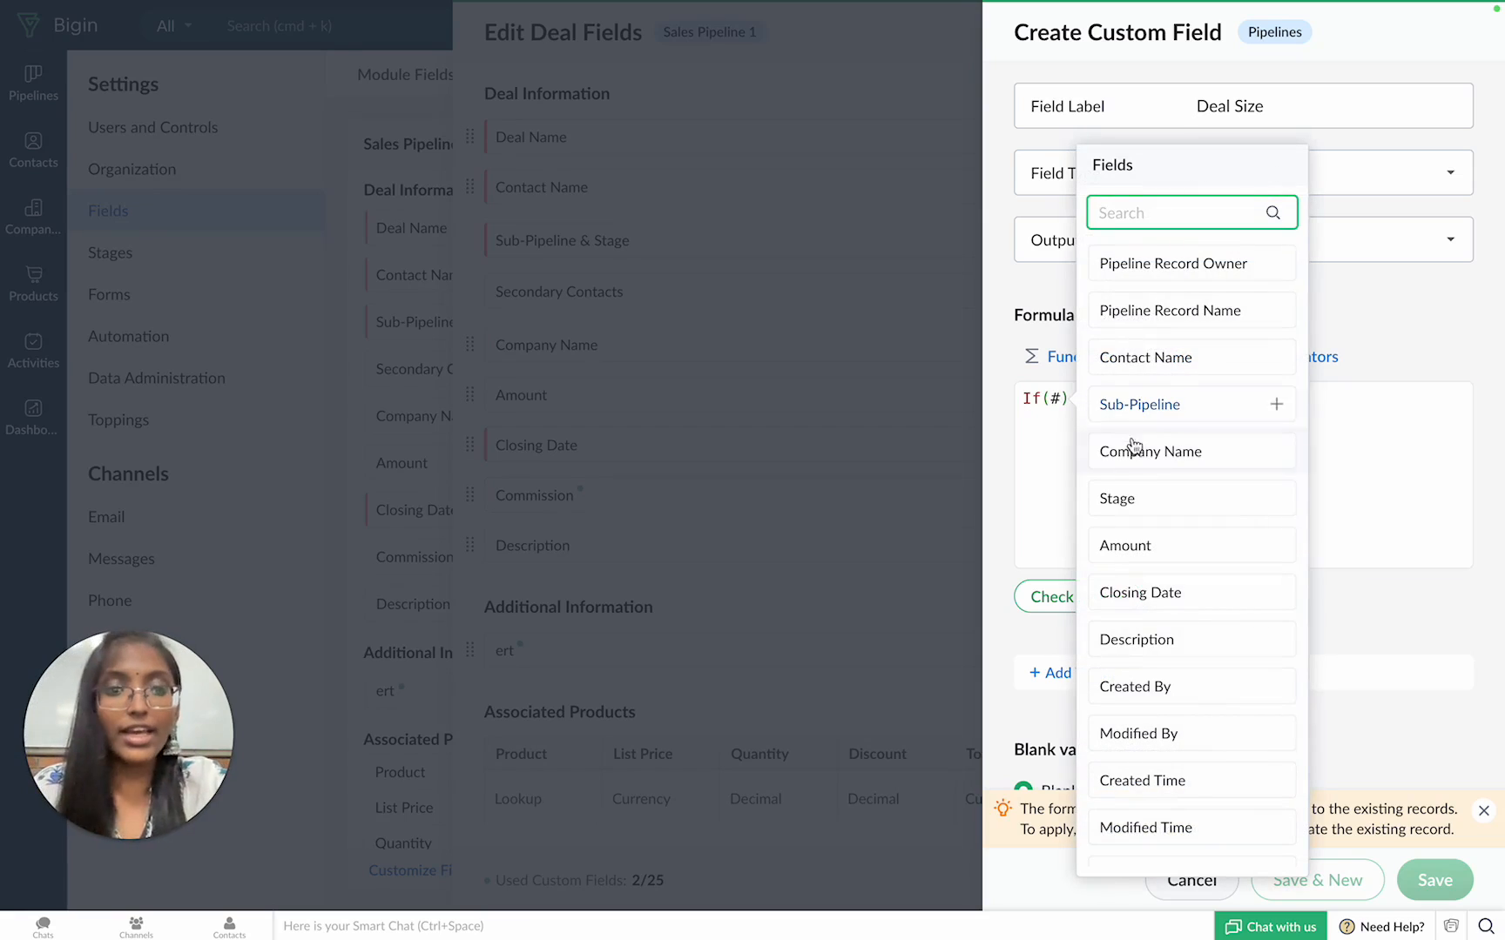
{"action": "mouse_move", "coordinate": [1214, 487]}
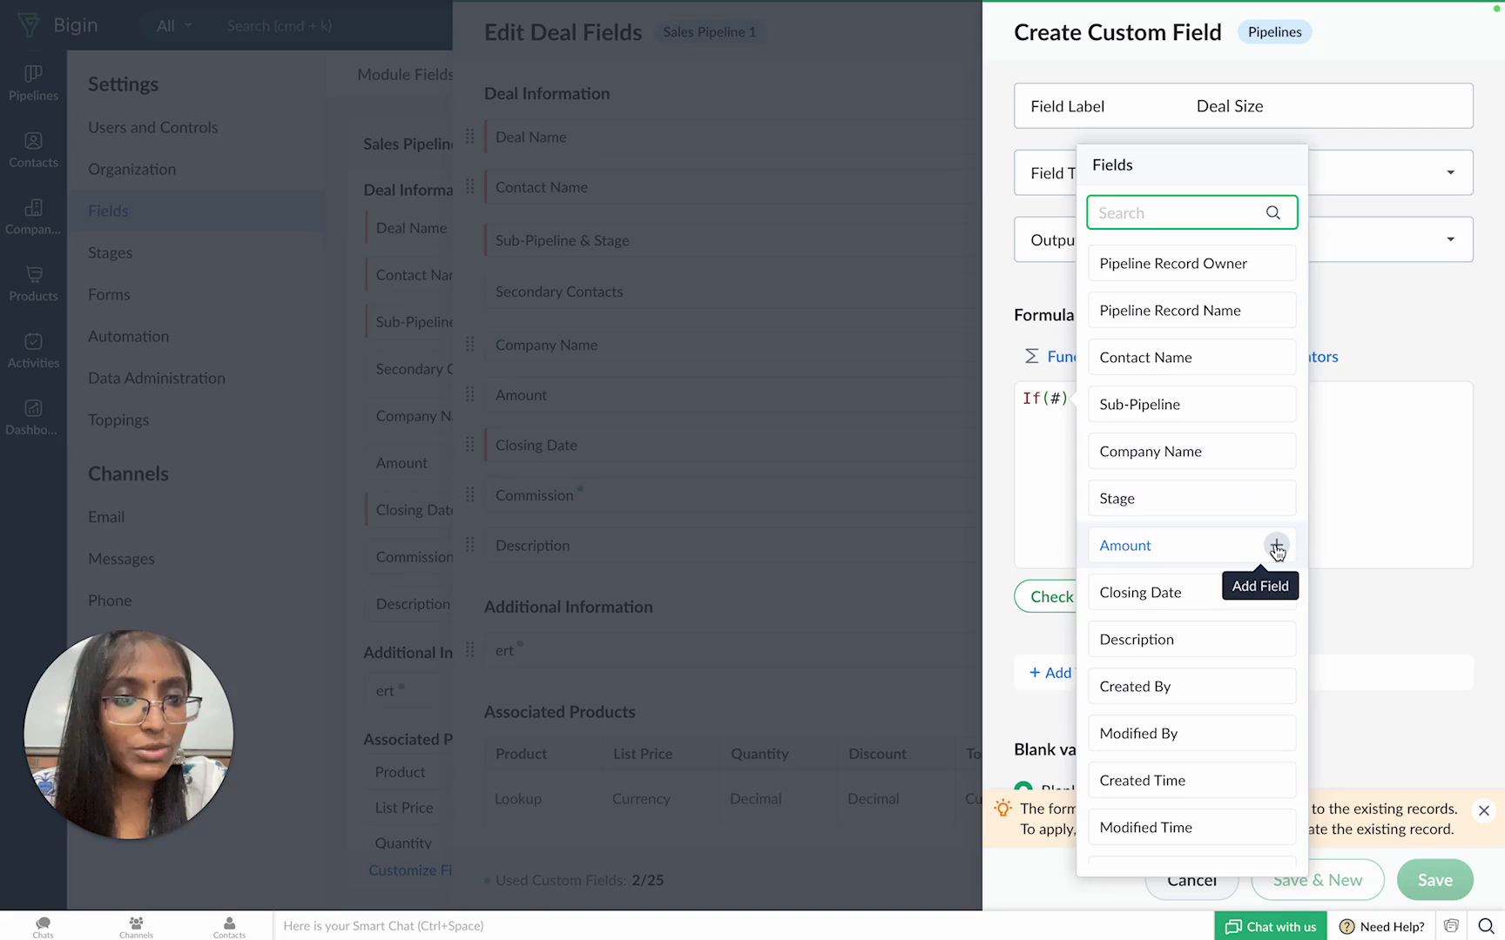
{"action": "left_click", "coordinate": [1276, 545]}
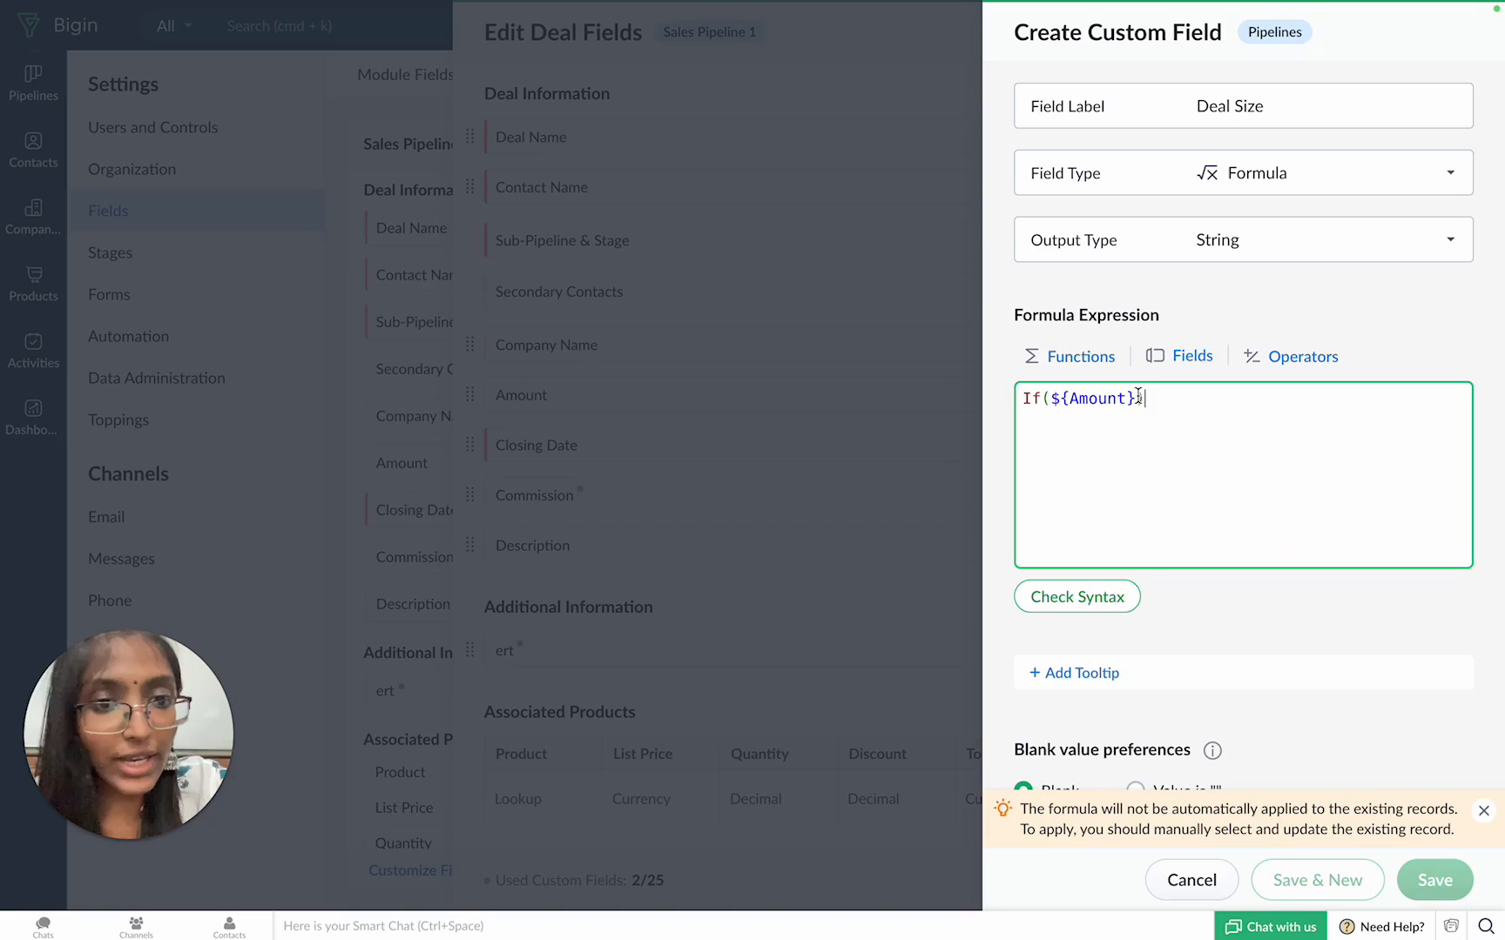
Step: Complete the formula with >=10000, 'Large Deal' and 'Small Deal', then check syntax
{"action": "left_click", "coordinate": [1302, 356]}
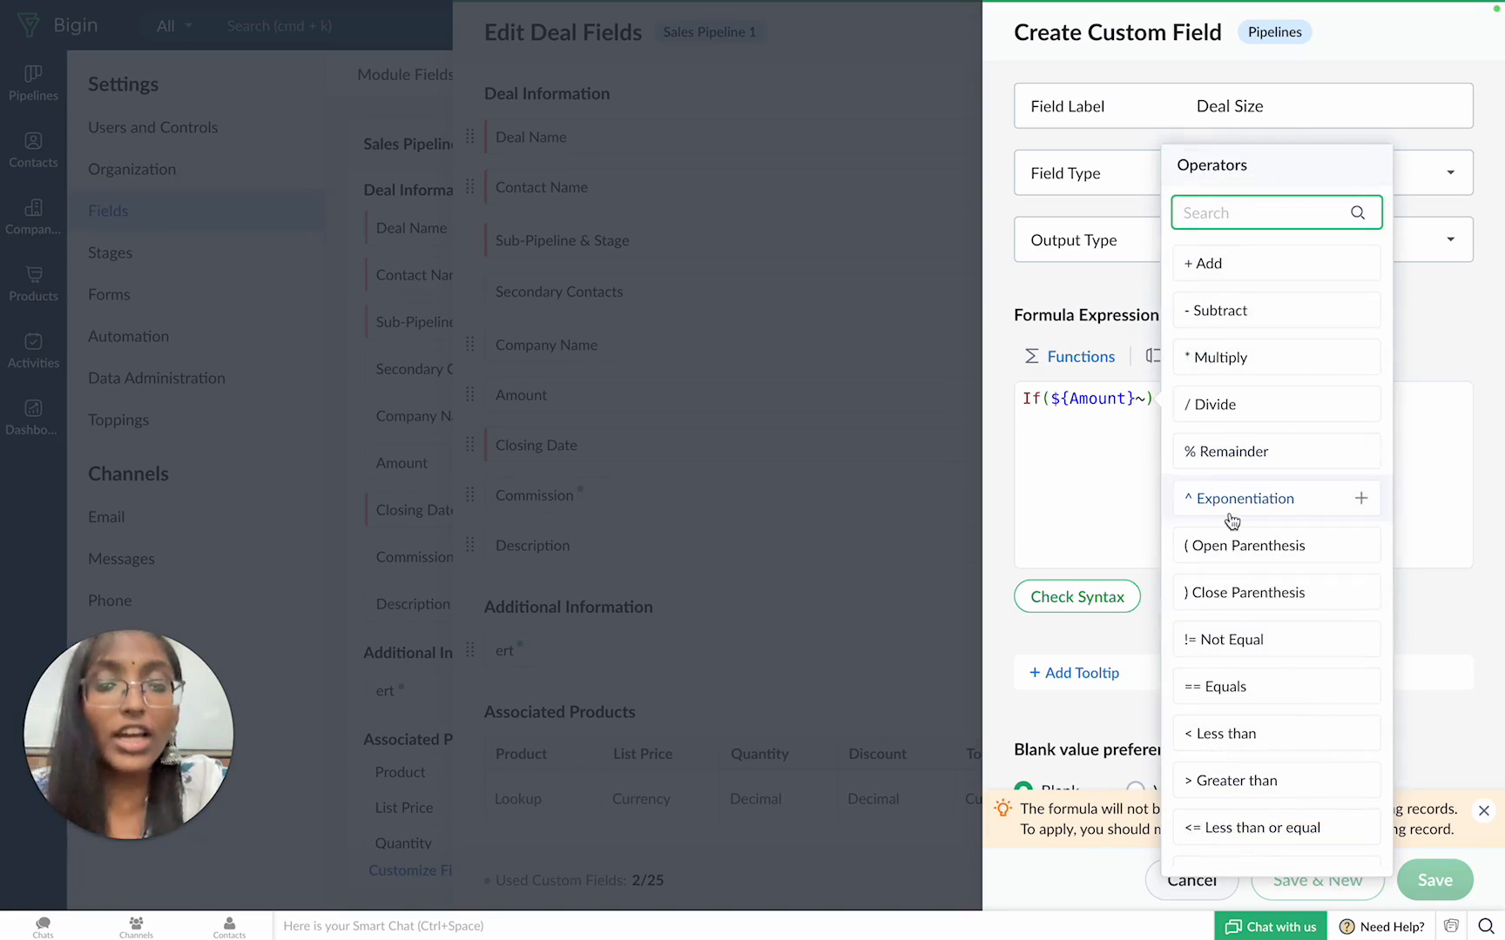
{"action": "scroll", "scroll_direction": "down", "scroll_amount": 3}
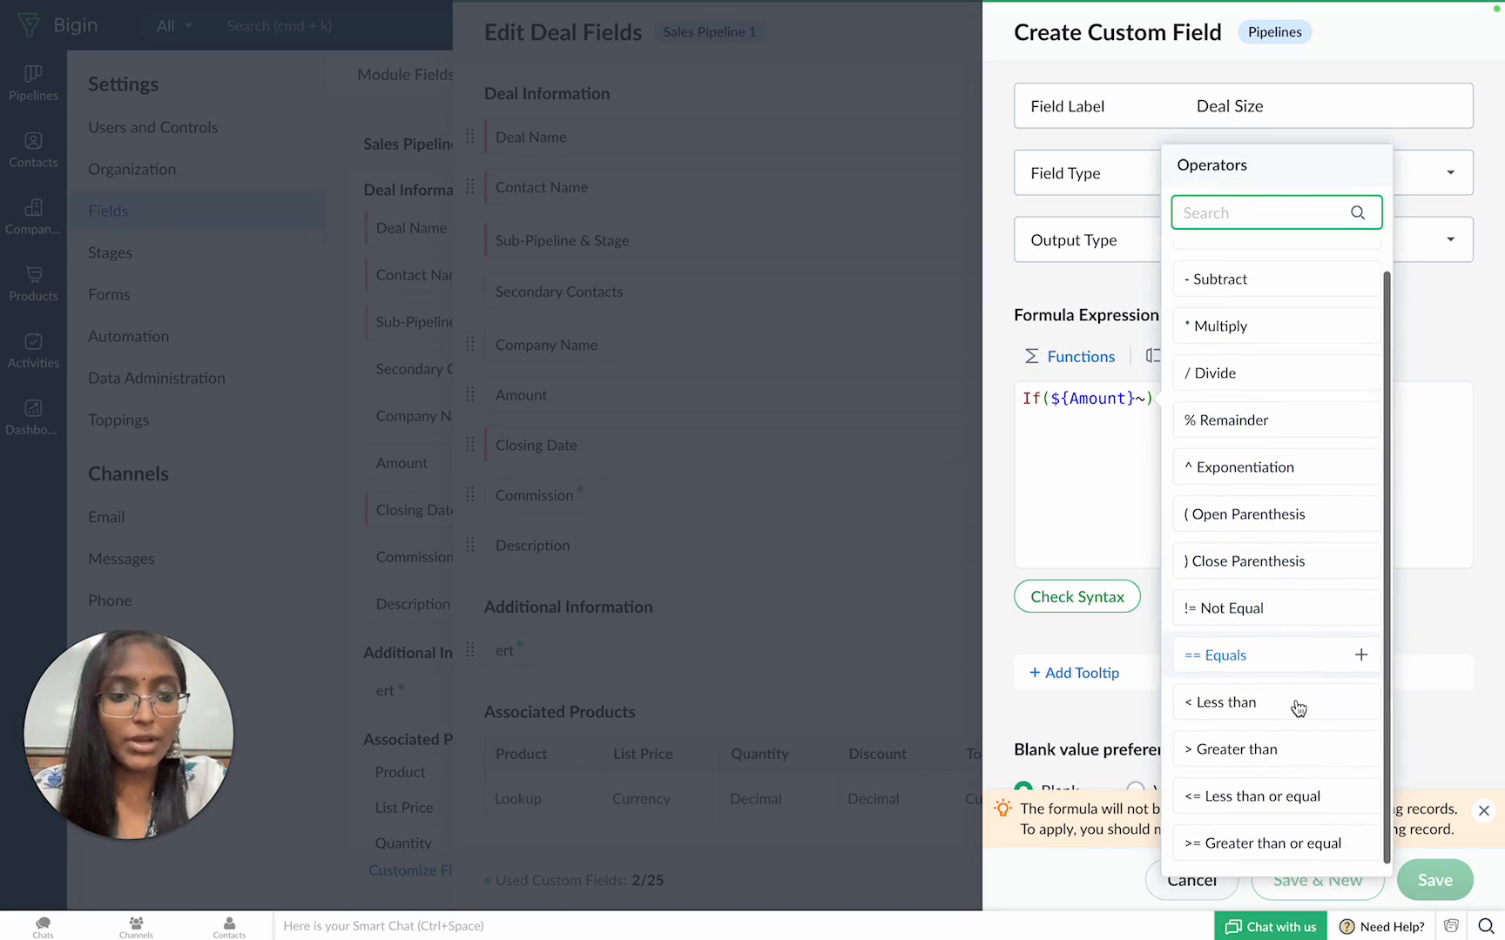
{"action": "mouse_move", "coordinate": [1360, 844]}
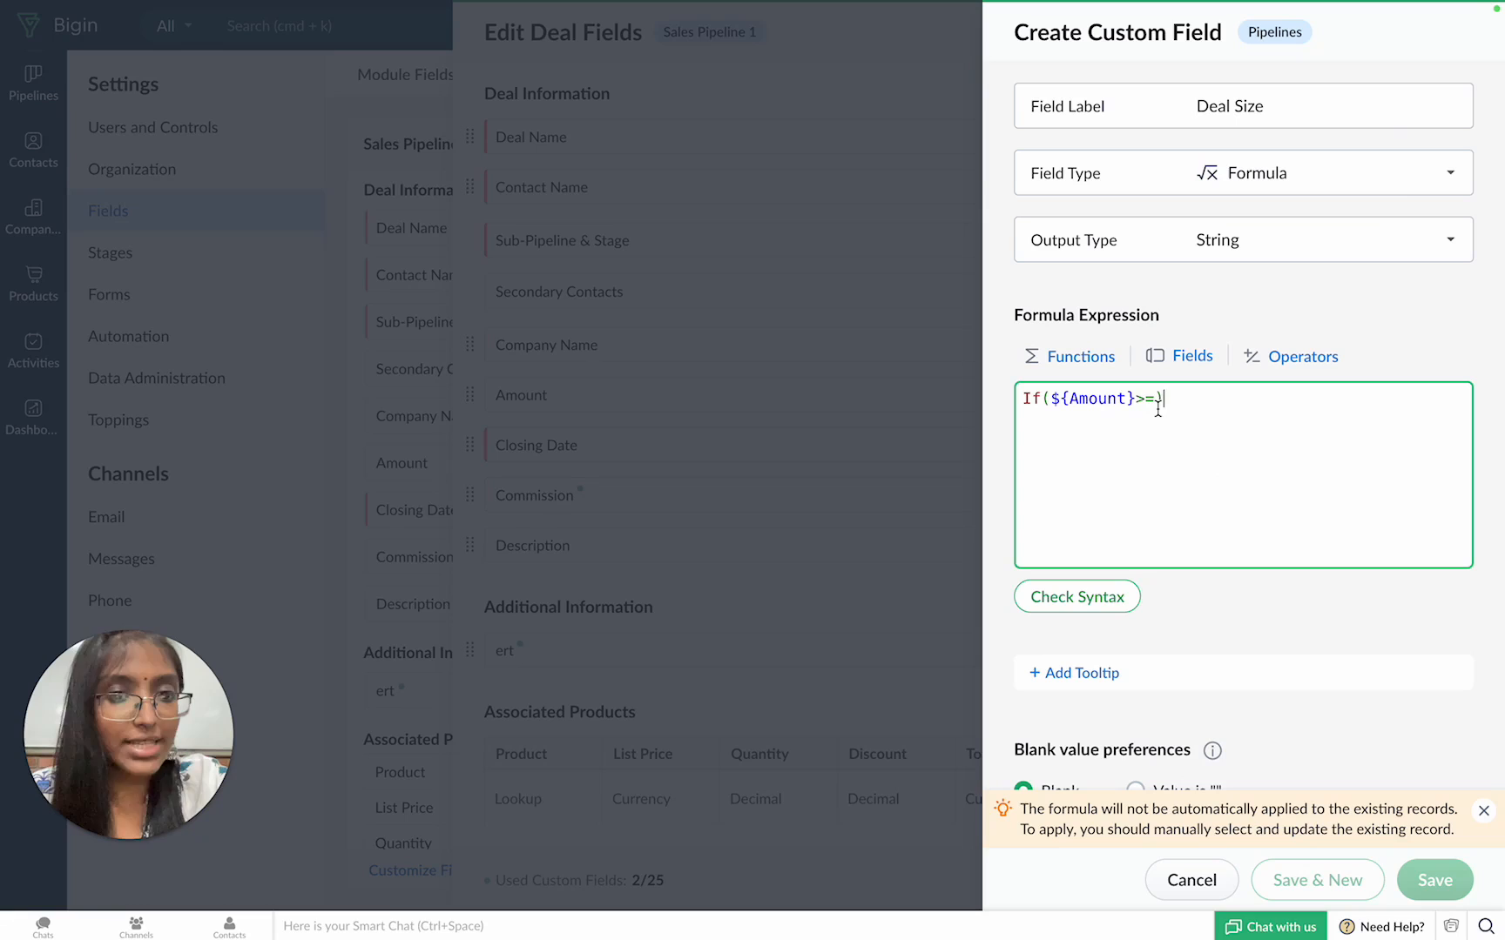
{"action": "type", "text": "1)"}
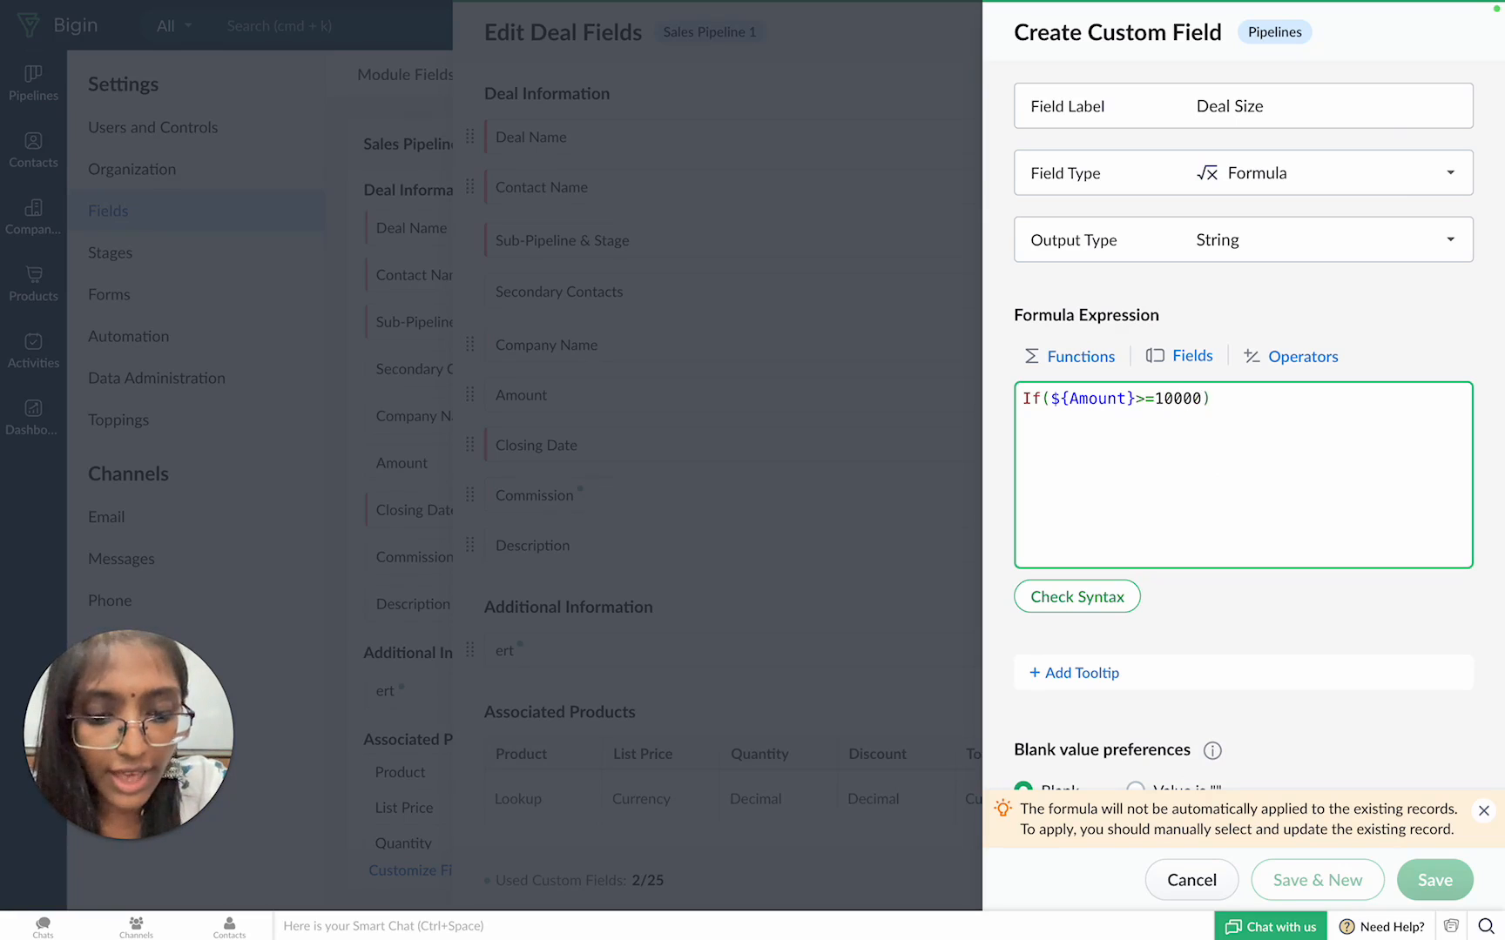
{"action": "type", "text": ","}
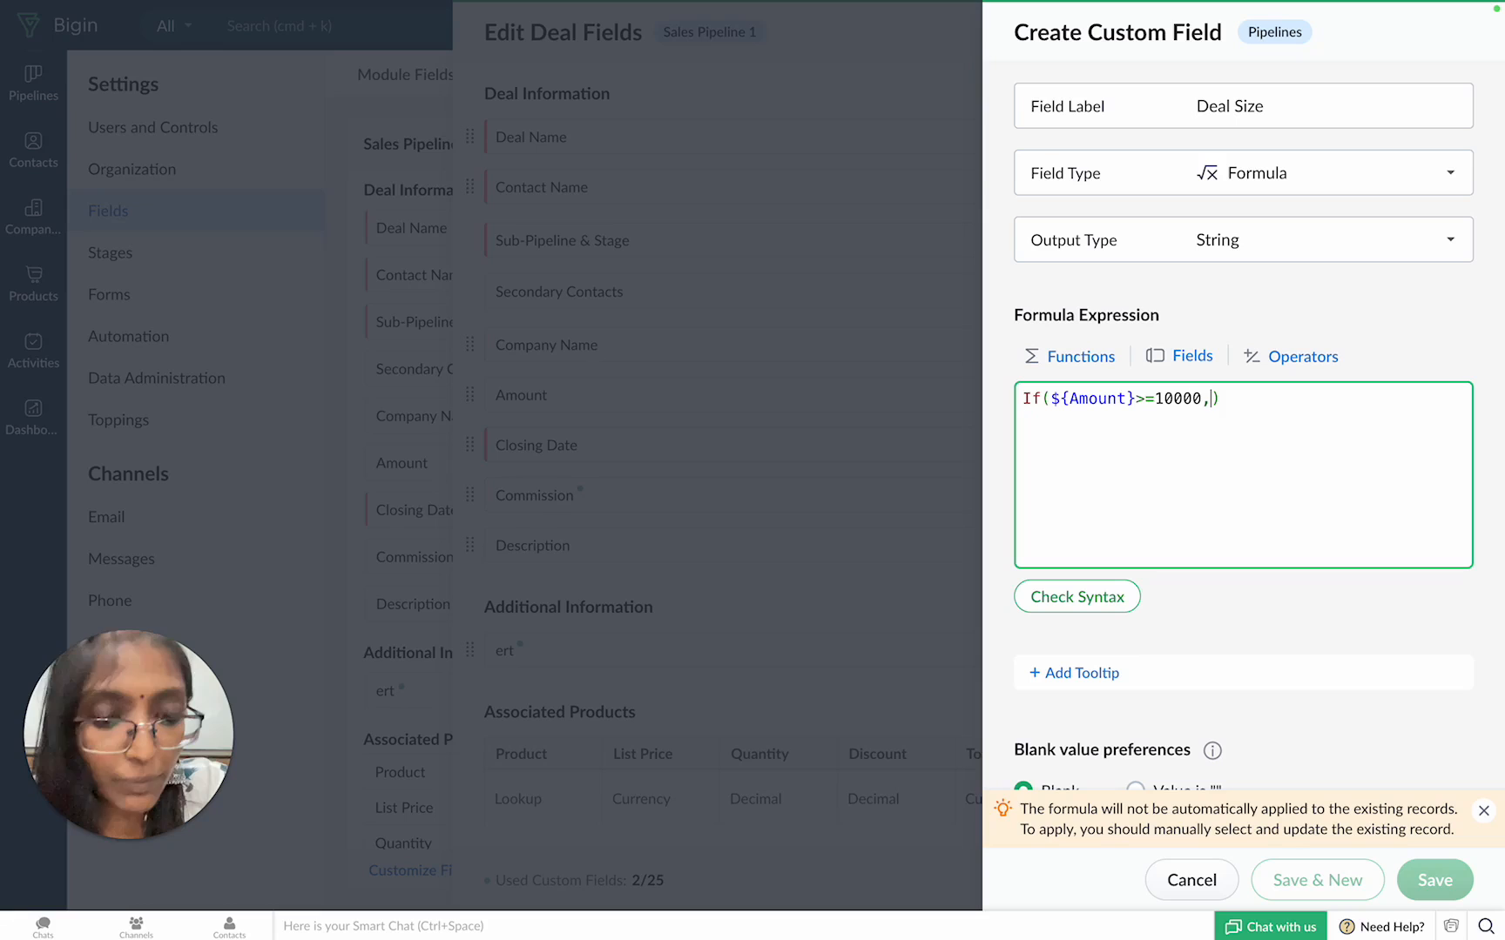
{"action": "type", "text": "'Large Dea"}
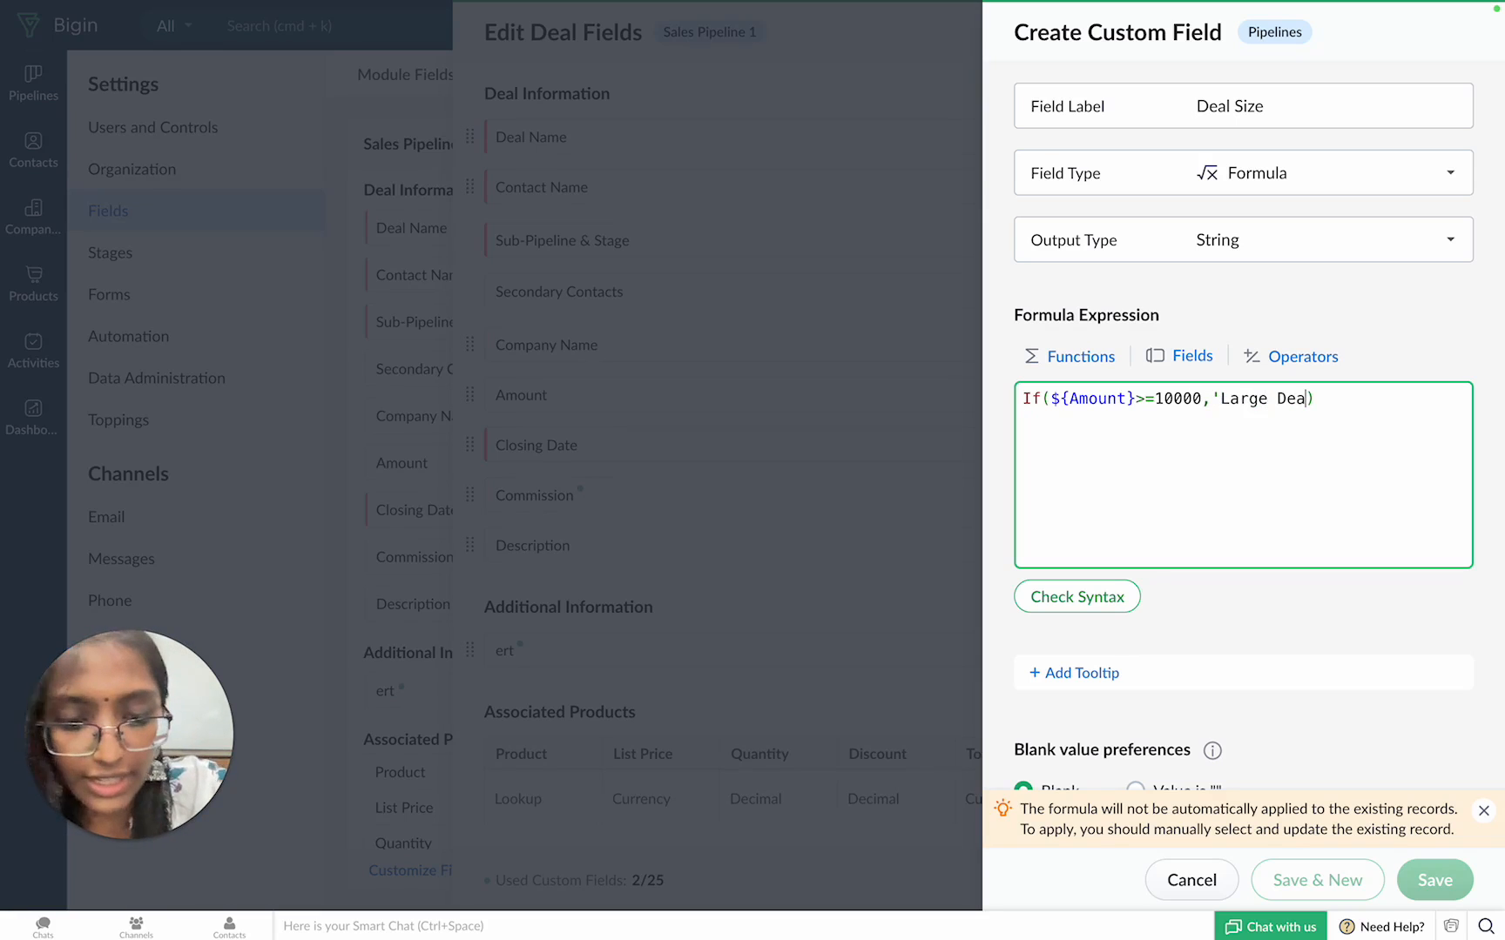
{"action": "type", "text": "."}
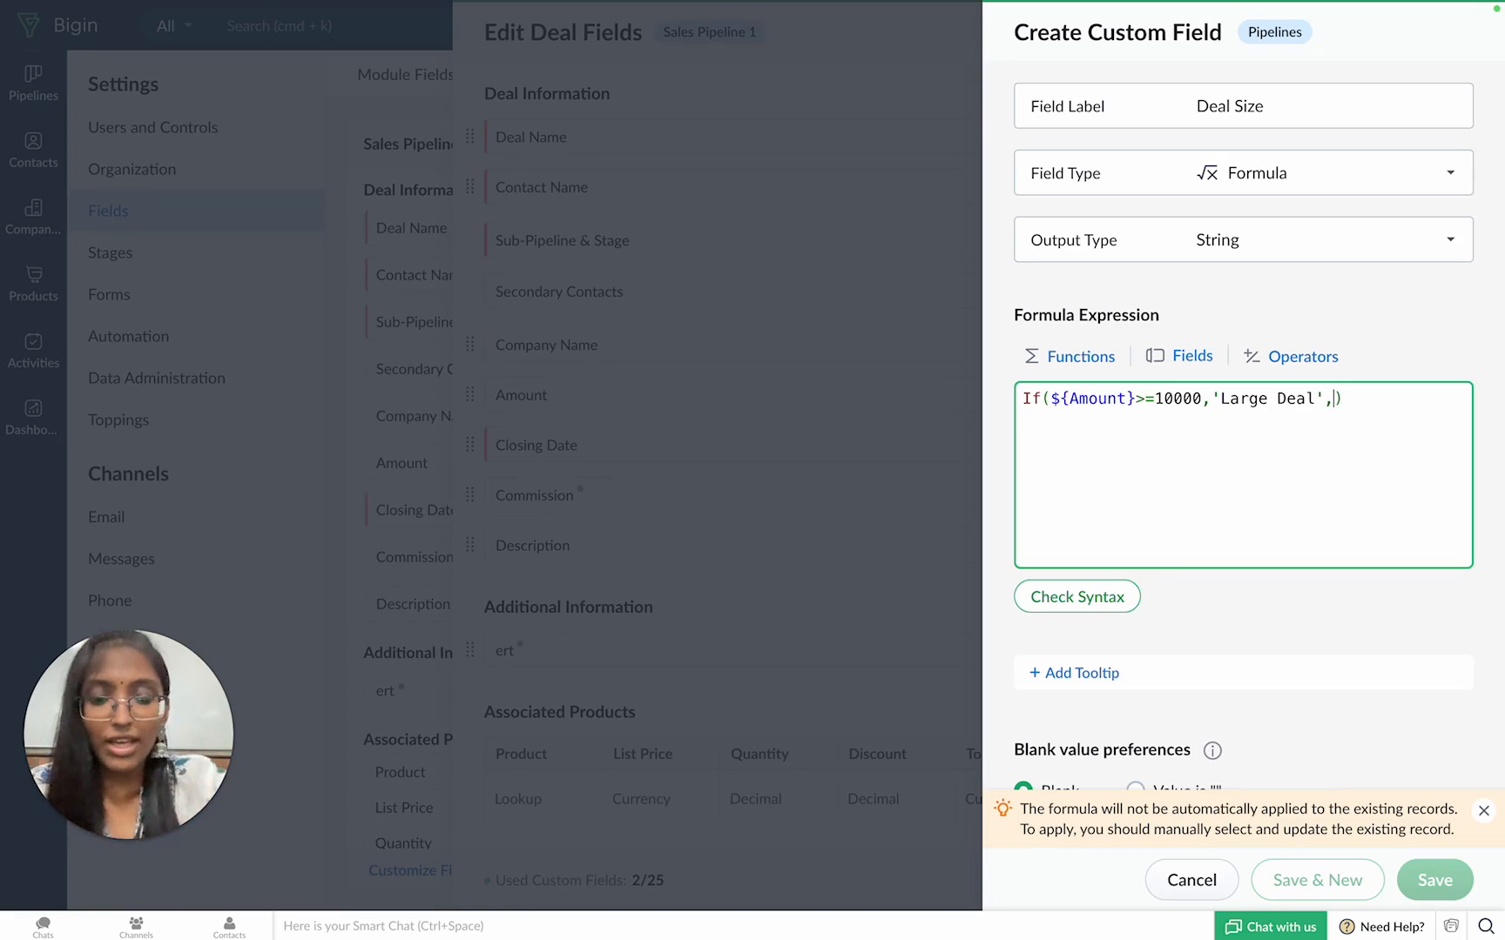
{"action": "type", "text": ")"}
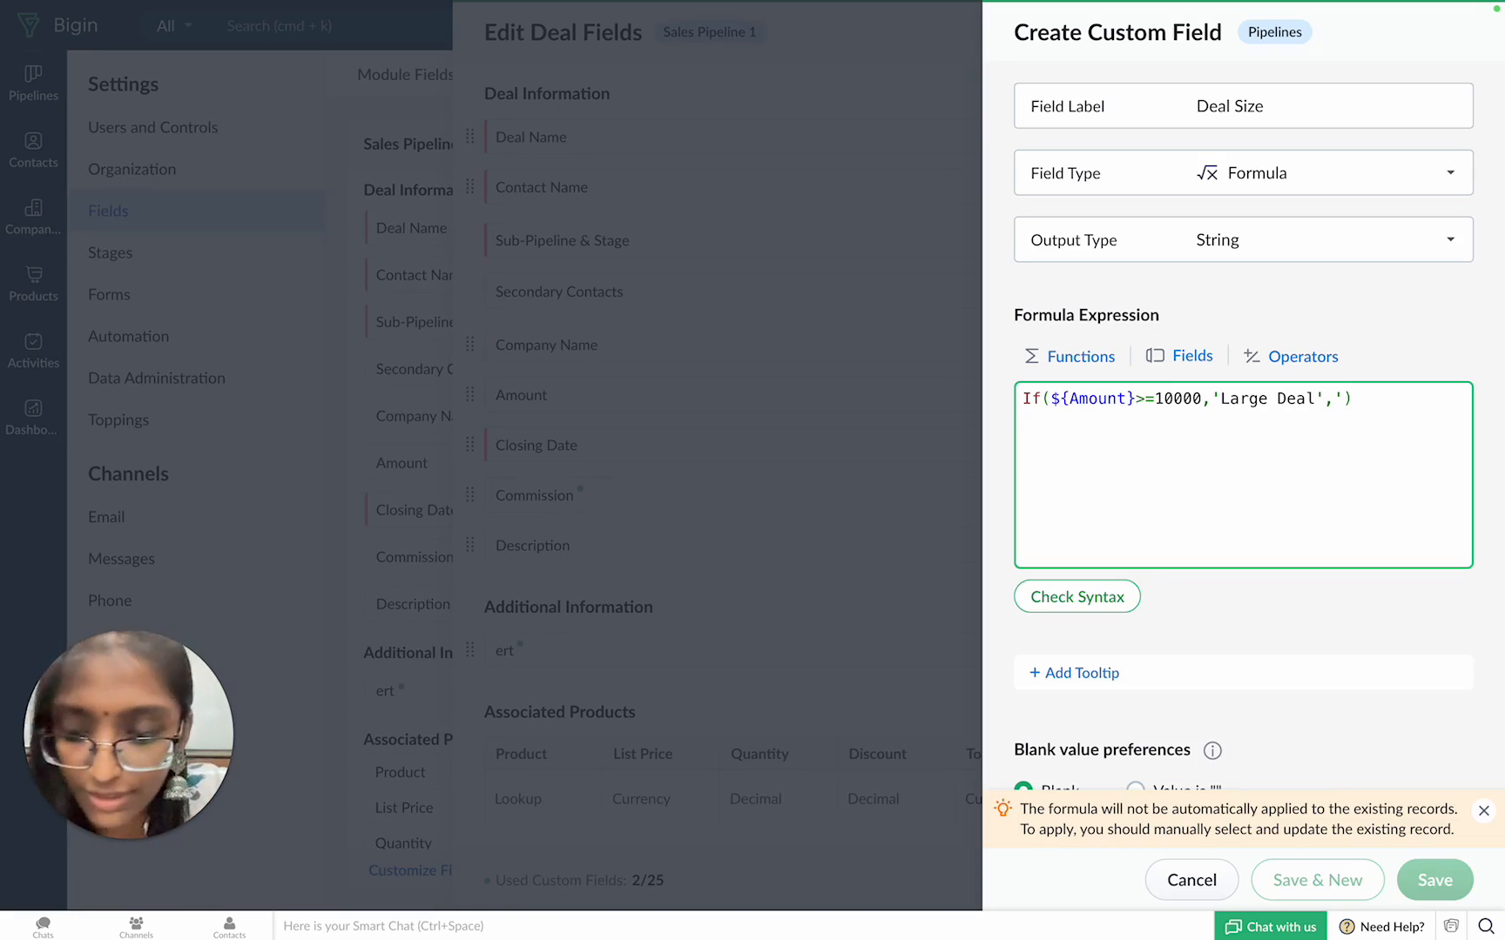
{"action": "type", "text": "'Small"}
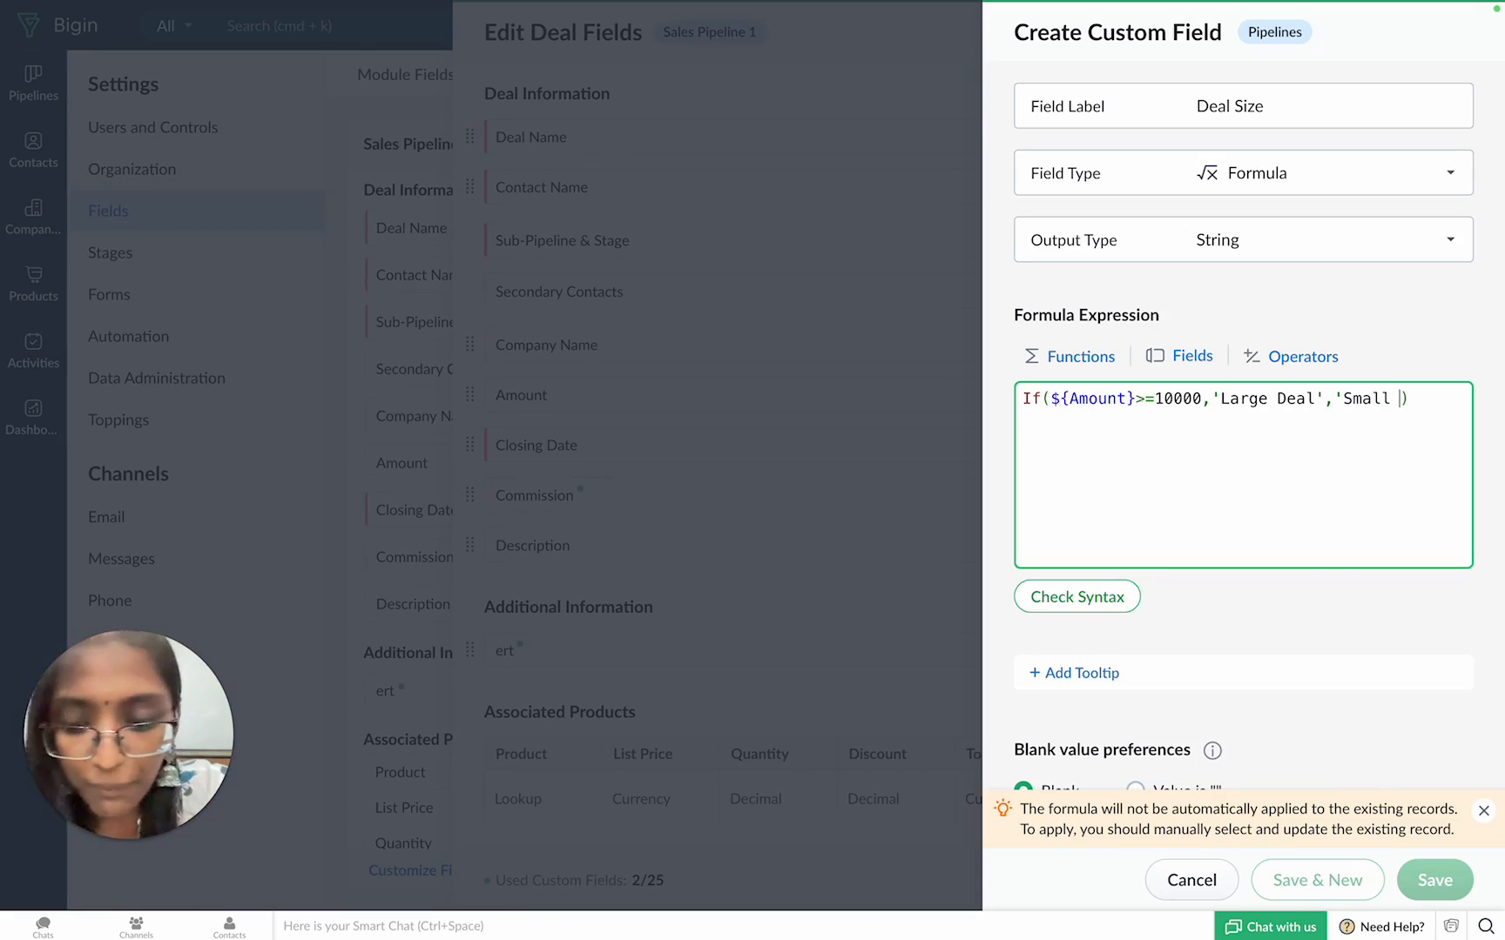
{"action": "type", "text": "Deal'"}
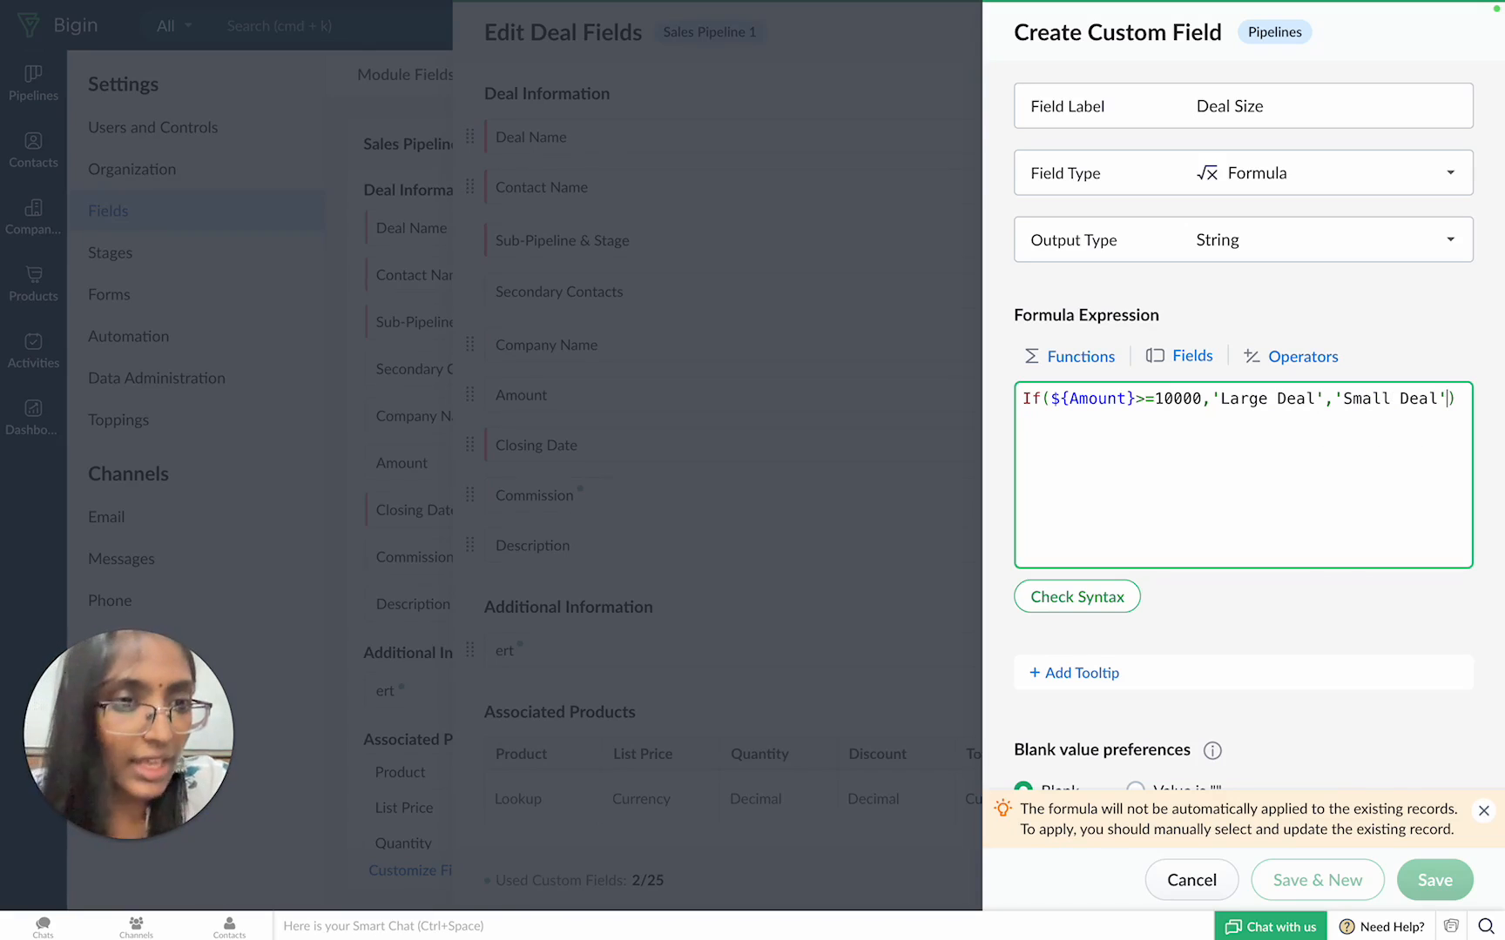
{"action": "left_click", "coordinate": [1076, 596]}
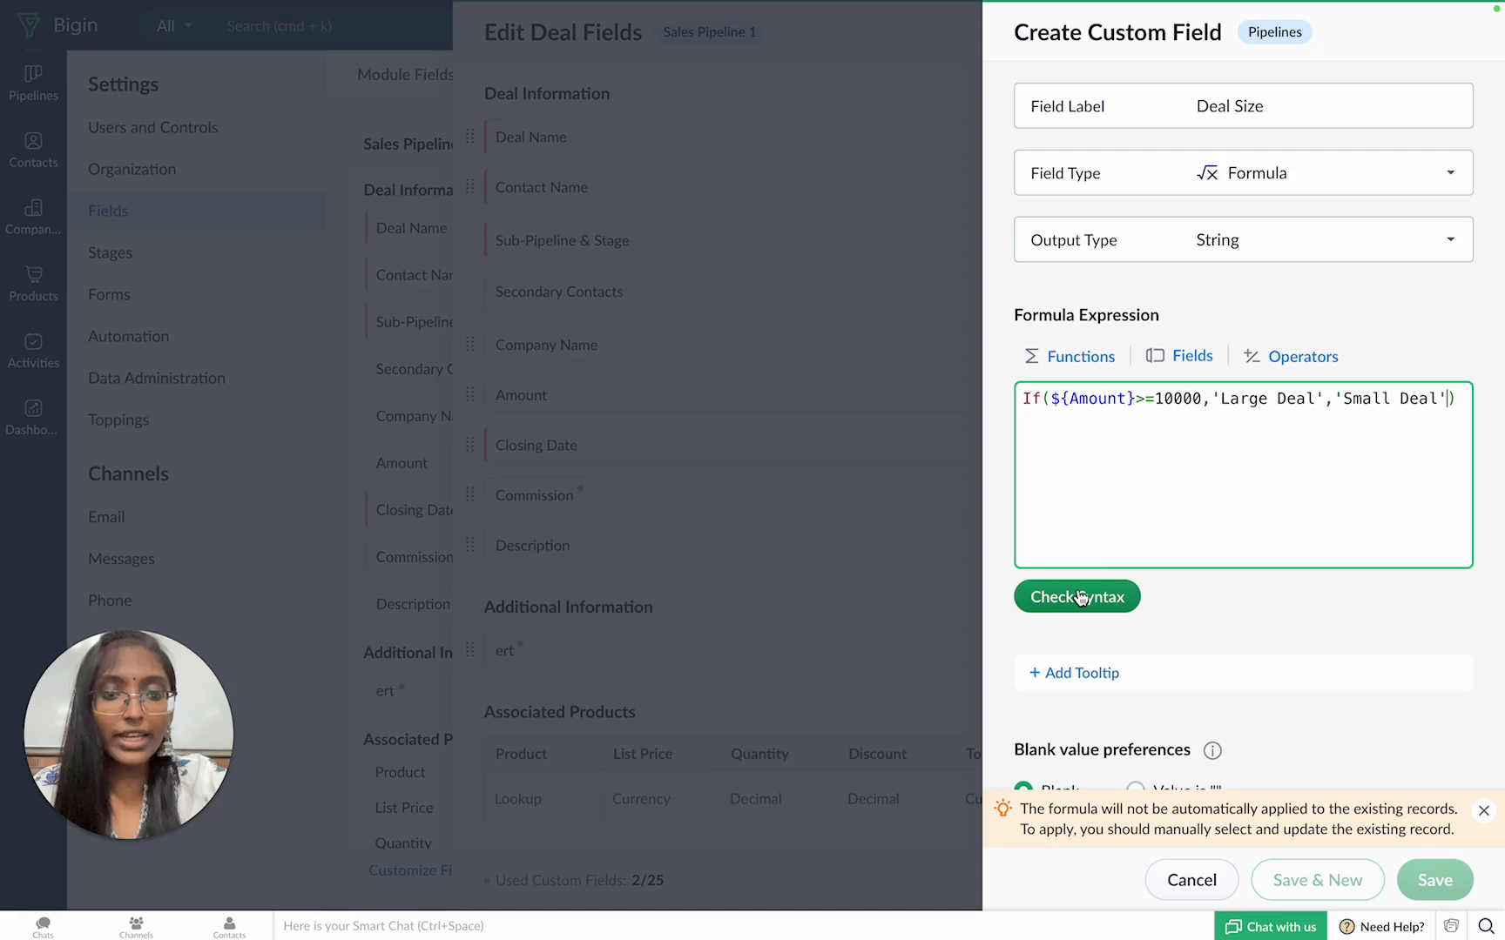
{"action": "left_click", "coordinate": [1075, 596]}
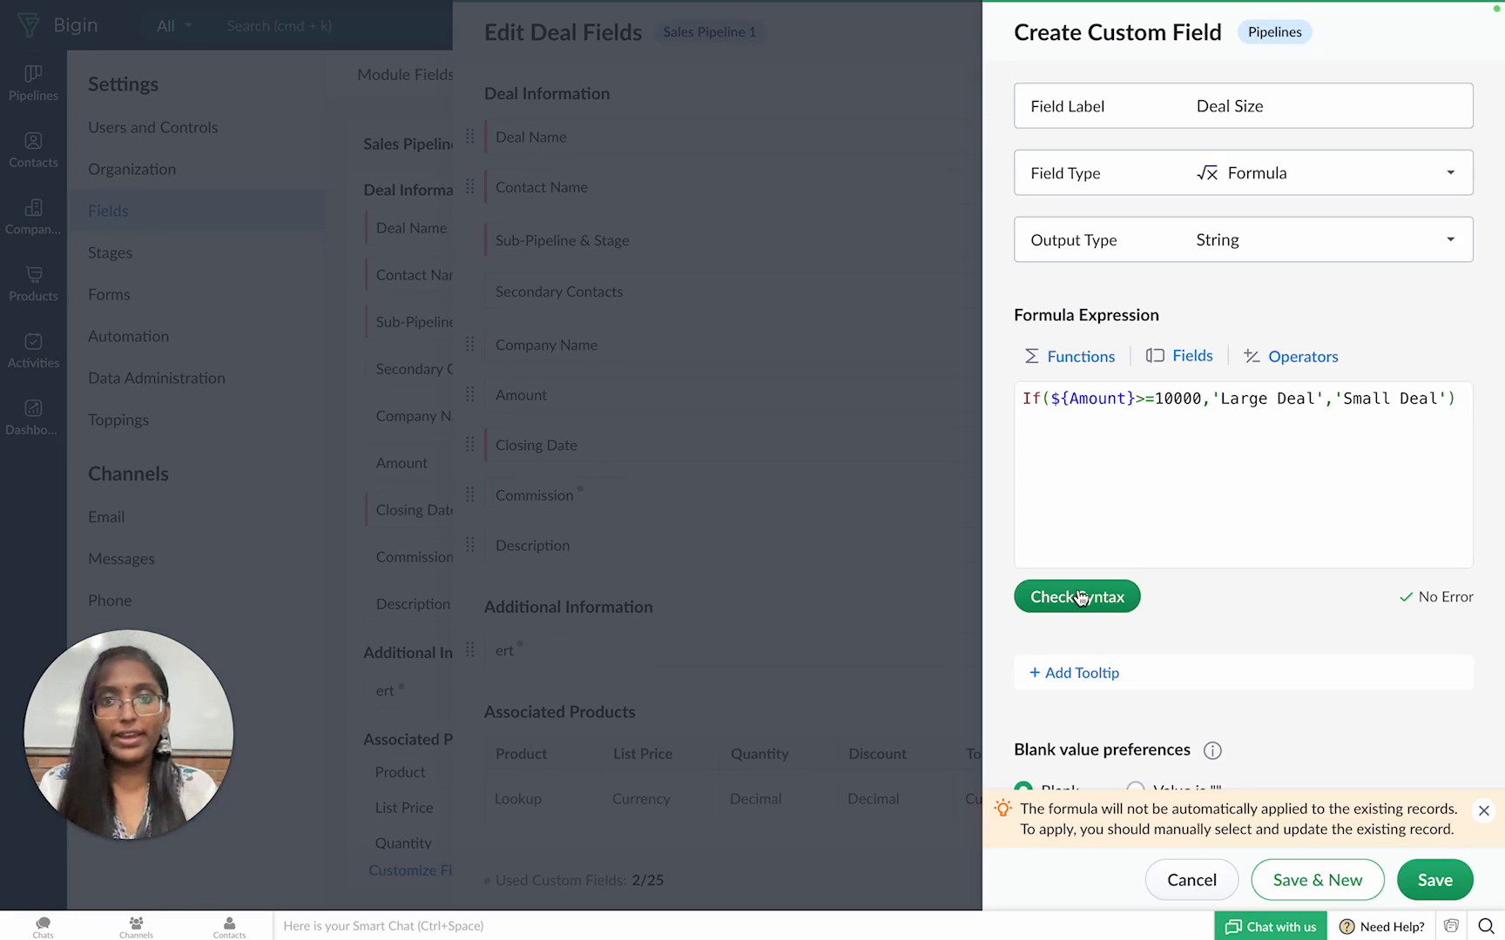
Step: Give Deal Size the tooltip 'A field to categorize deals.' and save the field
{"action": "scroll", "scroll_direction": "down", "scroll_amount": 3}
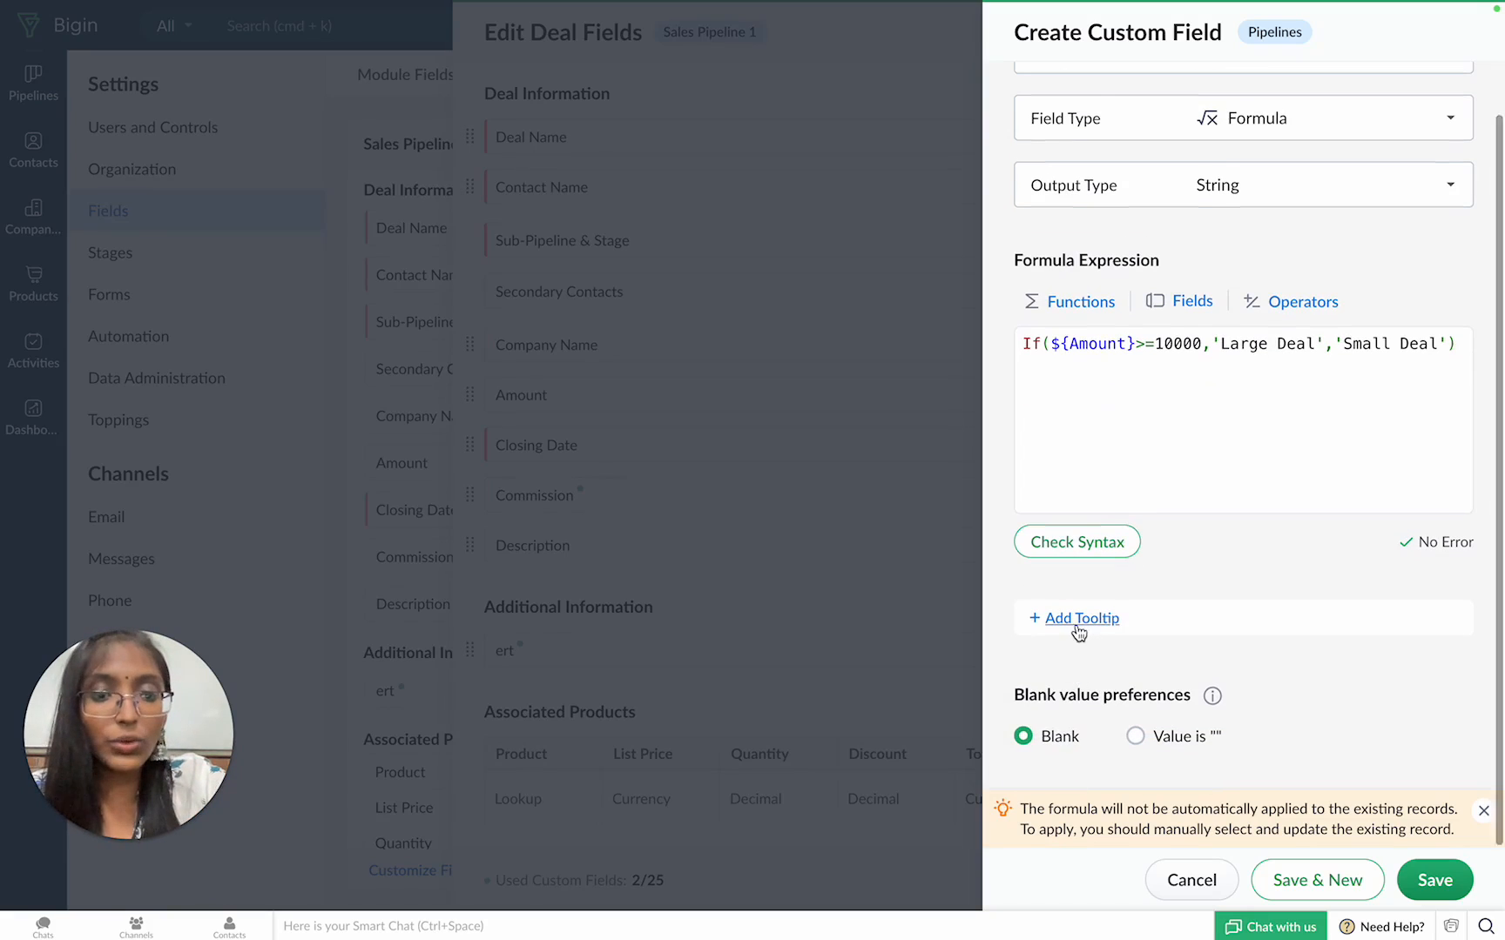
{"action": "left_click", "coordinate": [1079, 618]}
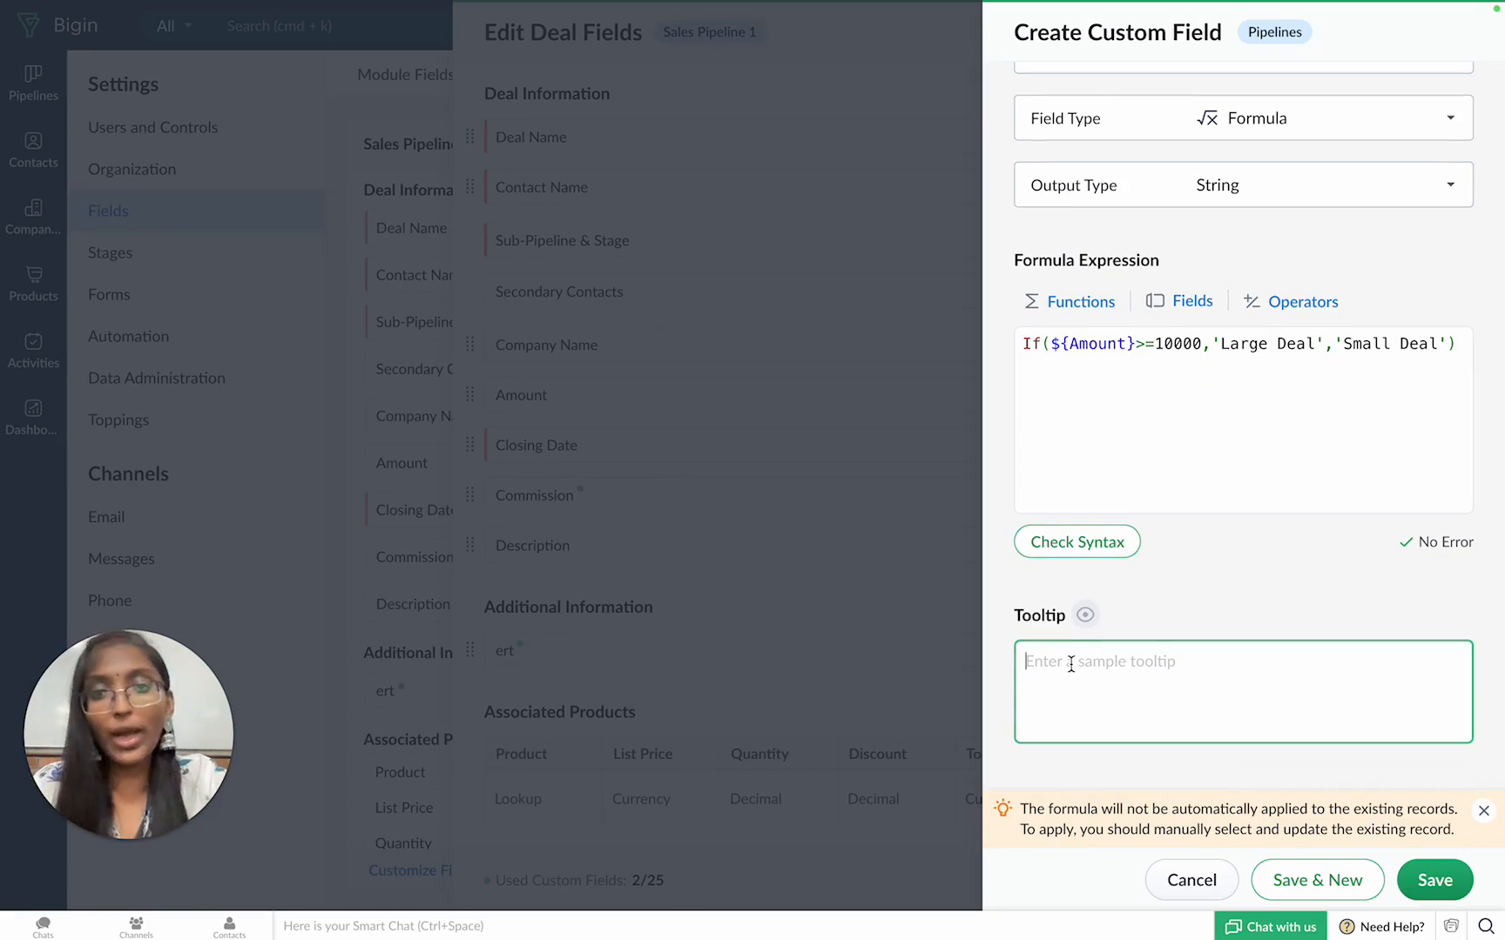
{"action": "type", "text": "A field to categorize deals"}
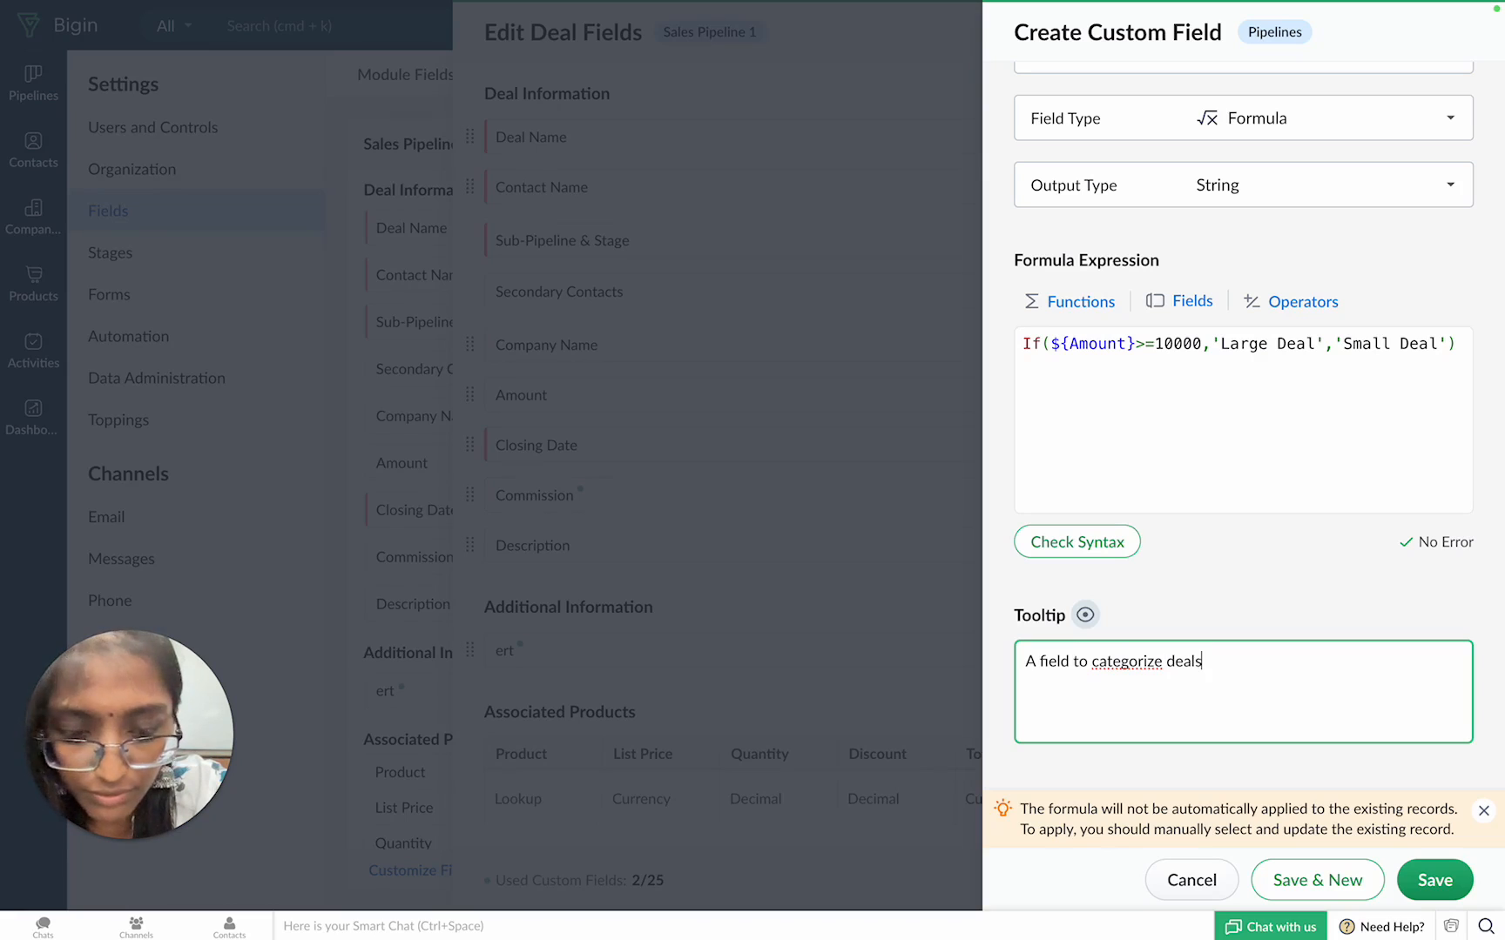
{"action": "scroll", "scroll_direction": "down", "scroll_amount": 3}
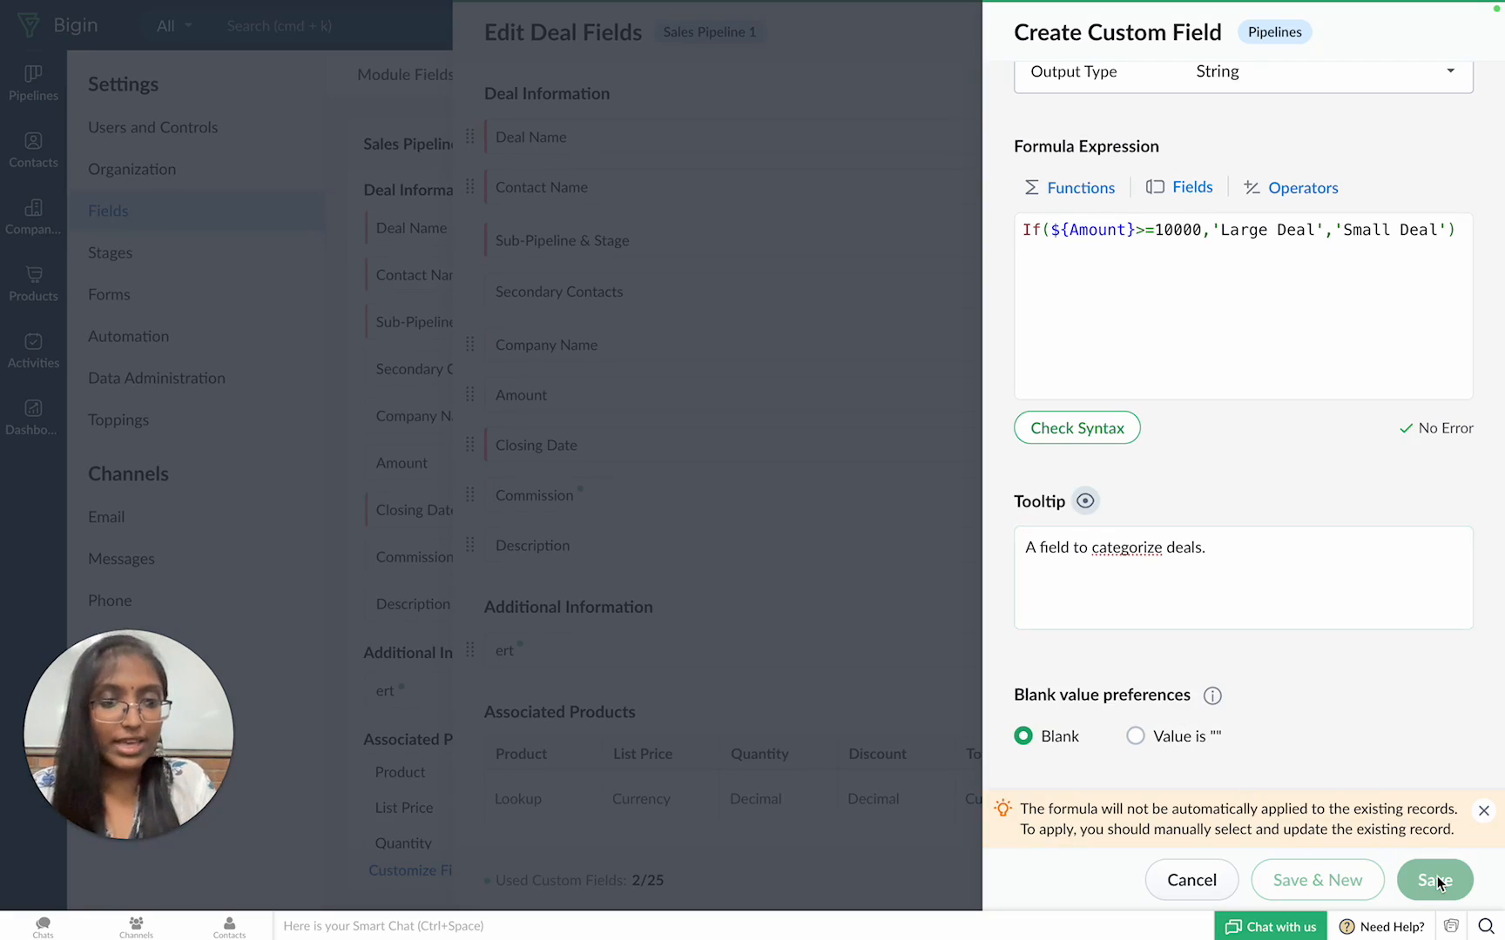
{"action": "left_click", "coordinate": [1434, 880]}
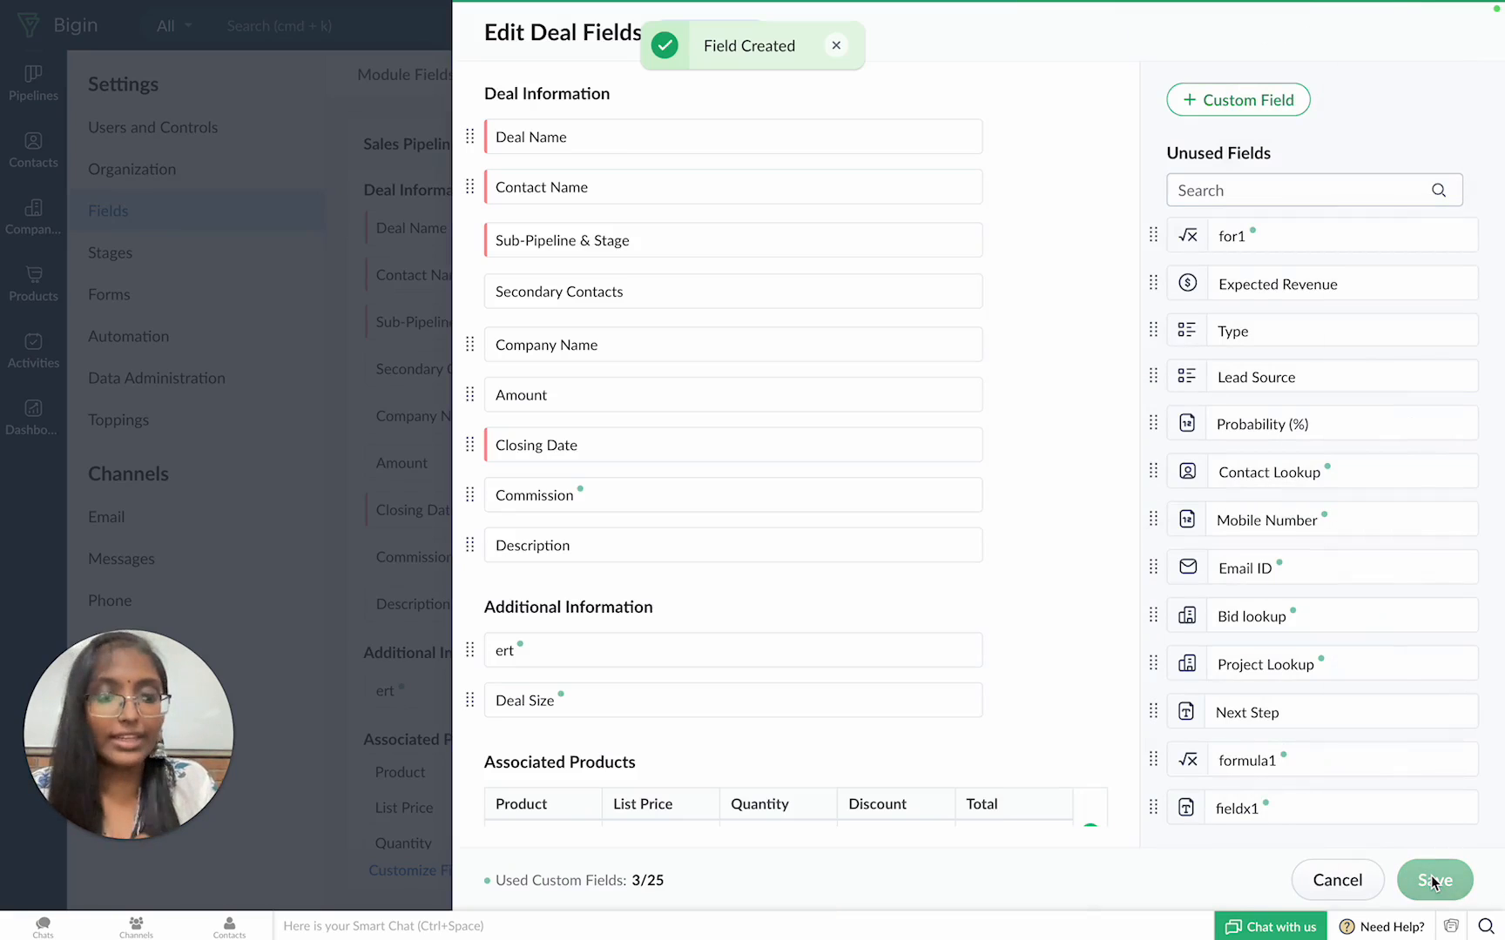
Step: Save the Sales Pipeline 1 deal fields and go to Pipelines
{"action": "left_click", "coordinate": [1434, 881]}
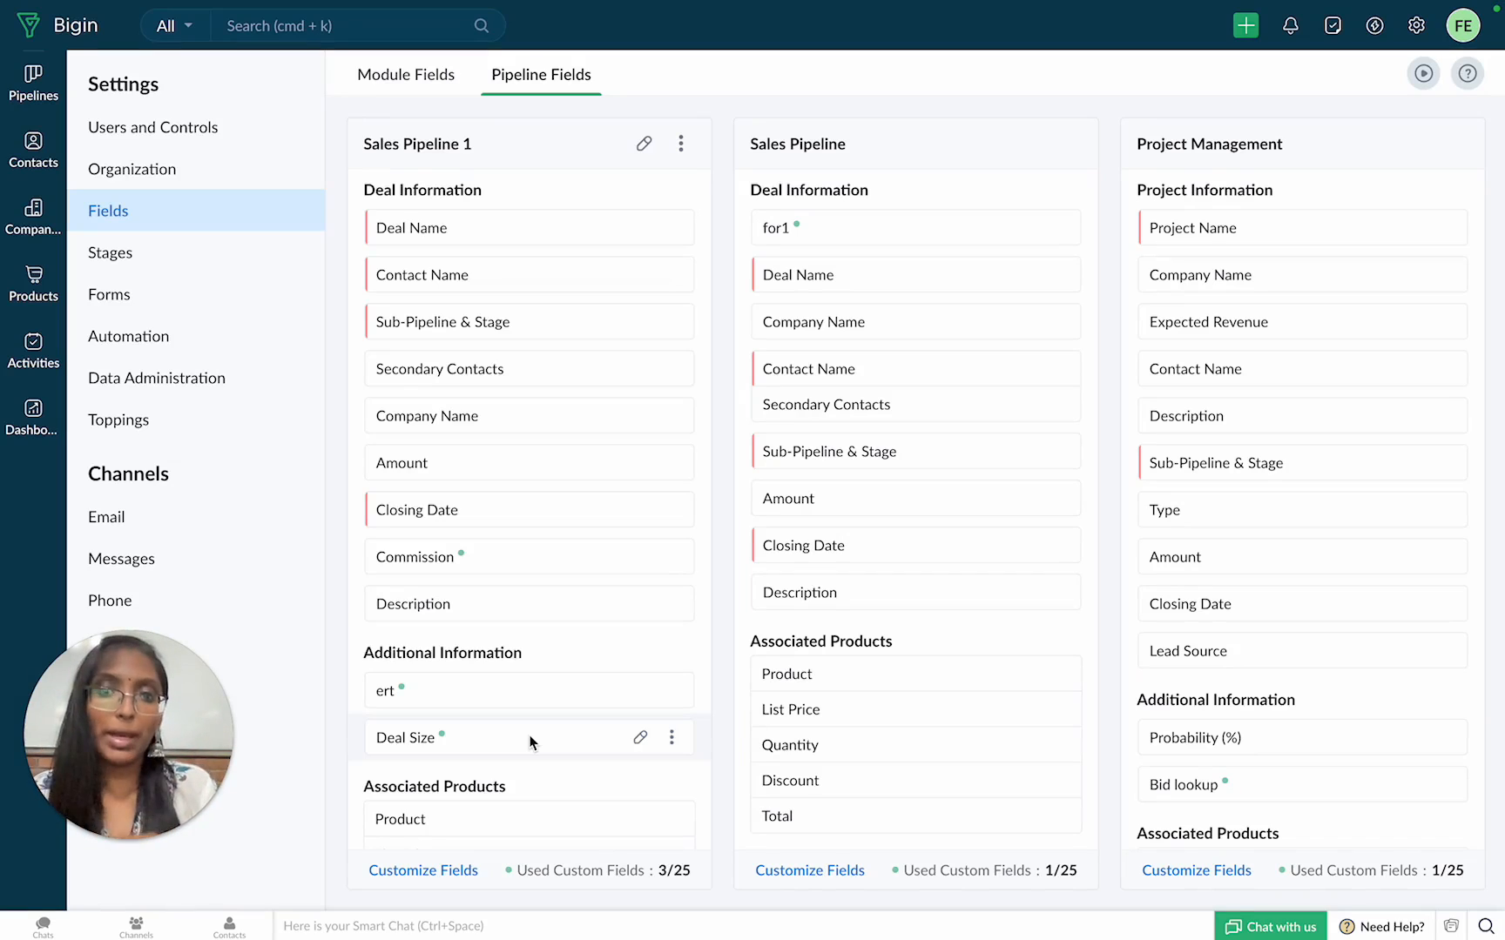
{"action": "mouse_move", "coordinate": [492, 725]}
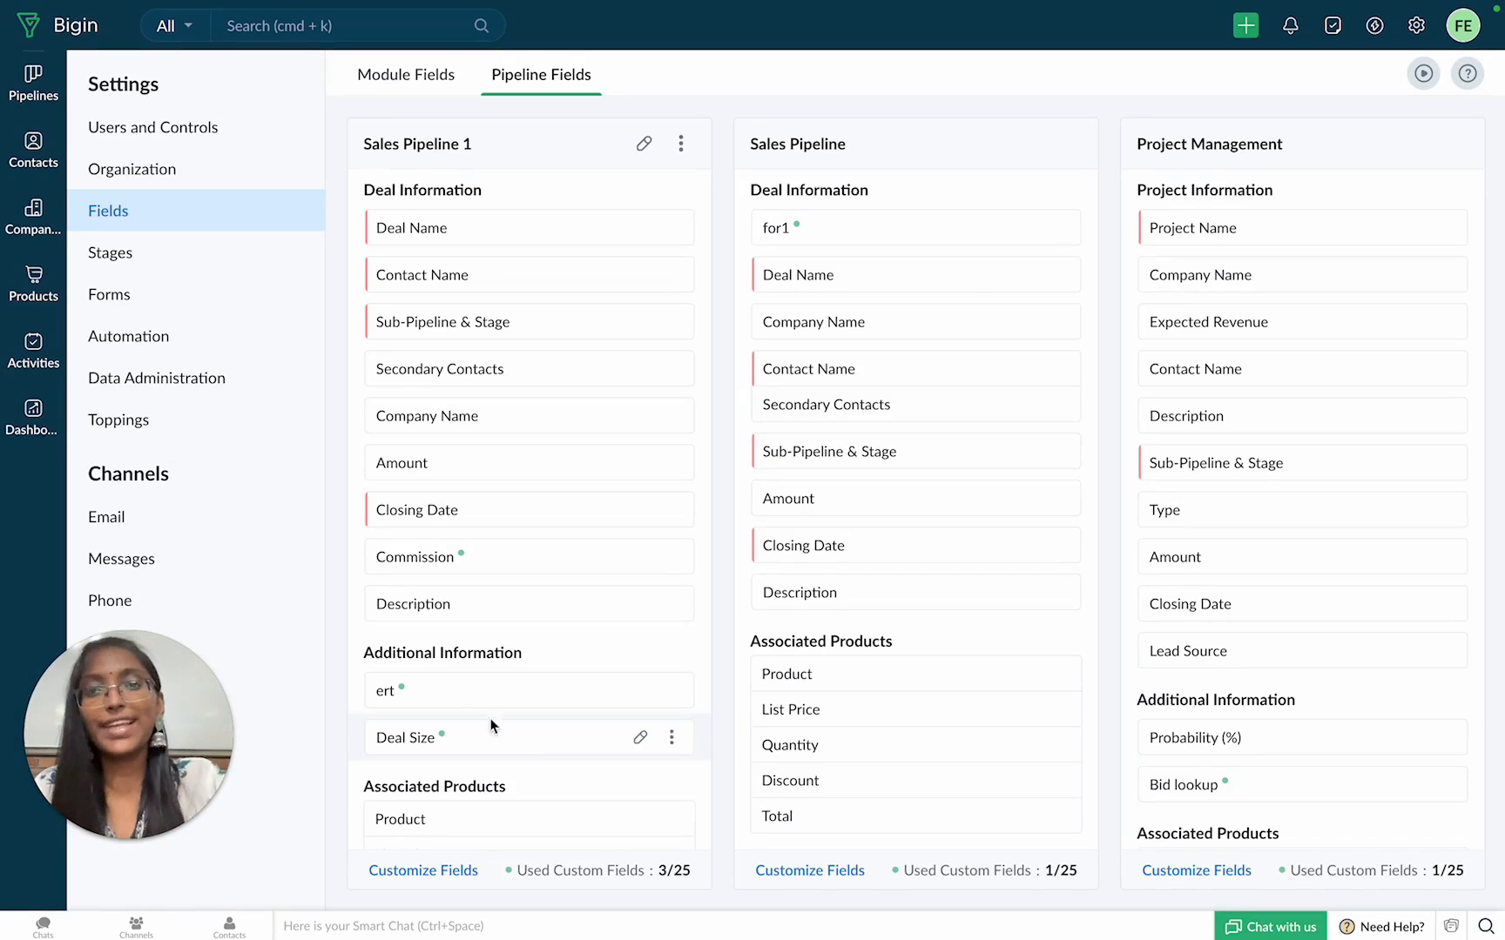
{"action": "left_click", "coordinate": [33, 84]}
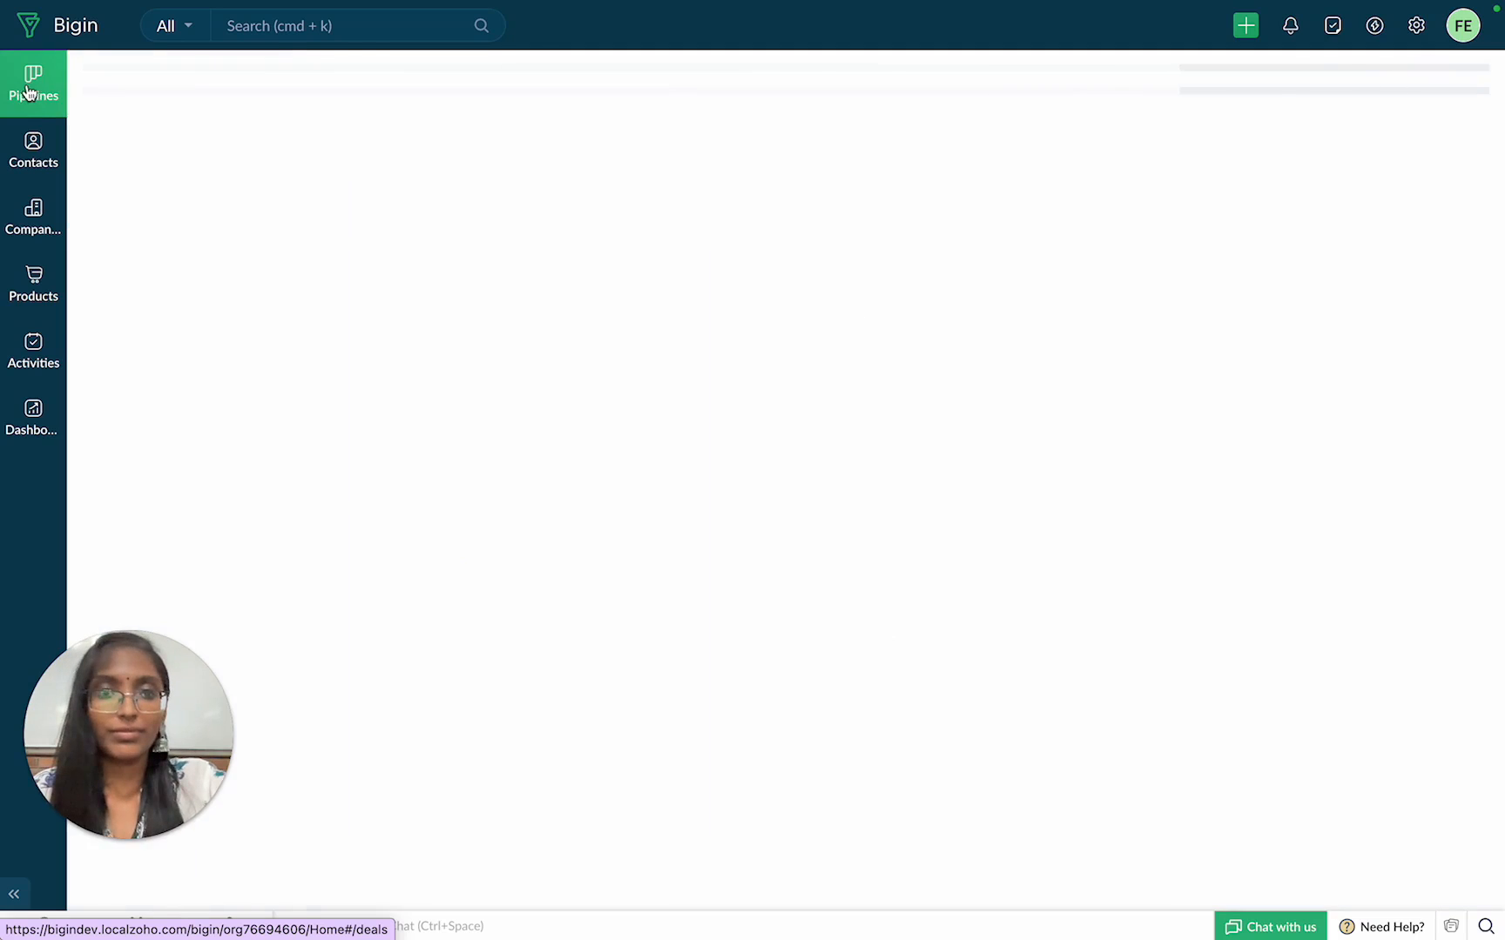
Step: Start a new Sales Pipeline 1 deal named '55" TVs and a home theatre system'
{"action": "left_click", "coordinate": [34, 84]}
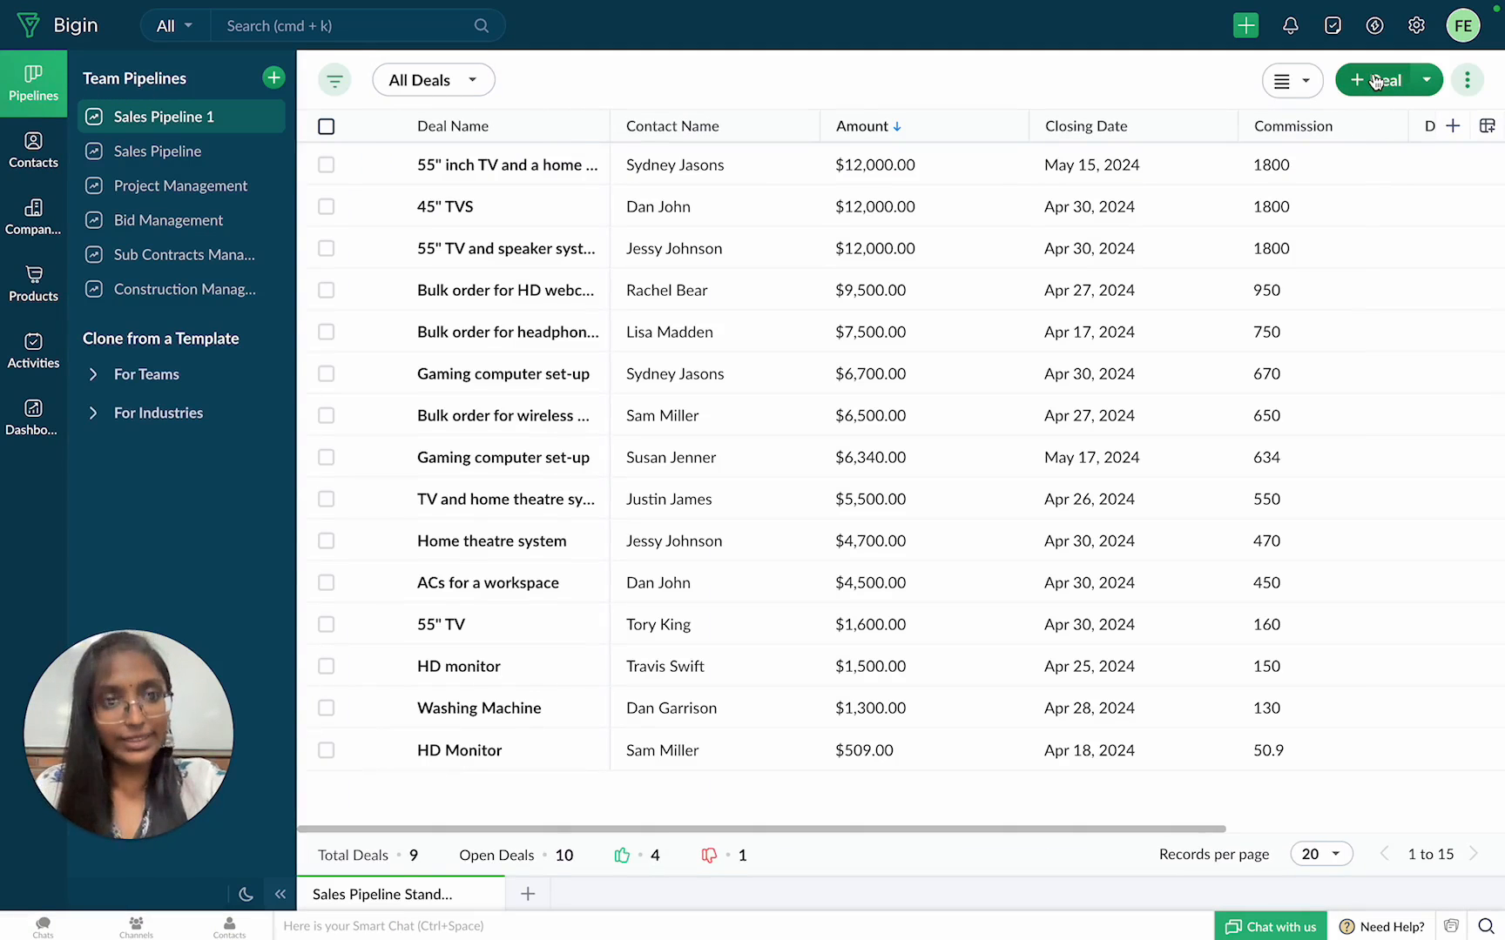
{"action": "left_click", "coordinate": [1380, 79]}
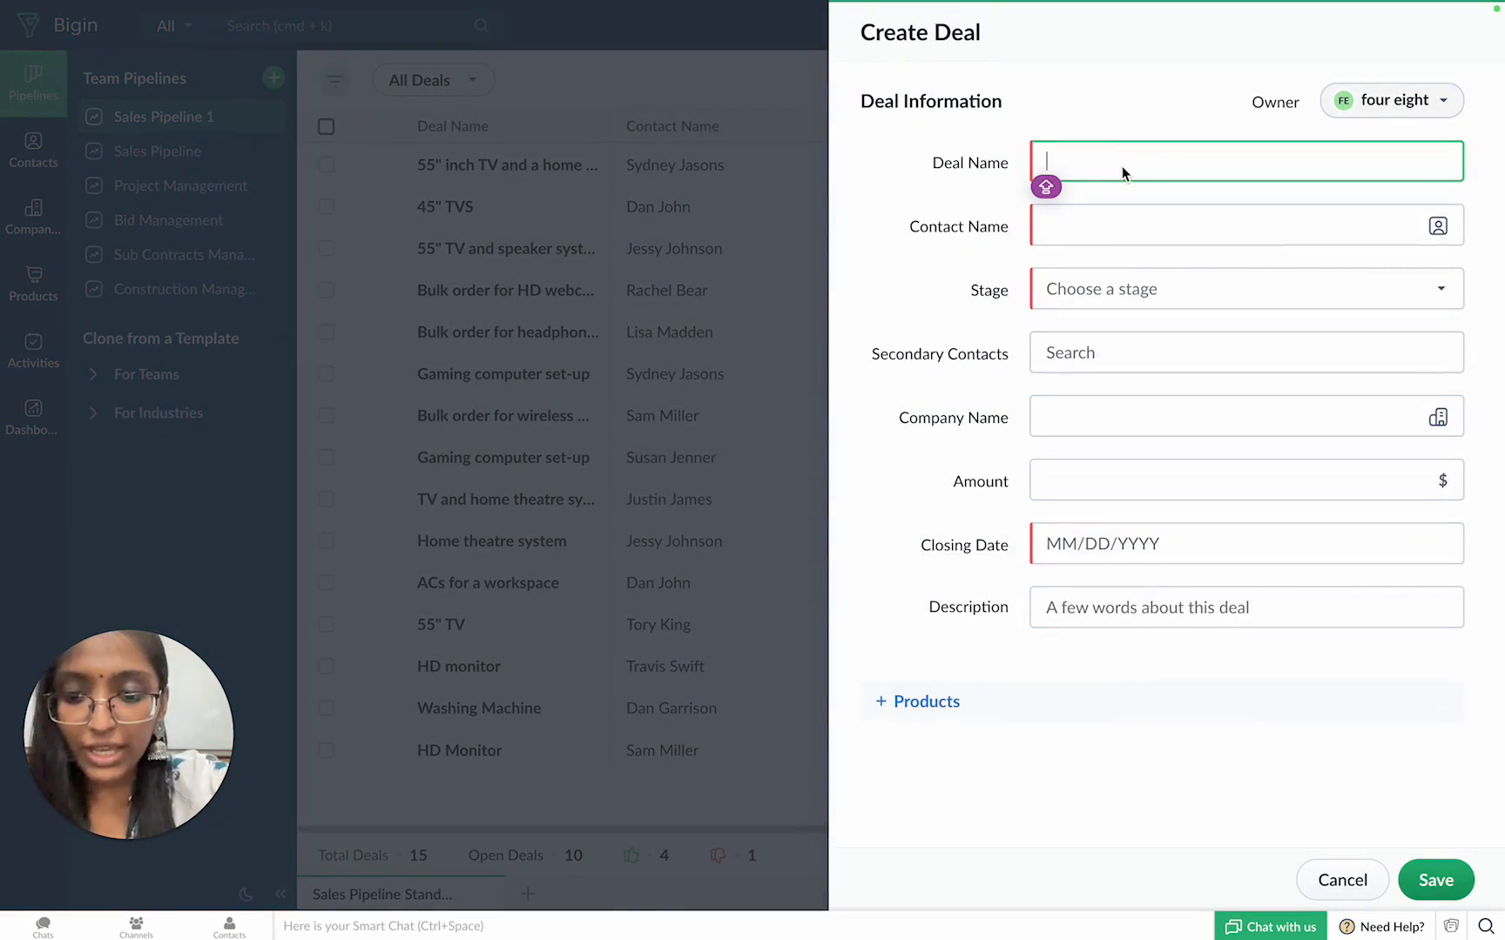
{"action": "type", "text": "55\" TVs"}
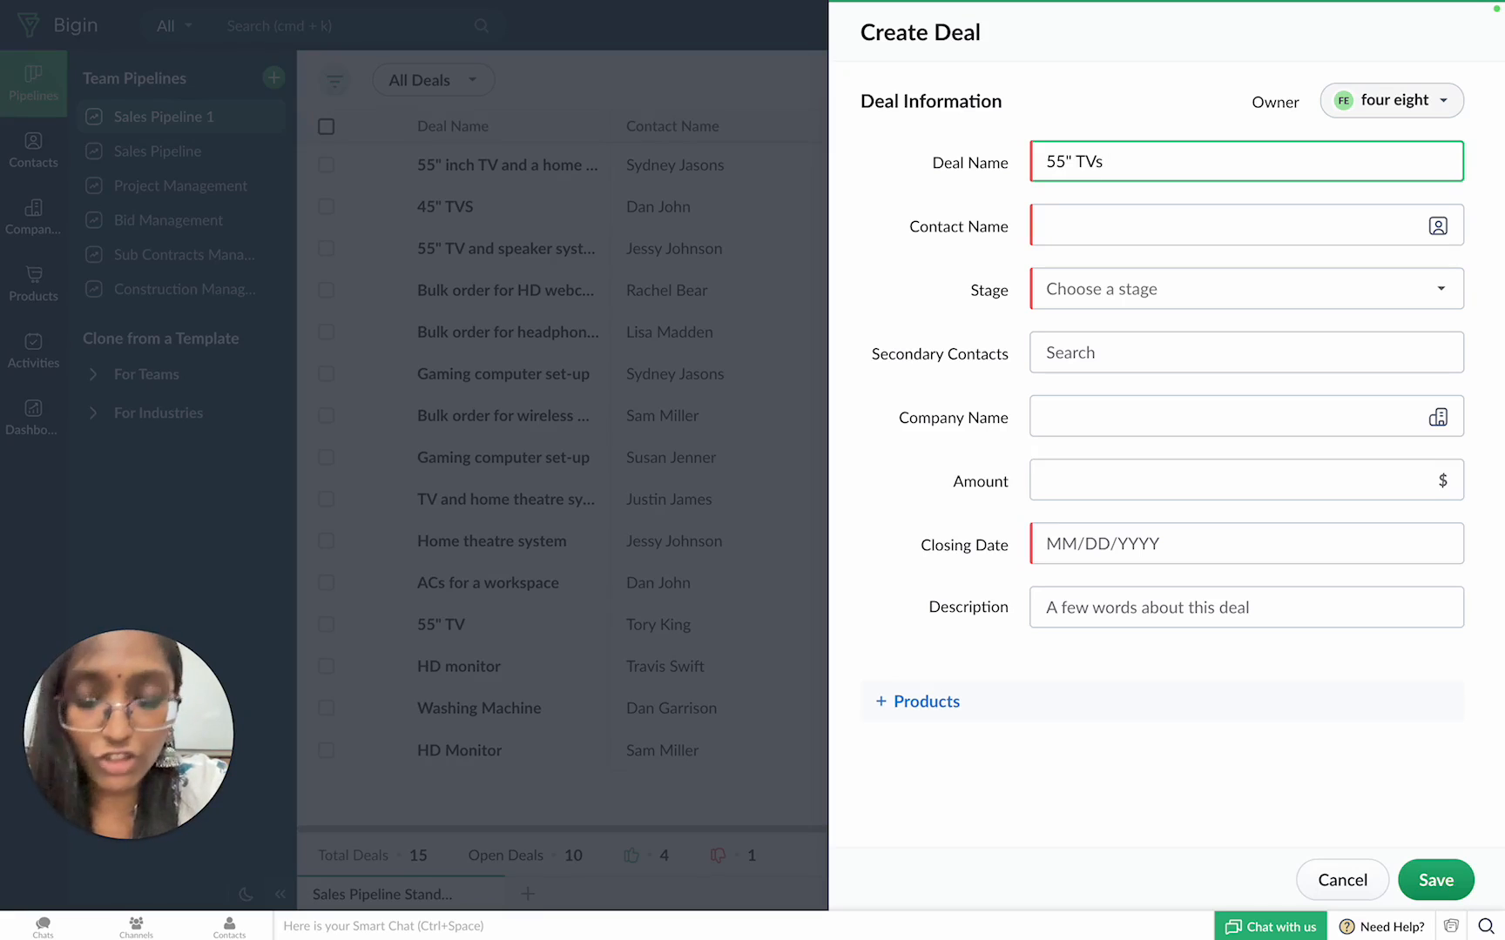
{"action": "type", "text": "and"}
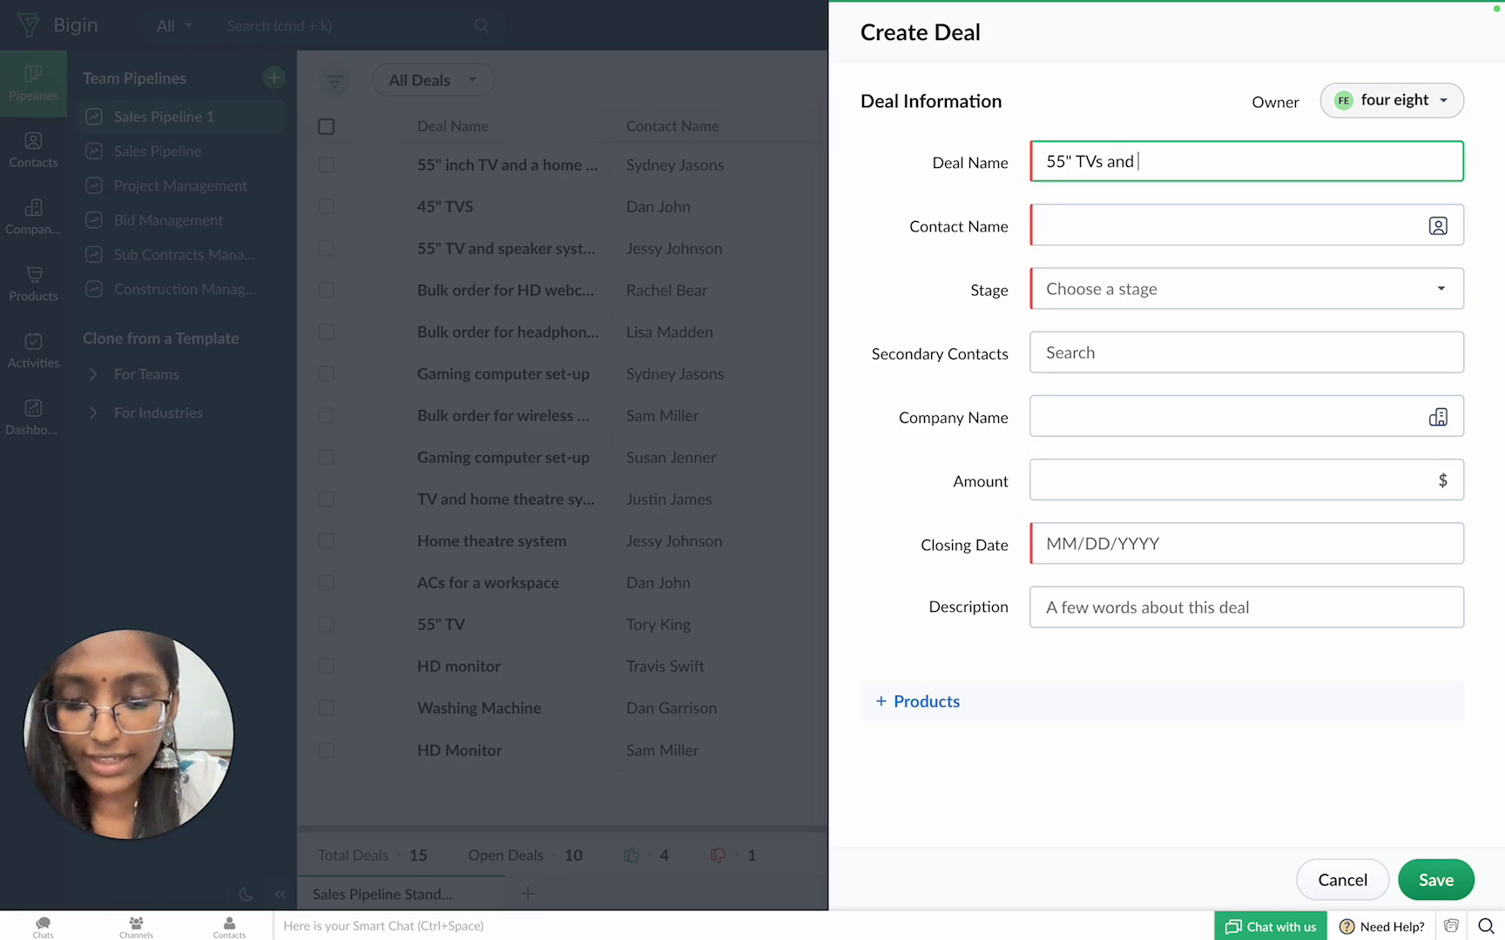
{"action": "type", "text": "a home theatre syst"}
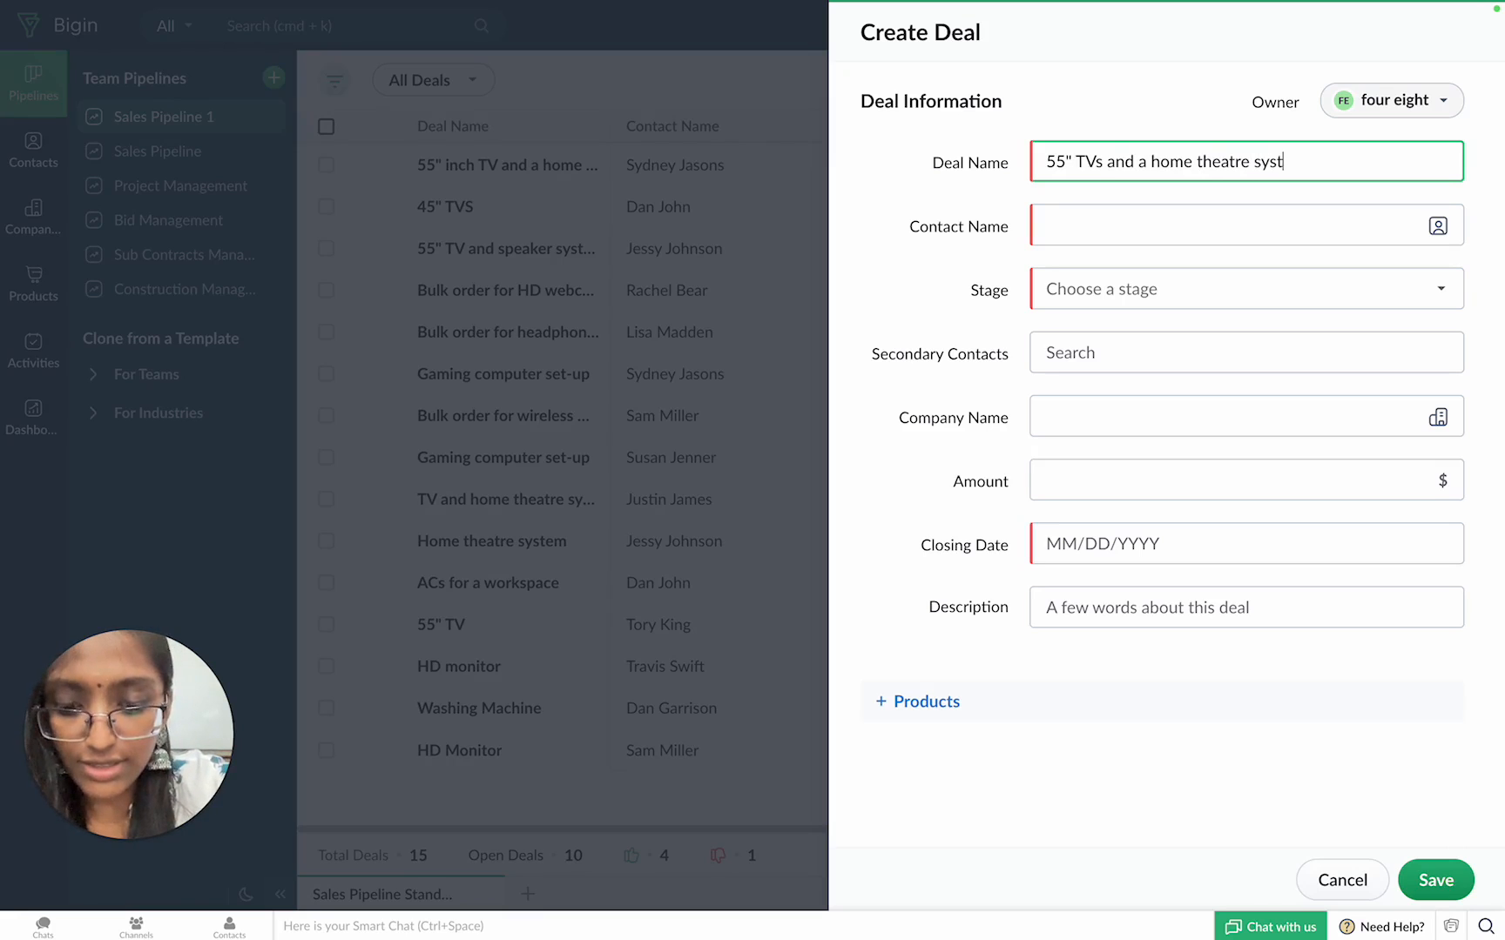
{"action": "left_click", "coordinate": [1238, 224]}
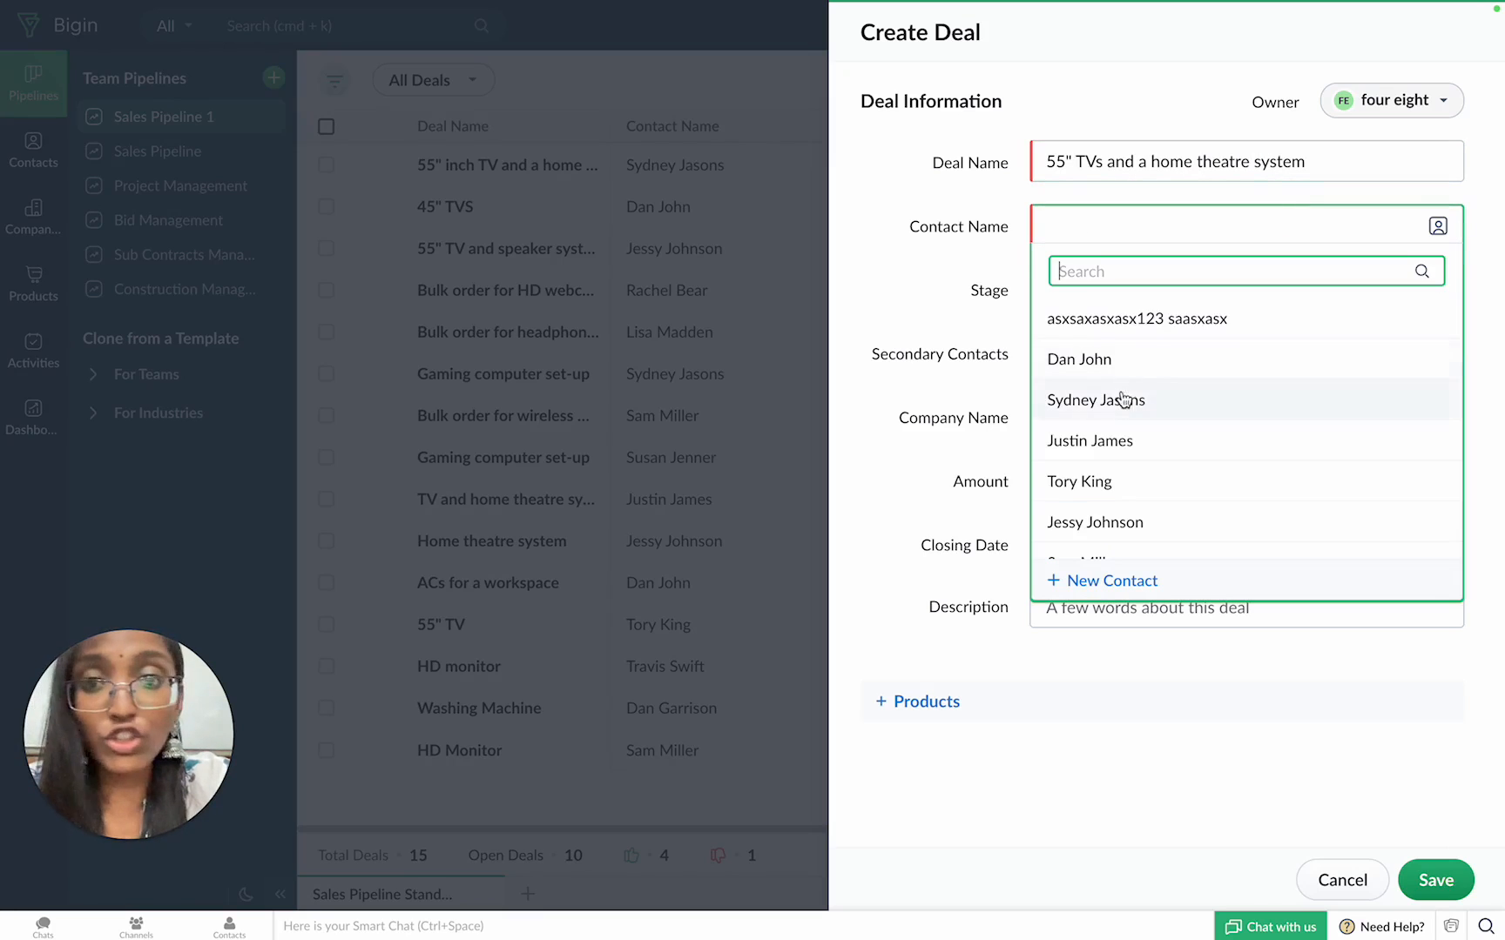
{"action": "left_click", "coordinate": [1089, 440]}
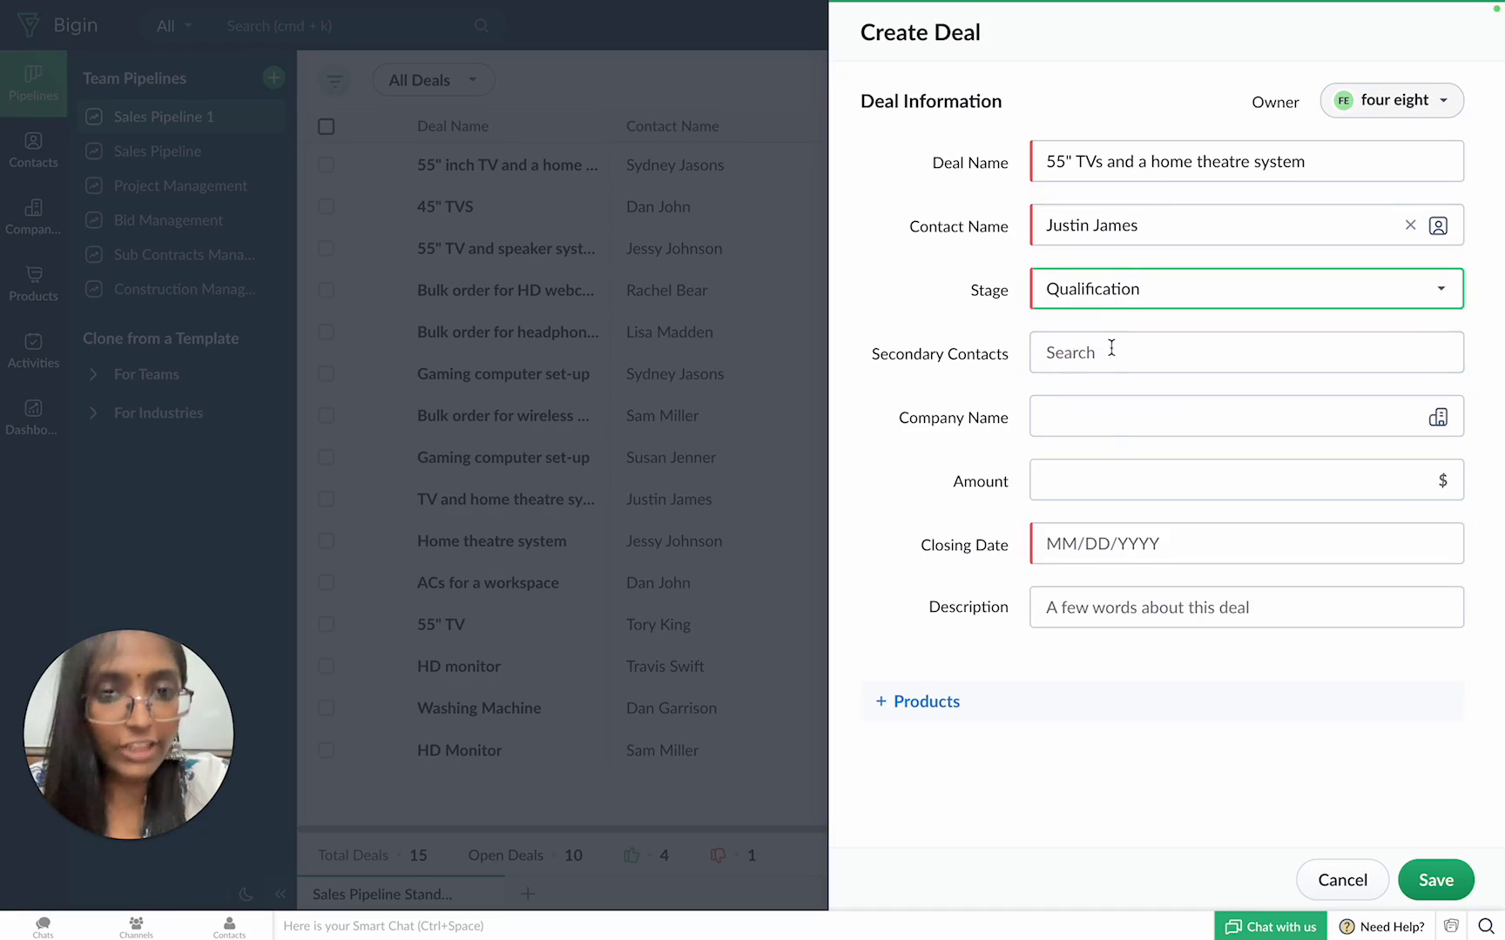
{"action": "type", "text": "12000"}
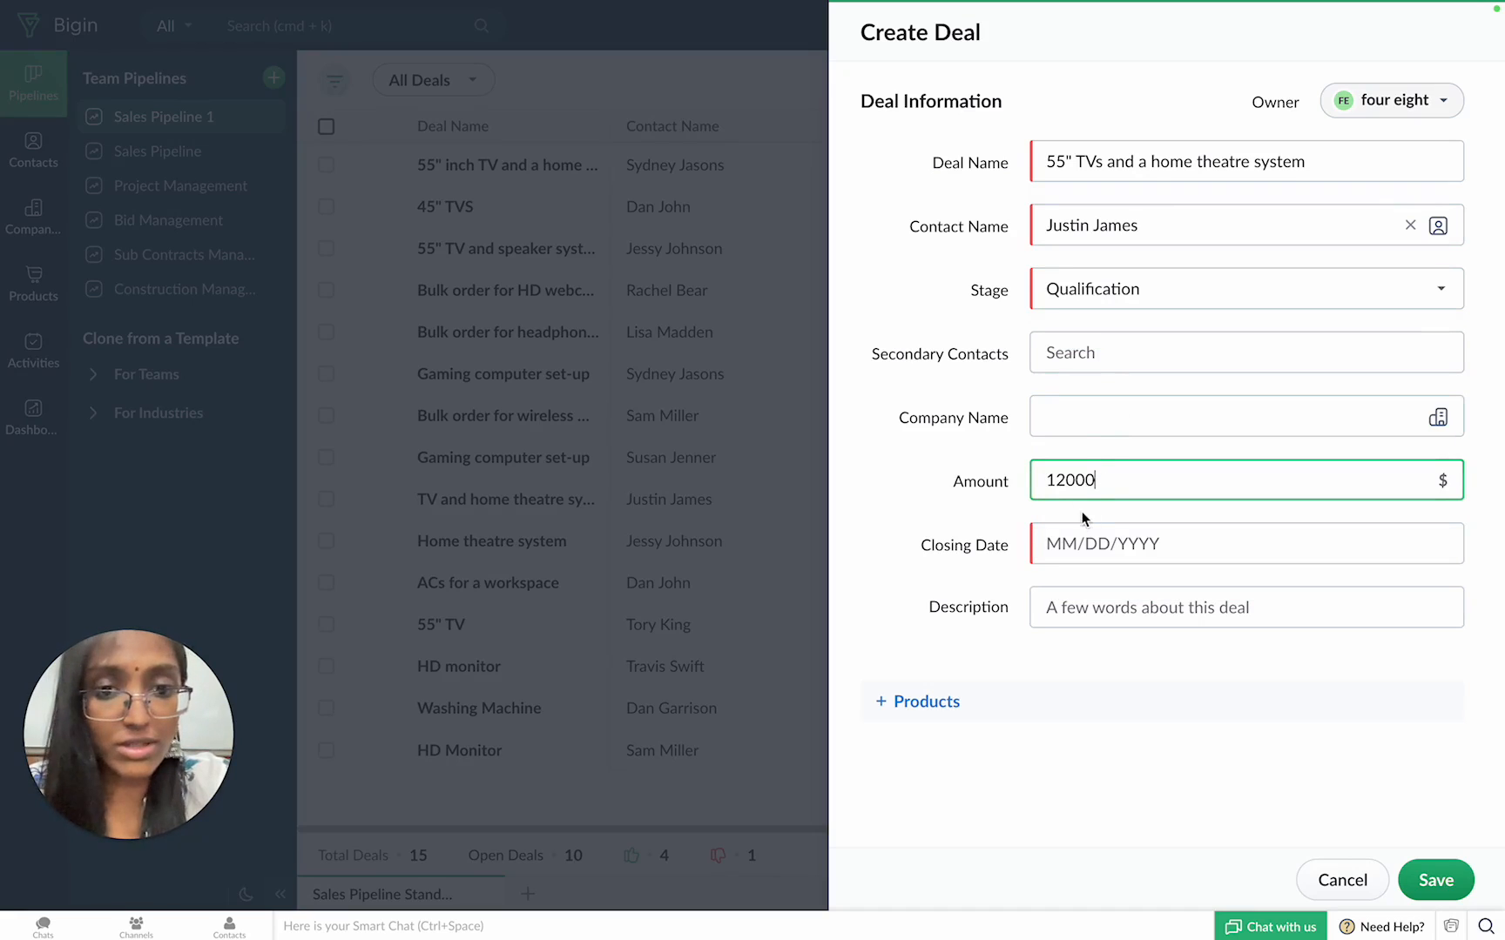
{"action": "left_click", "coordinate": [1245, 543]}
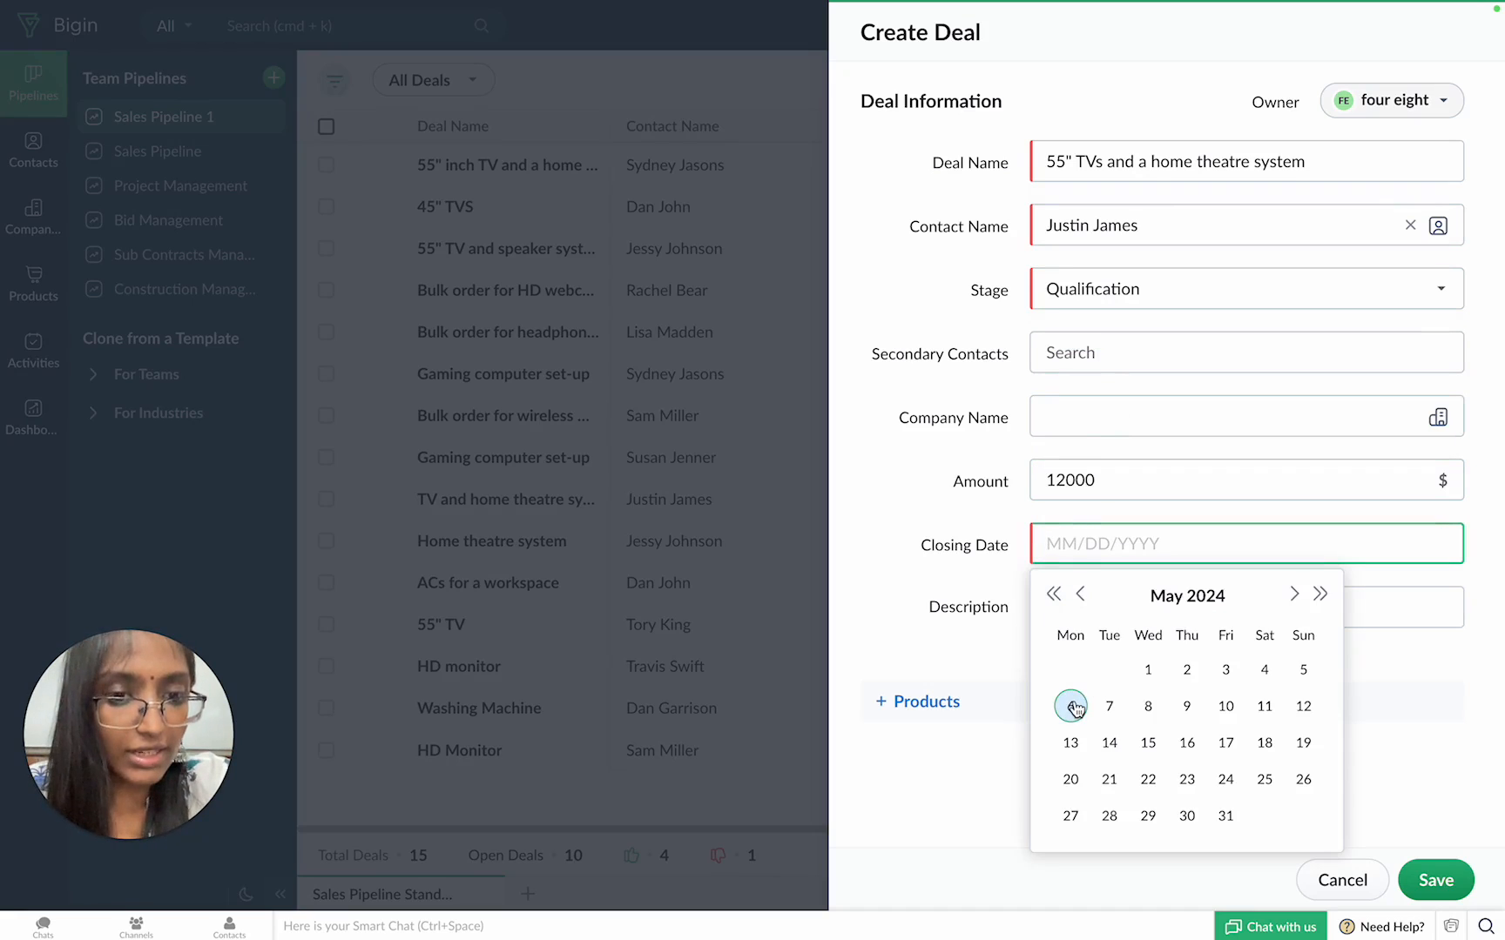
{"action": "left_click", "coordinate": [1071, 706]}
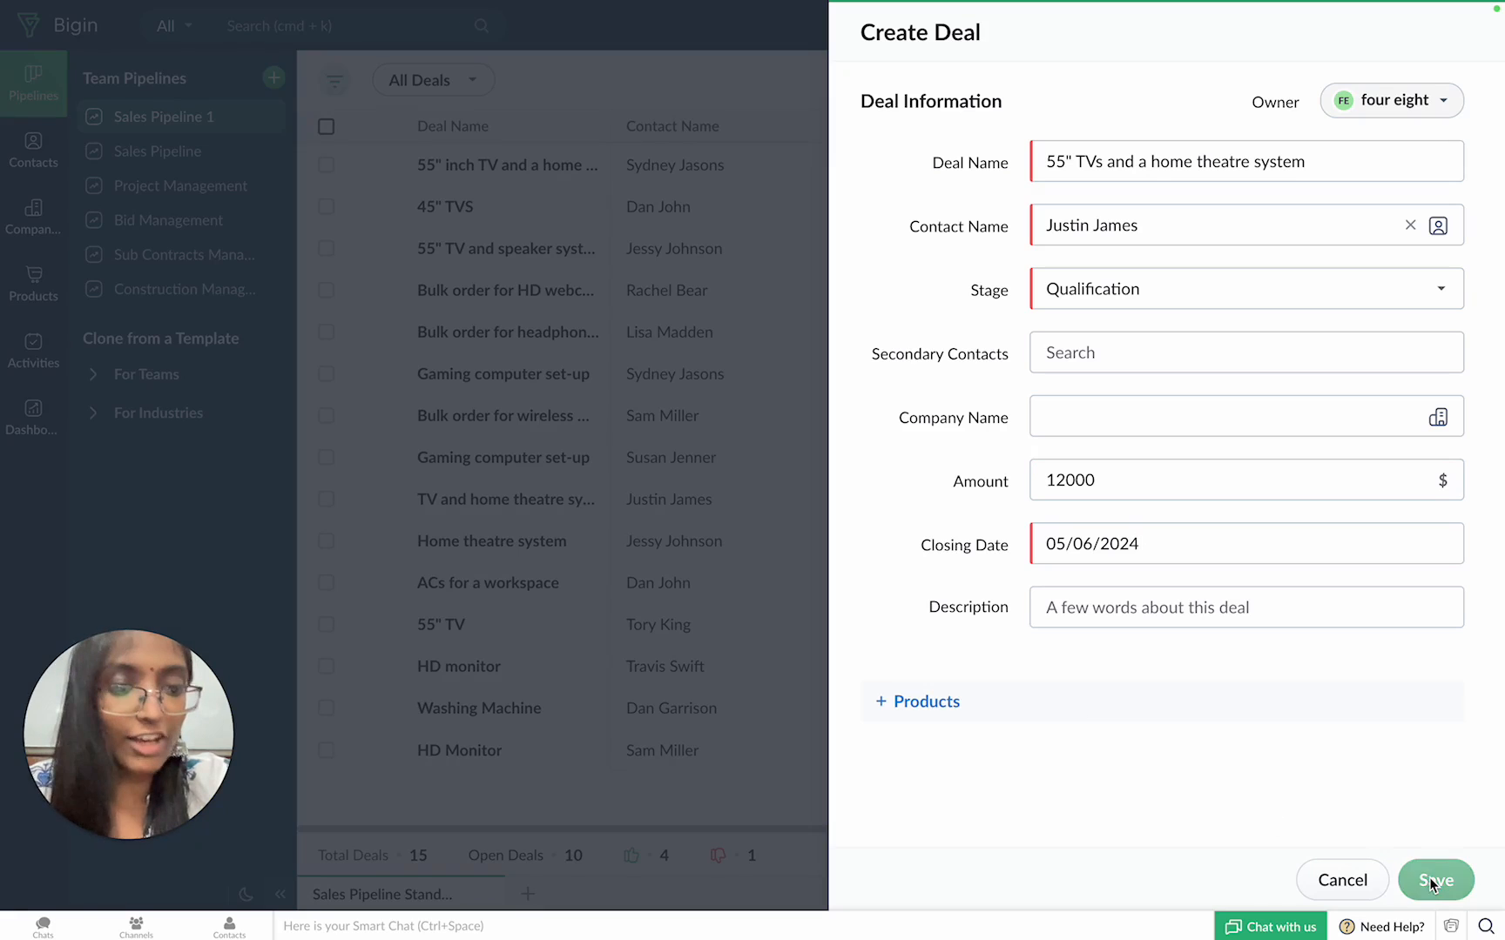
{"action": "left_click", "coordinate": [1436, 880]}
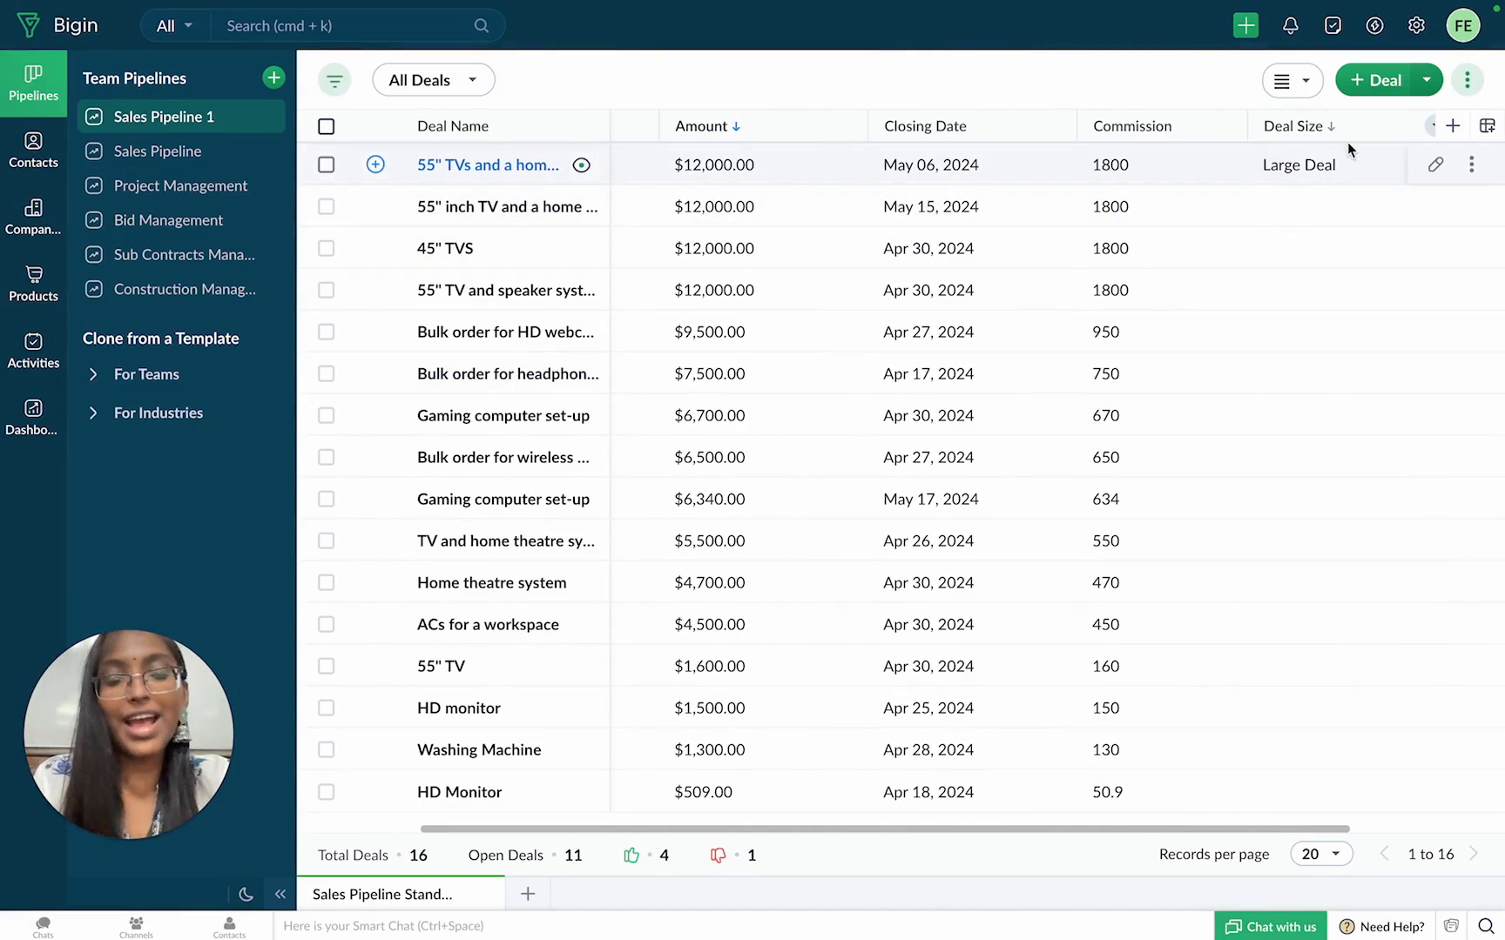
{"action": "mouse_move", "coordinate": [1327, 163]}
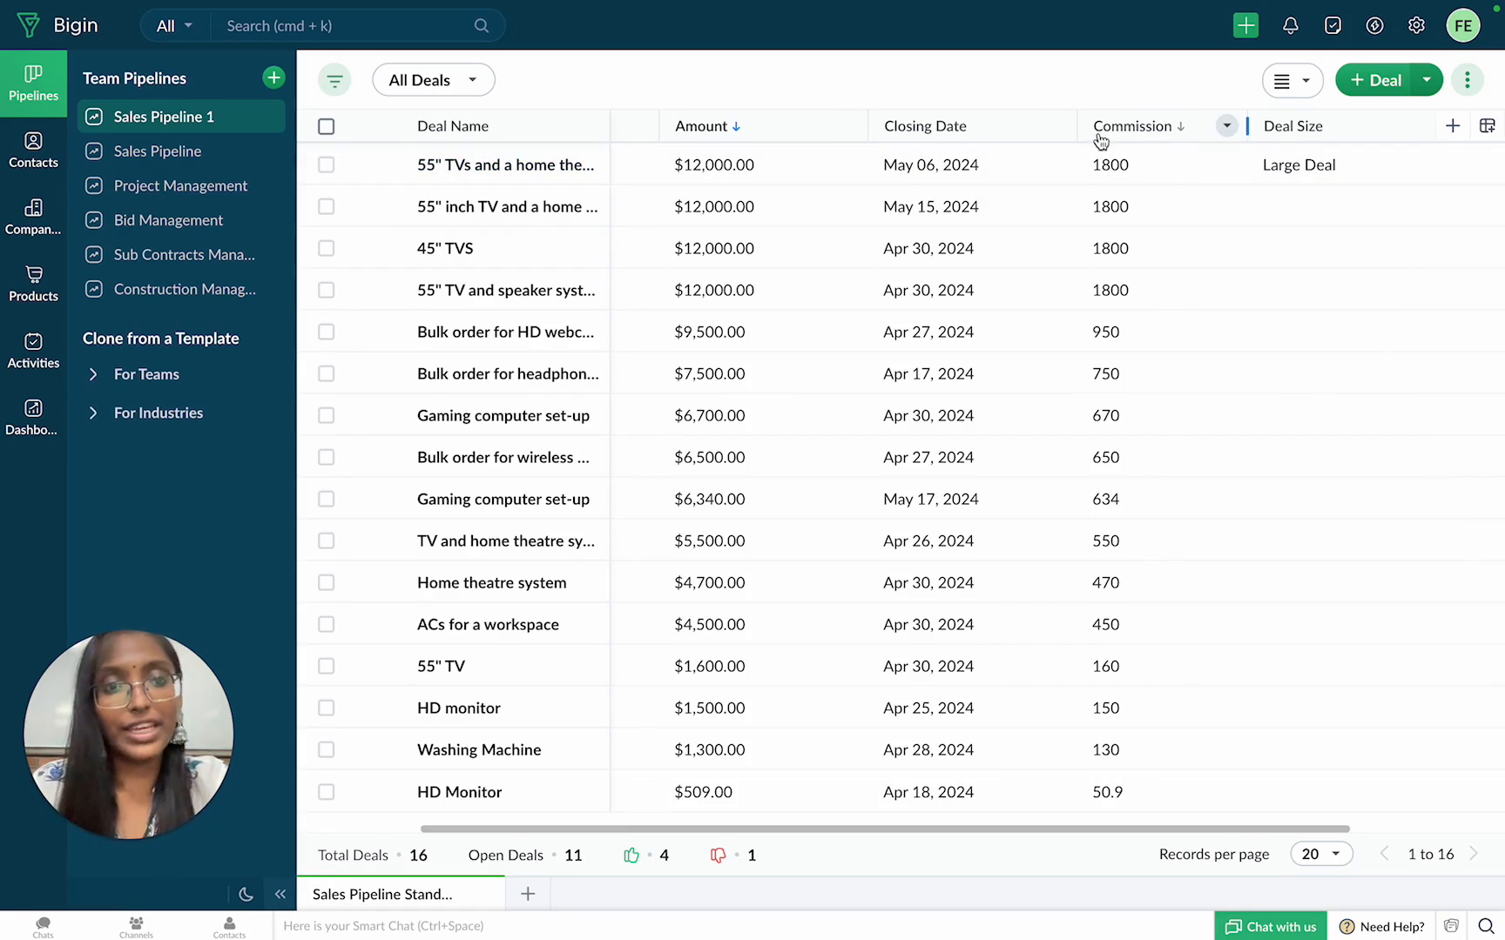
{"action": "mouse_move", "coordinate": [1186, 128]}
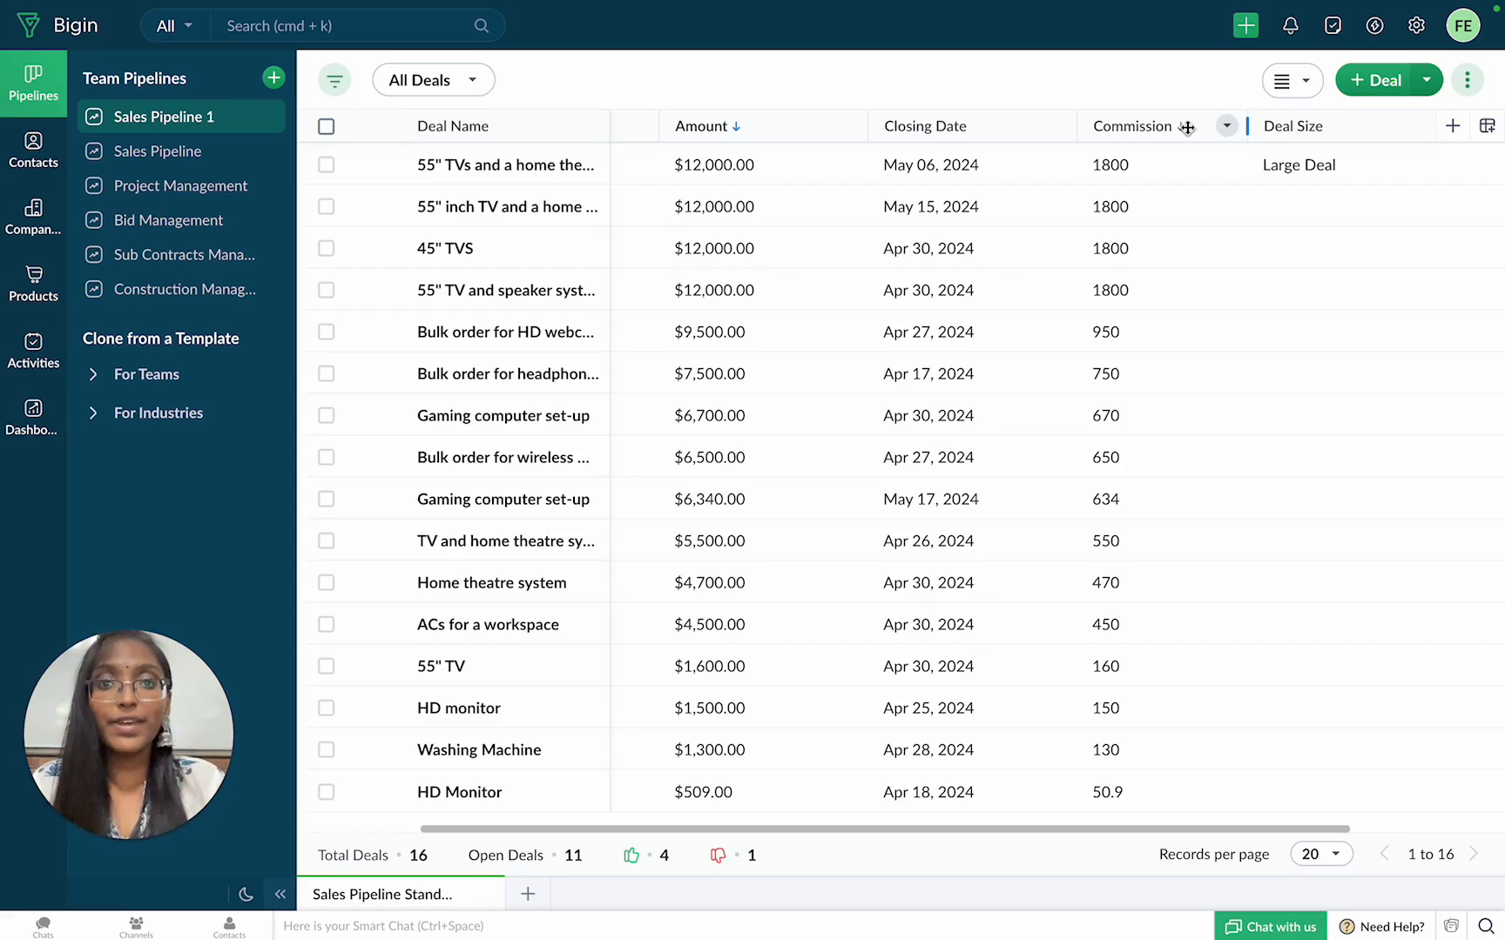